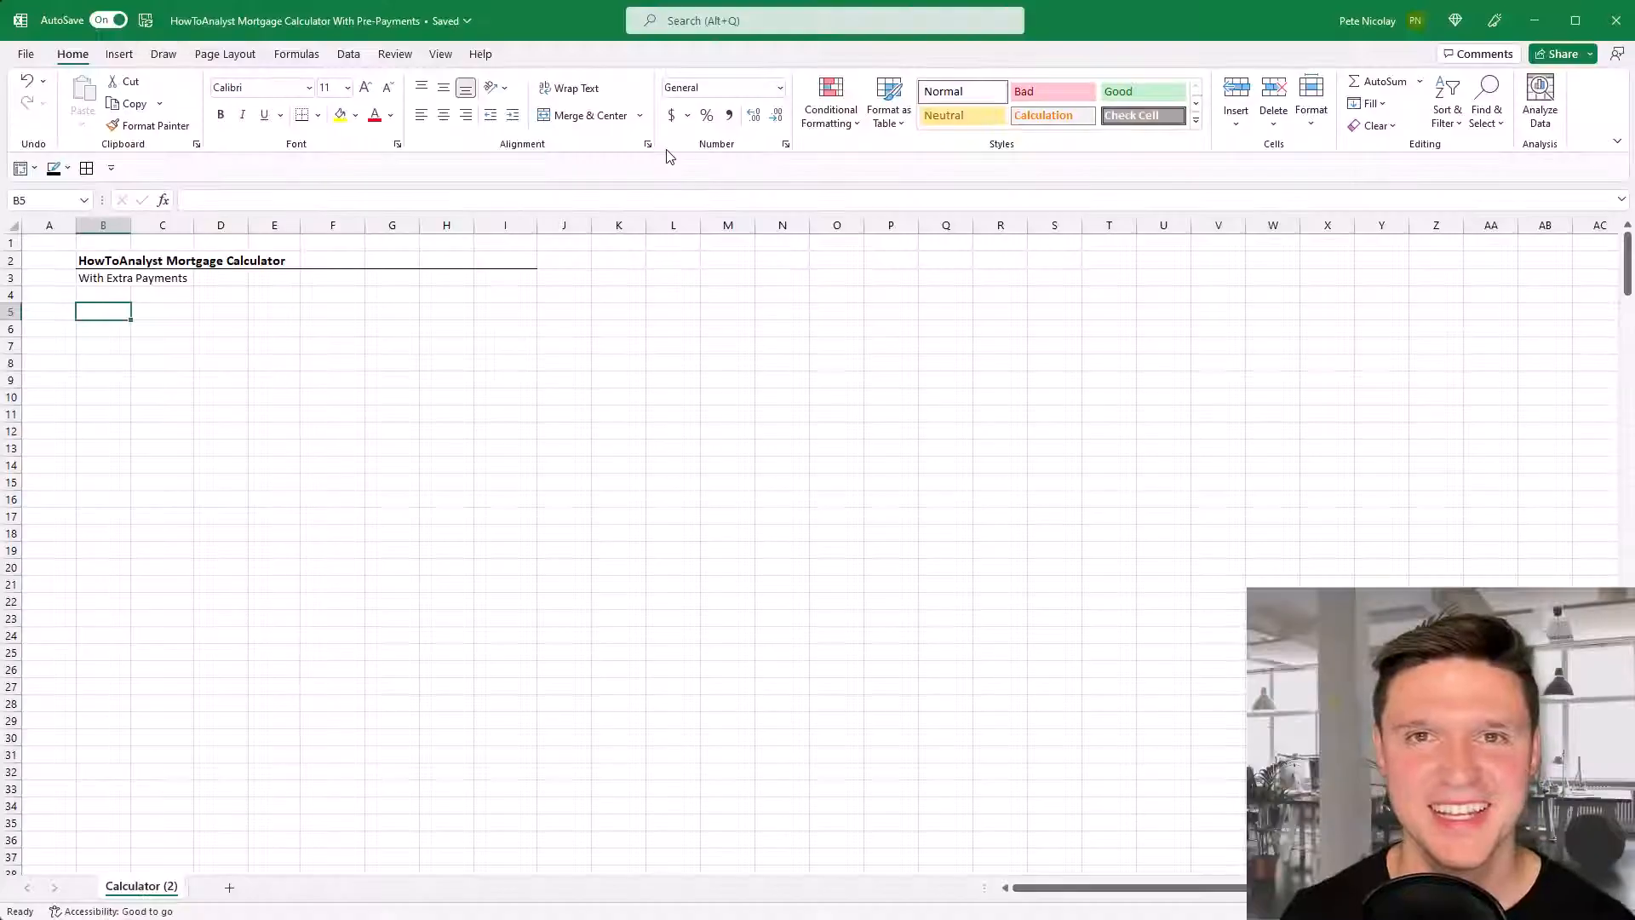
- Enter a Financing heading with Amount 330000, APR 7% and Years 30 in B6:C8
type("Financing")
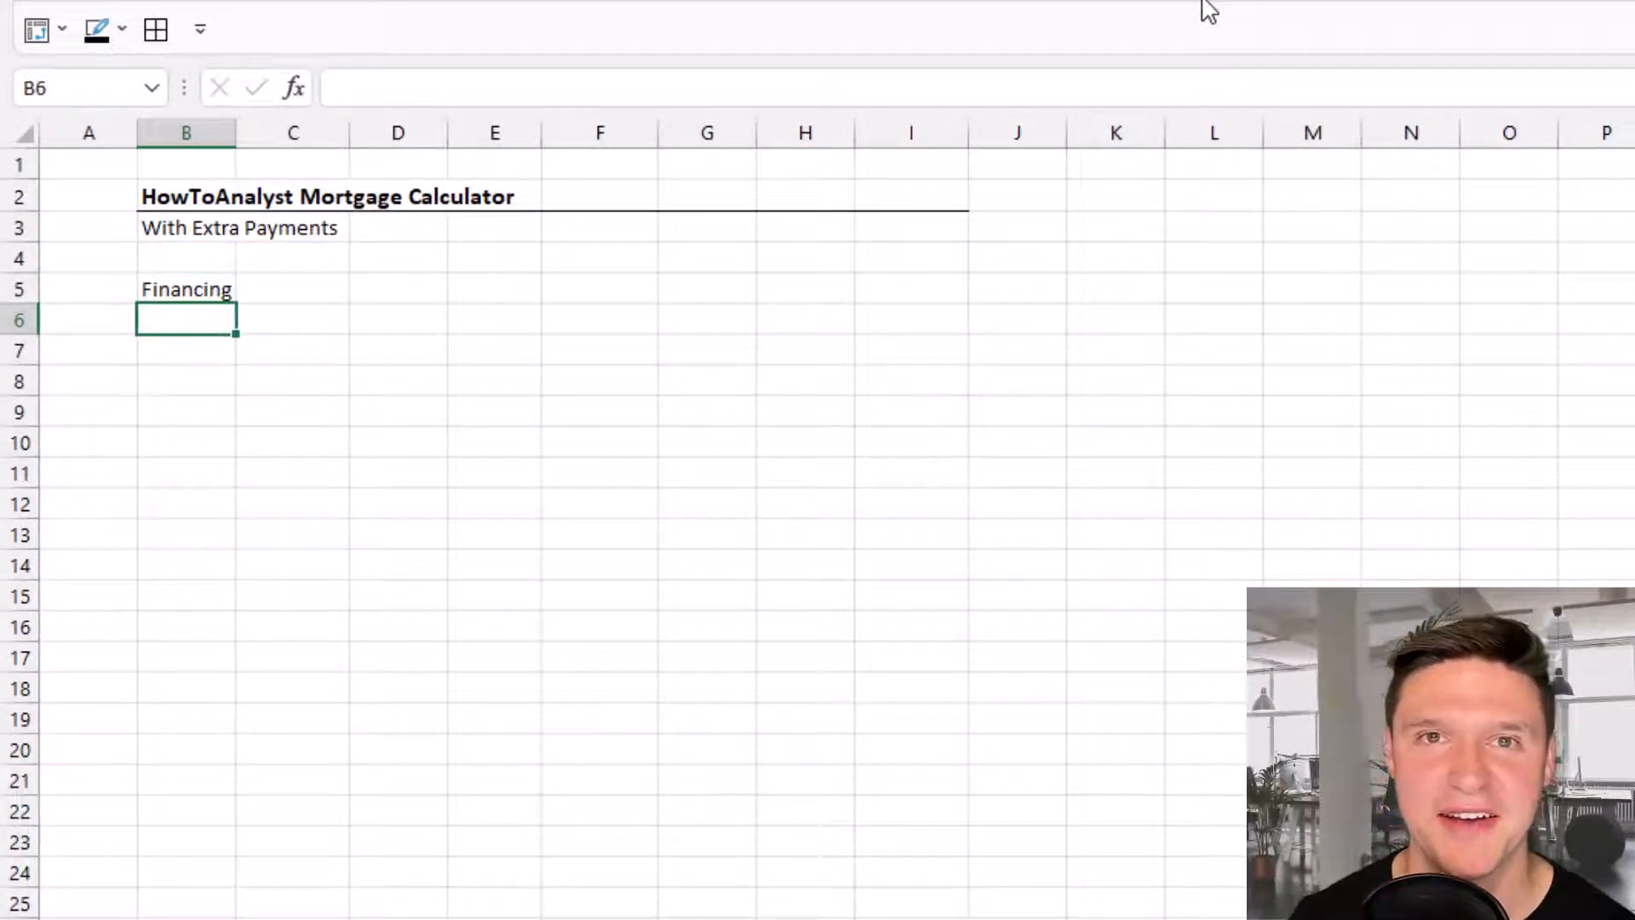
type("Amount")
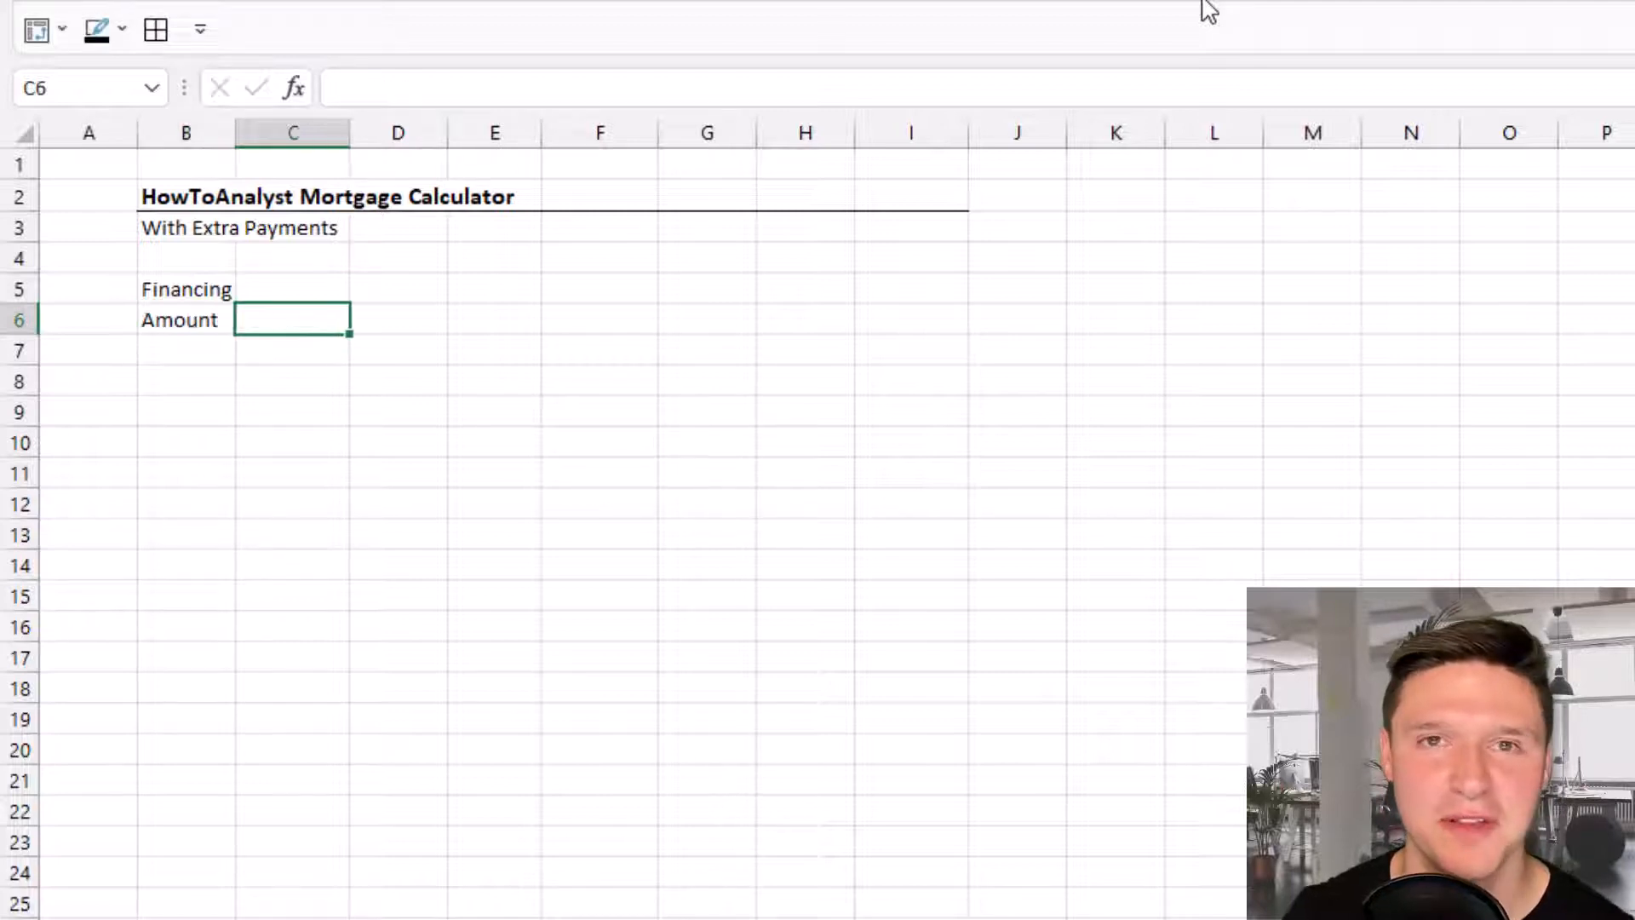
type("330000")
left_click(186, 350)
type("APR")
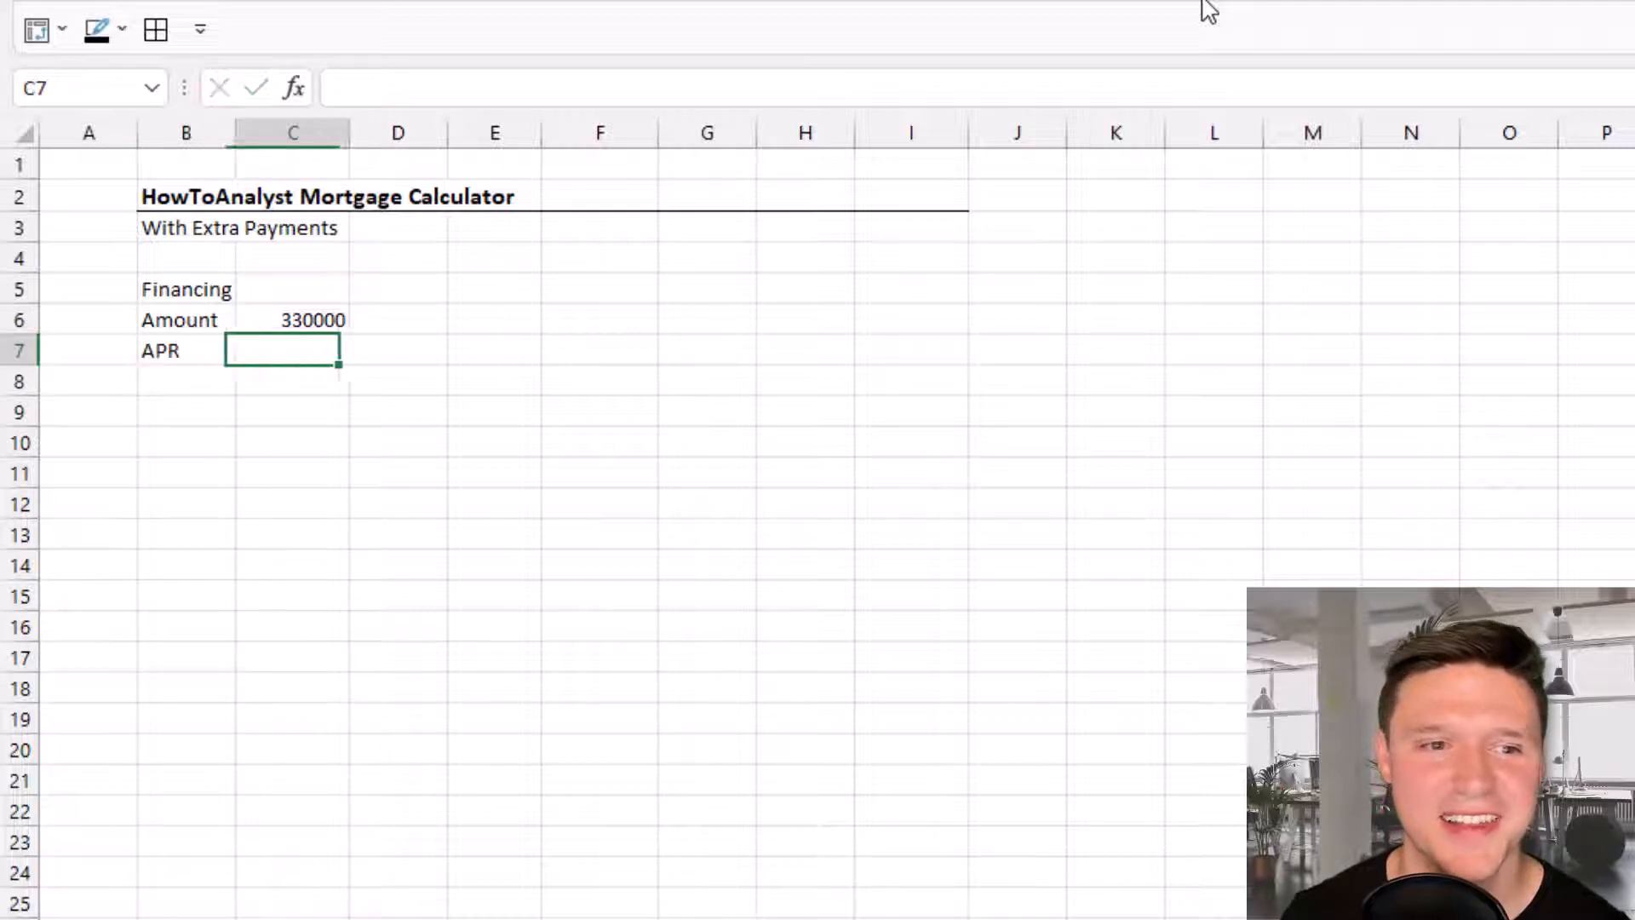
type("7%")
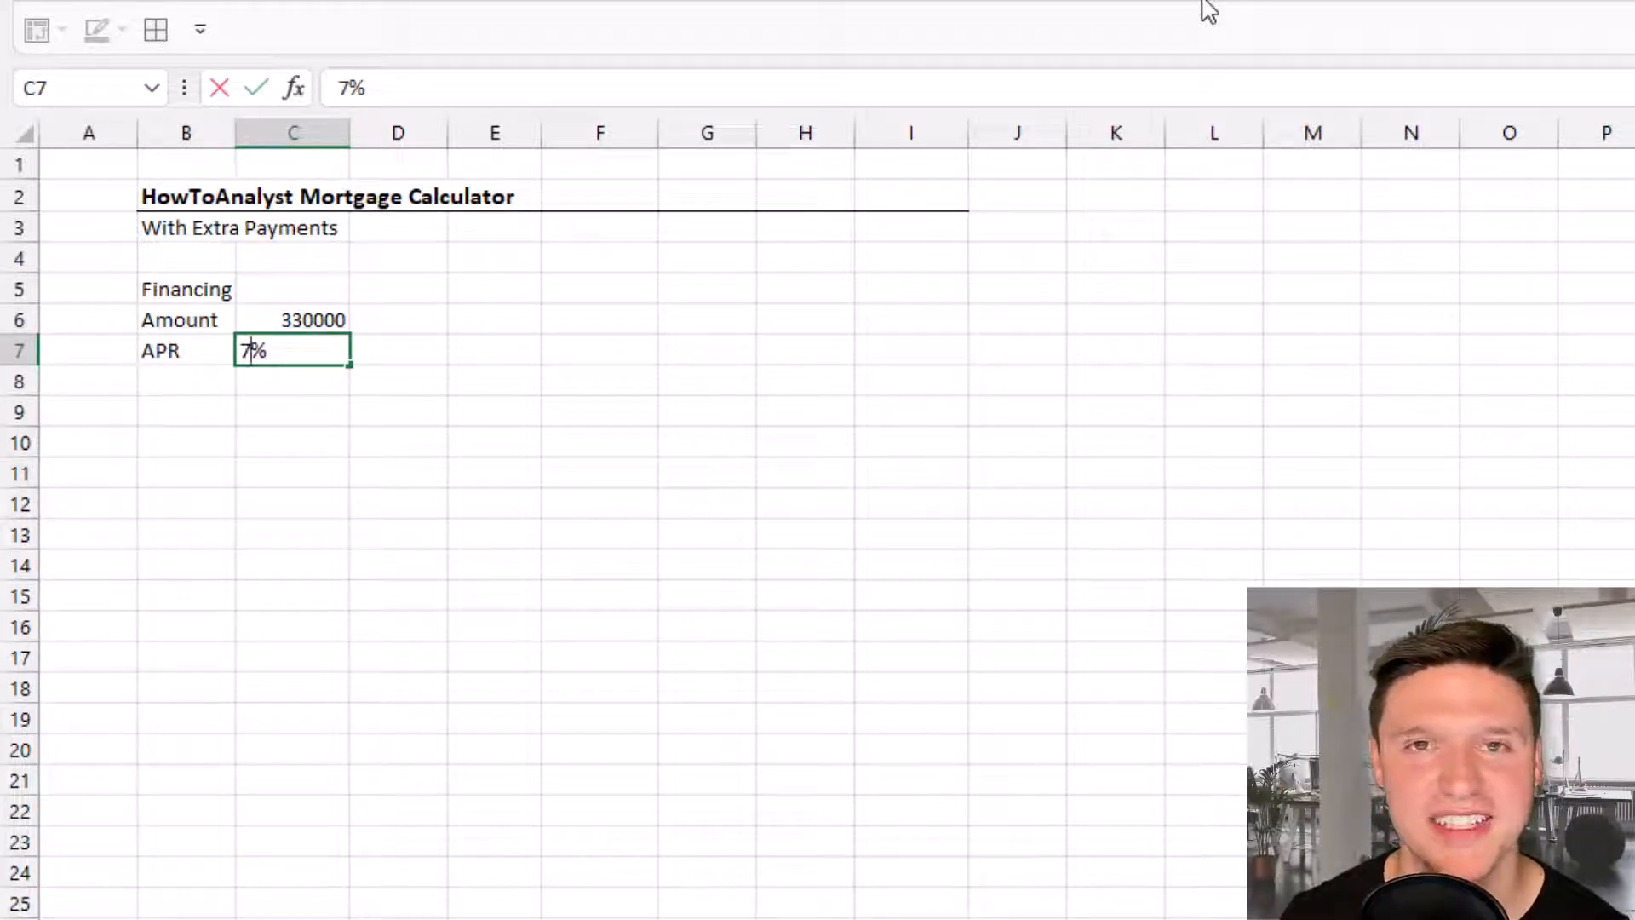
type("Years")
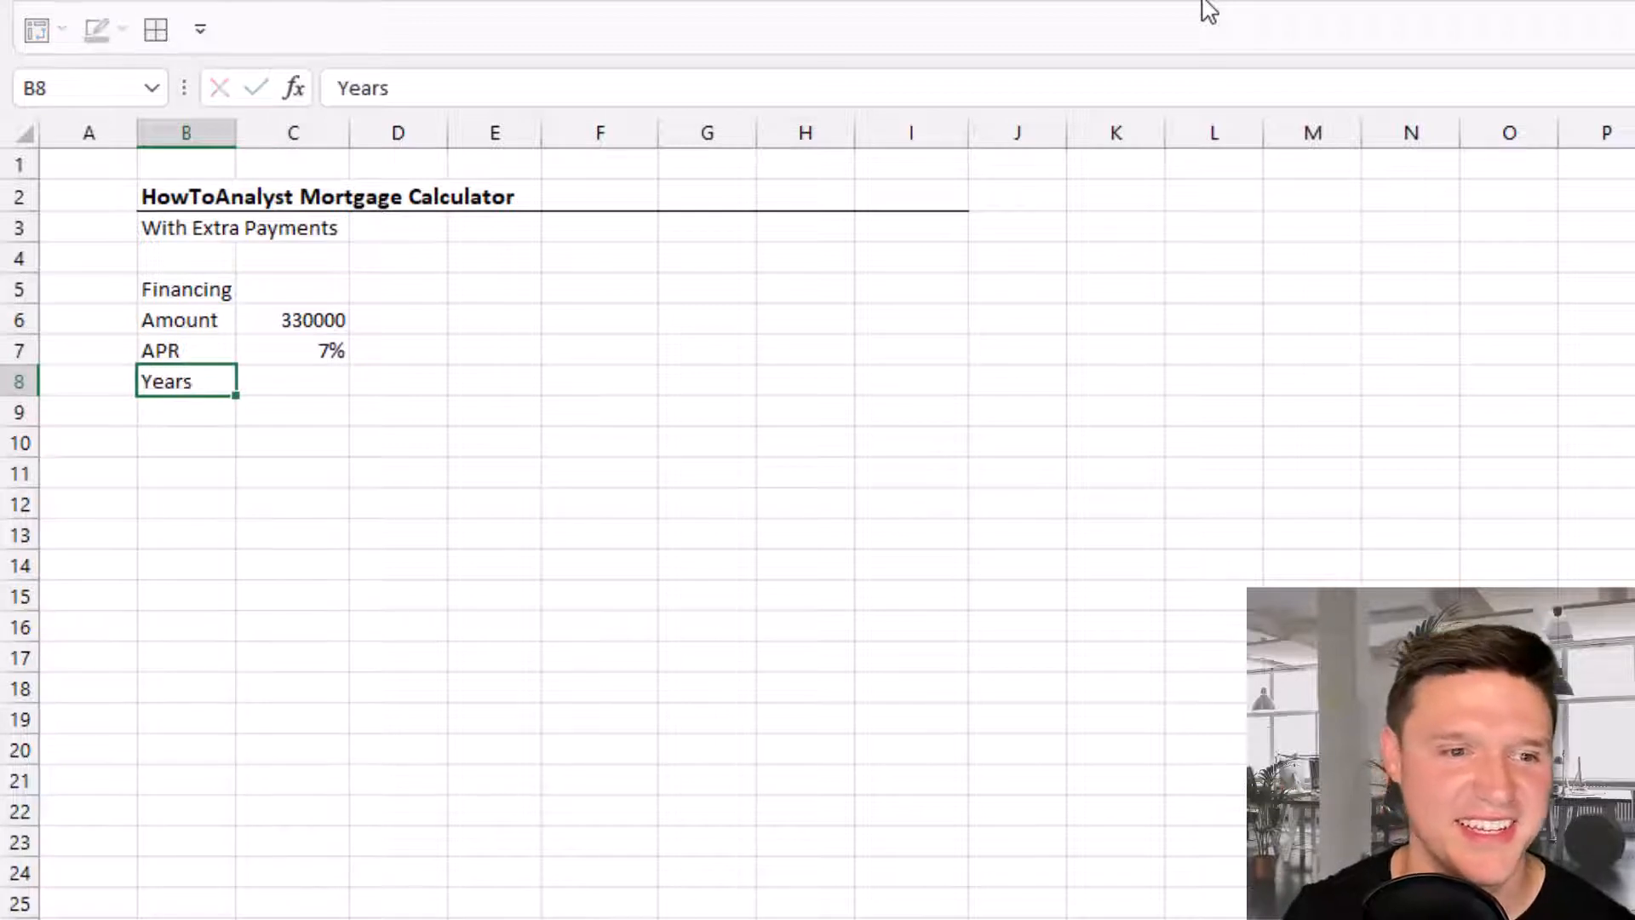
type("30")
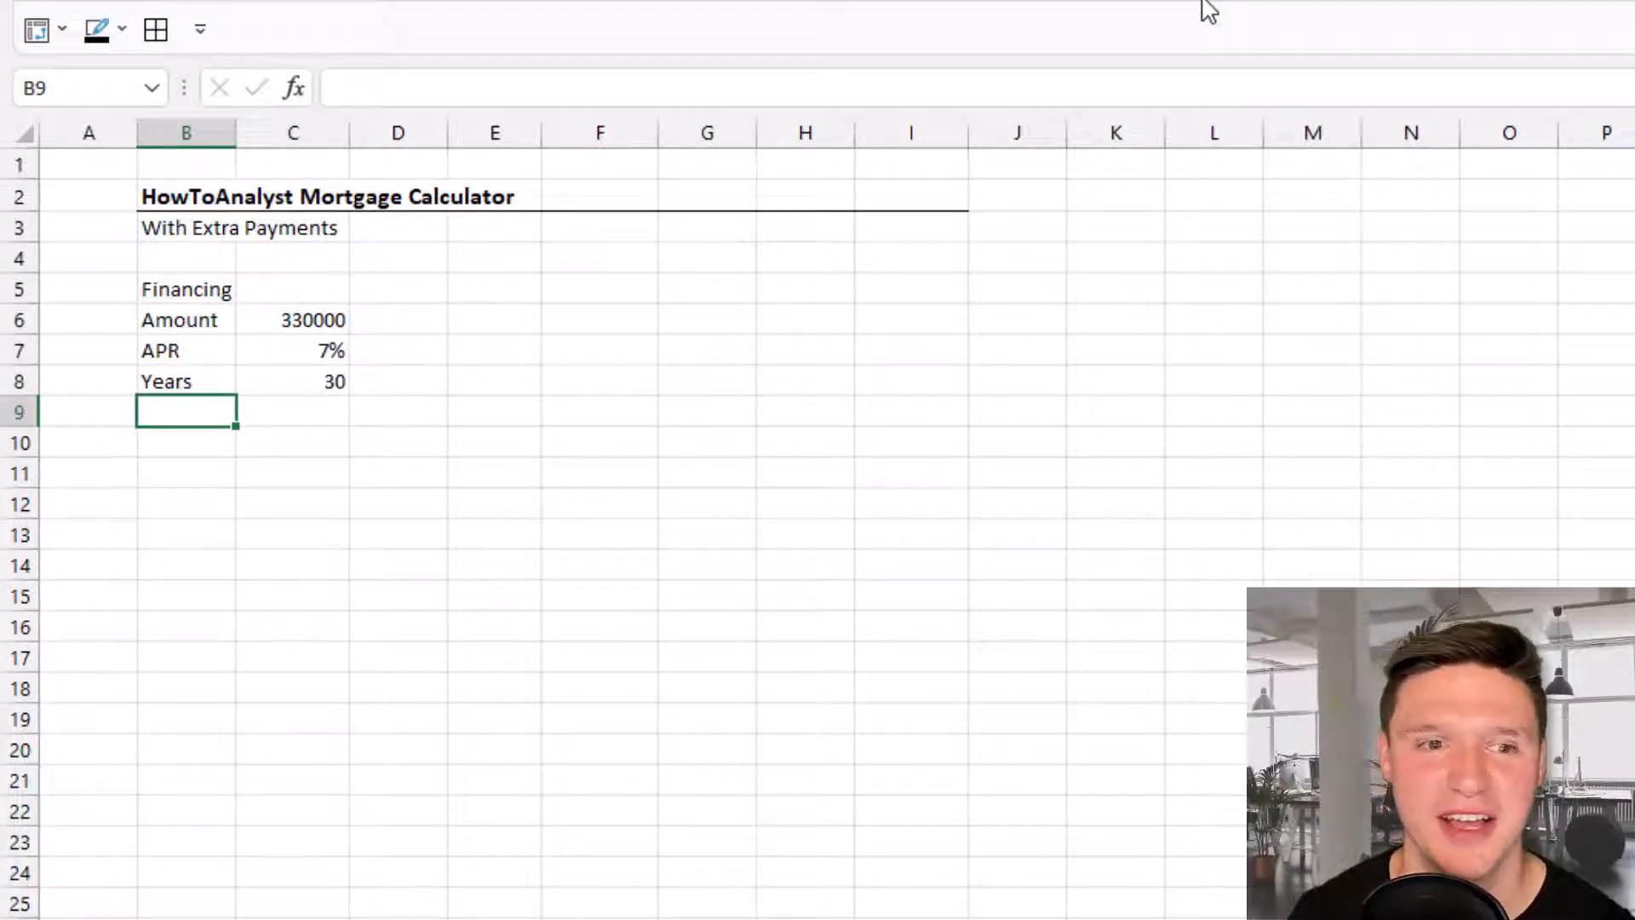
- Label Payment and compute it in C9 with =-PMT(C7/12,C8*12,C6), giving $2,195.50
type("Payment")
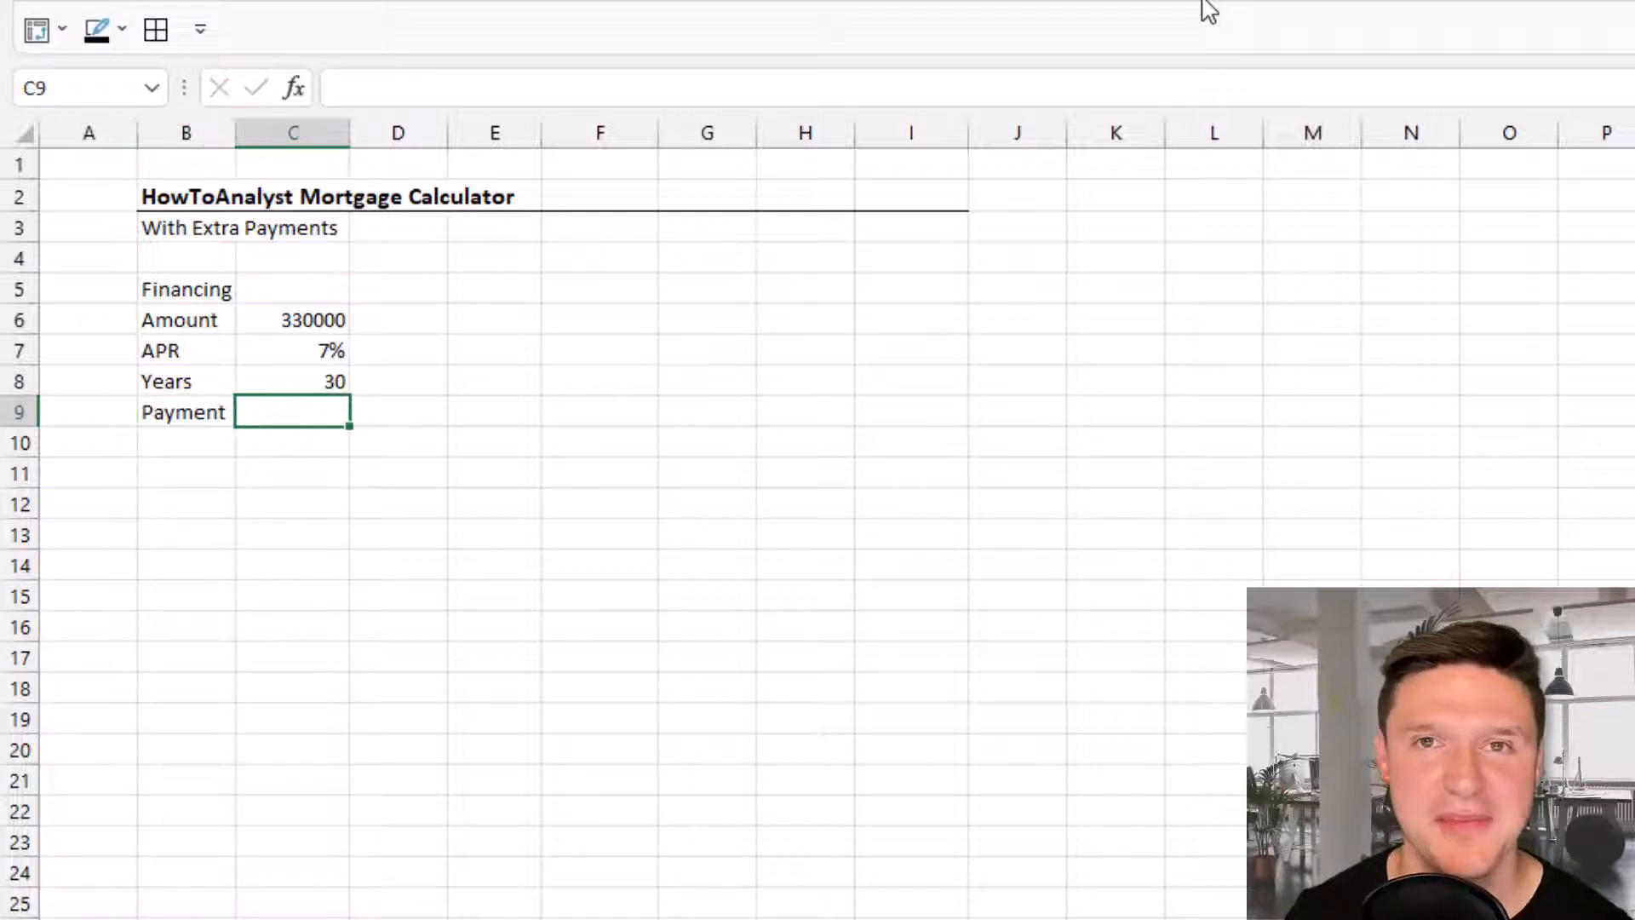
type("+")
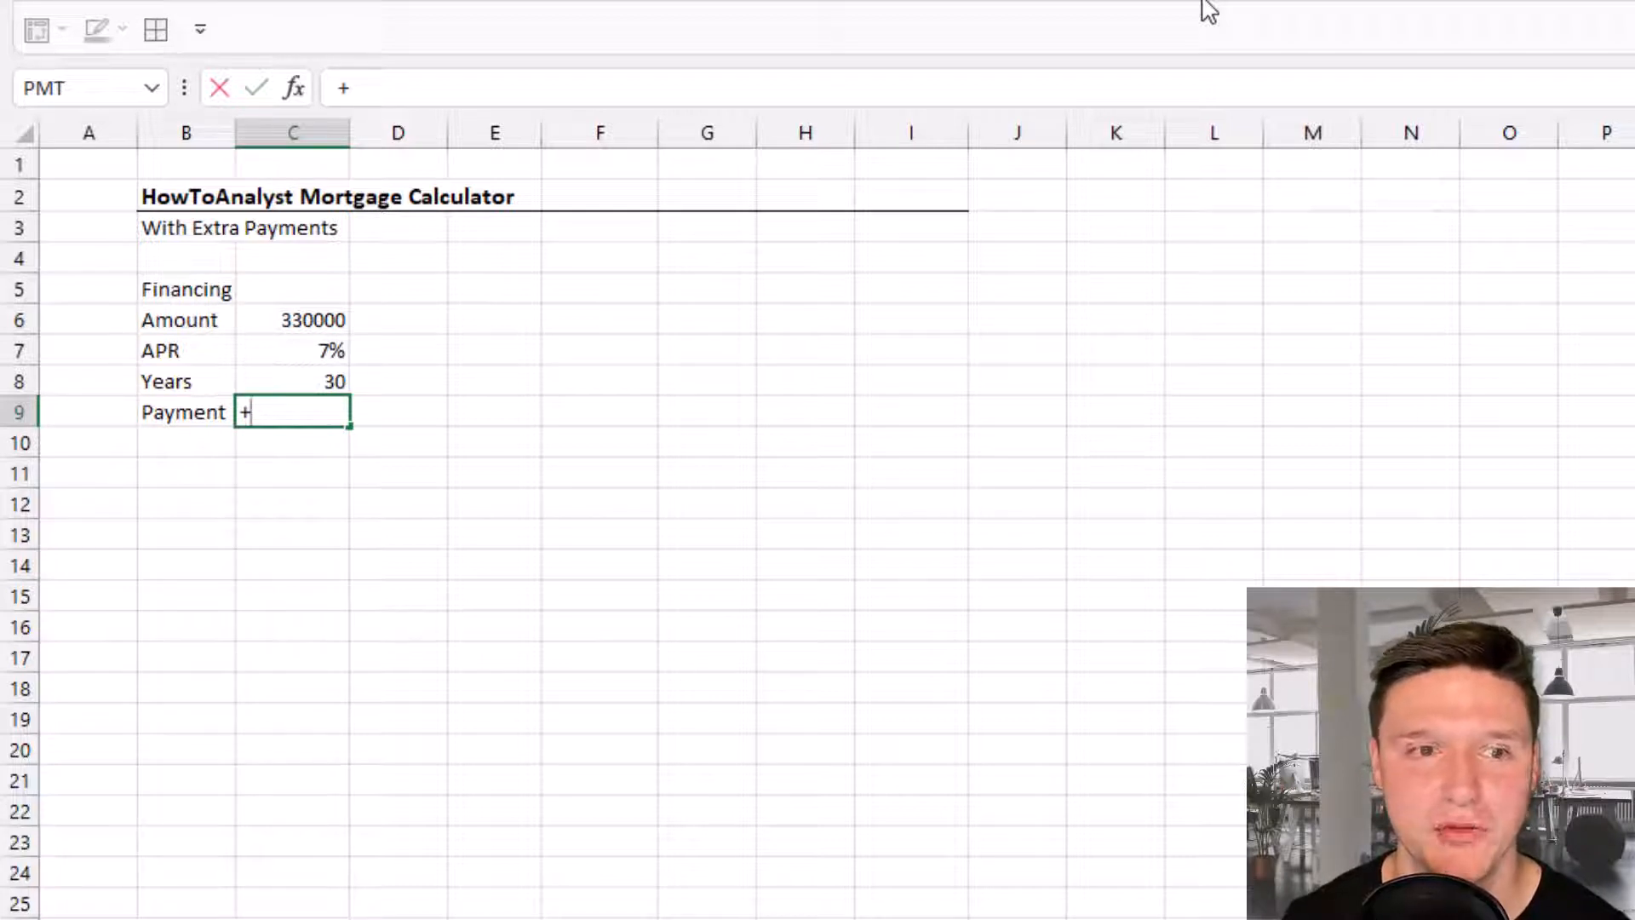
type("PMT(")
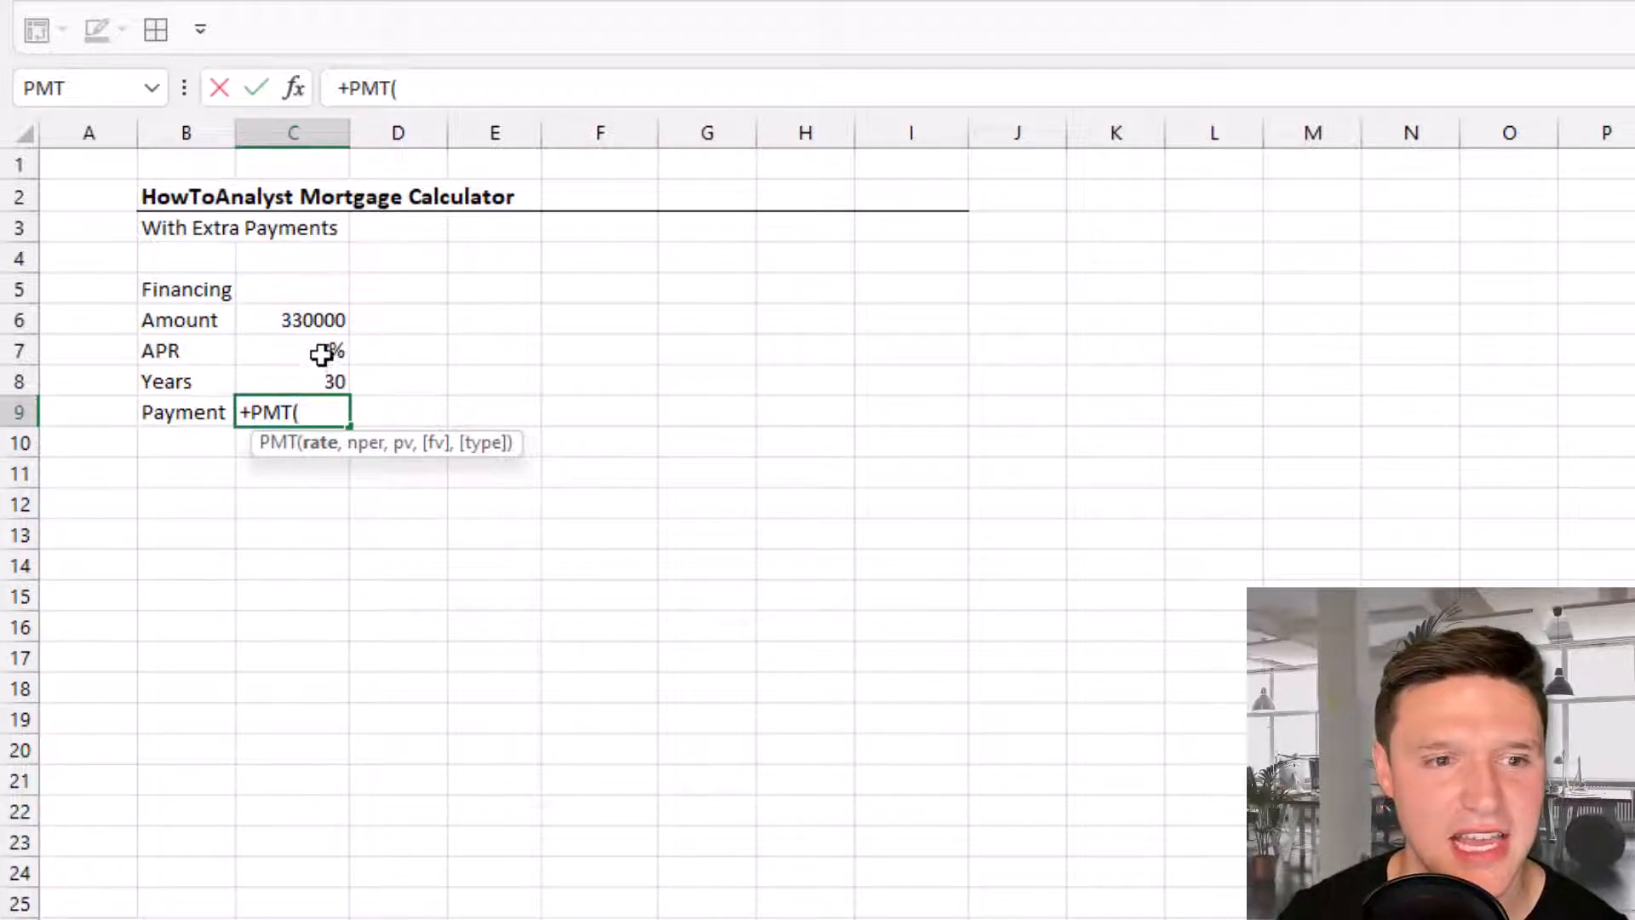
left_click(292, 350)
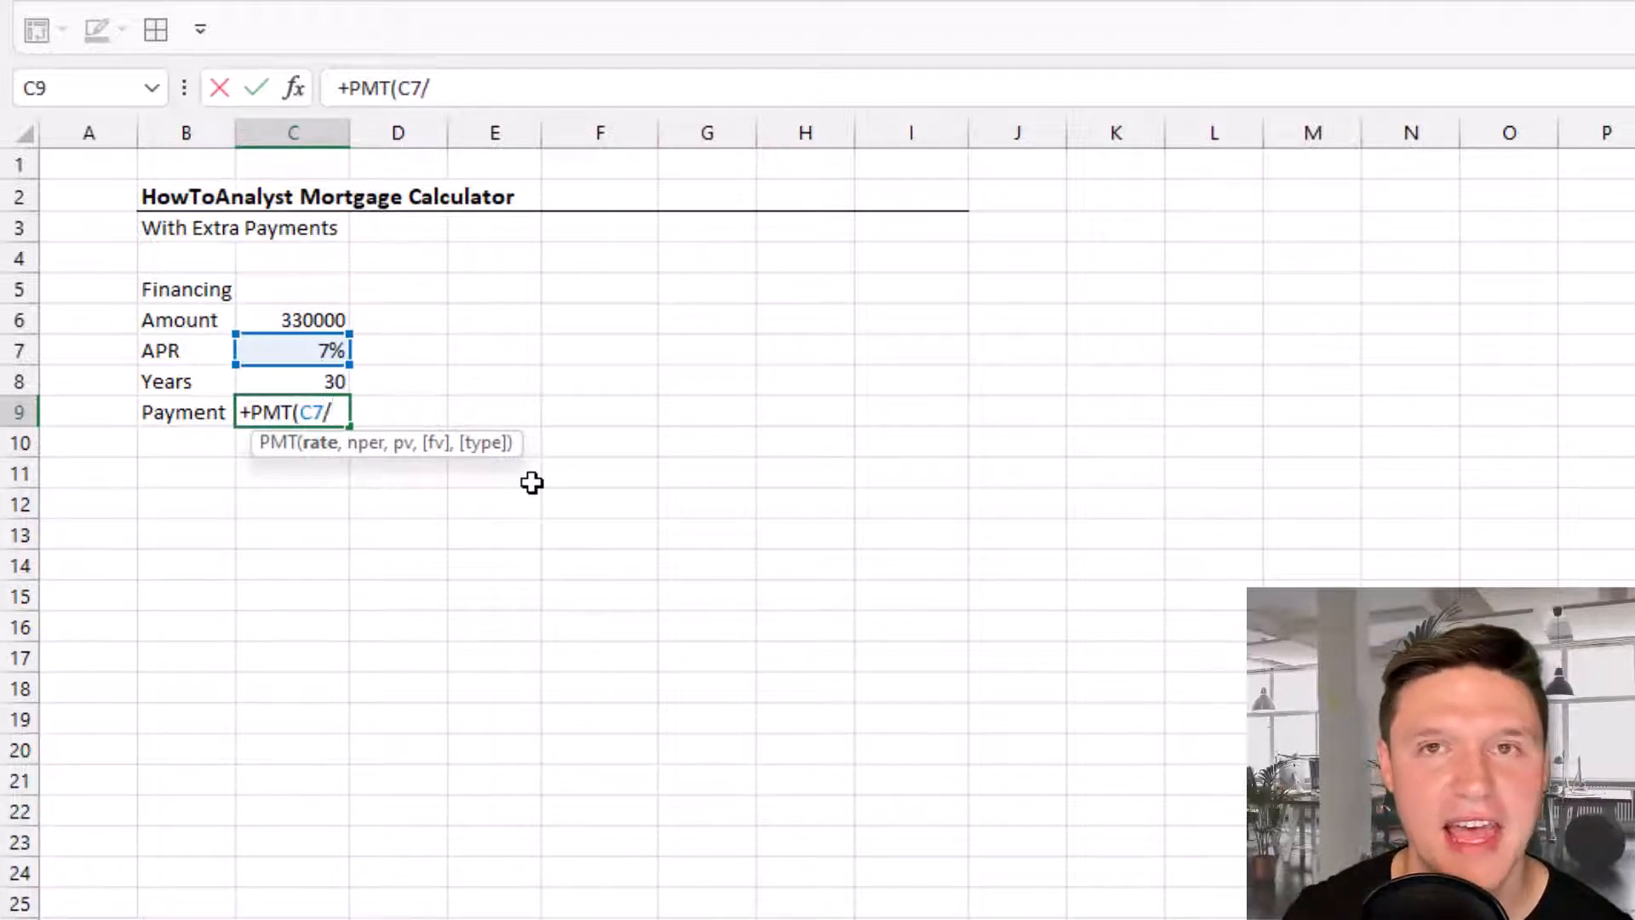
type("12")
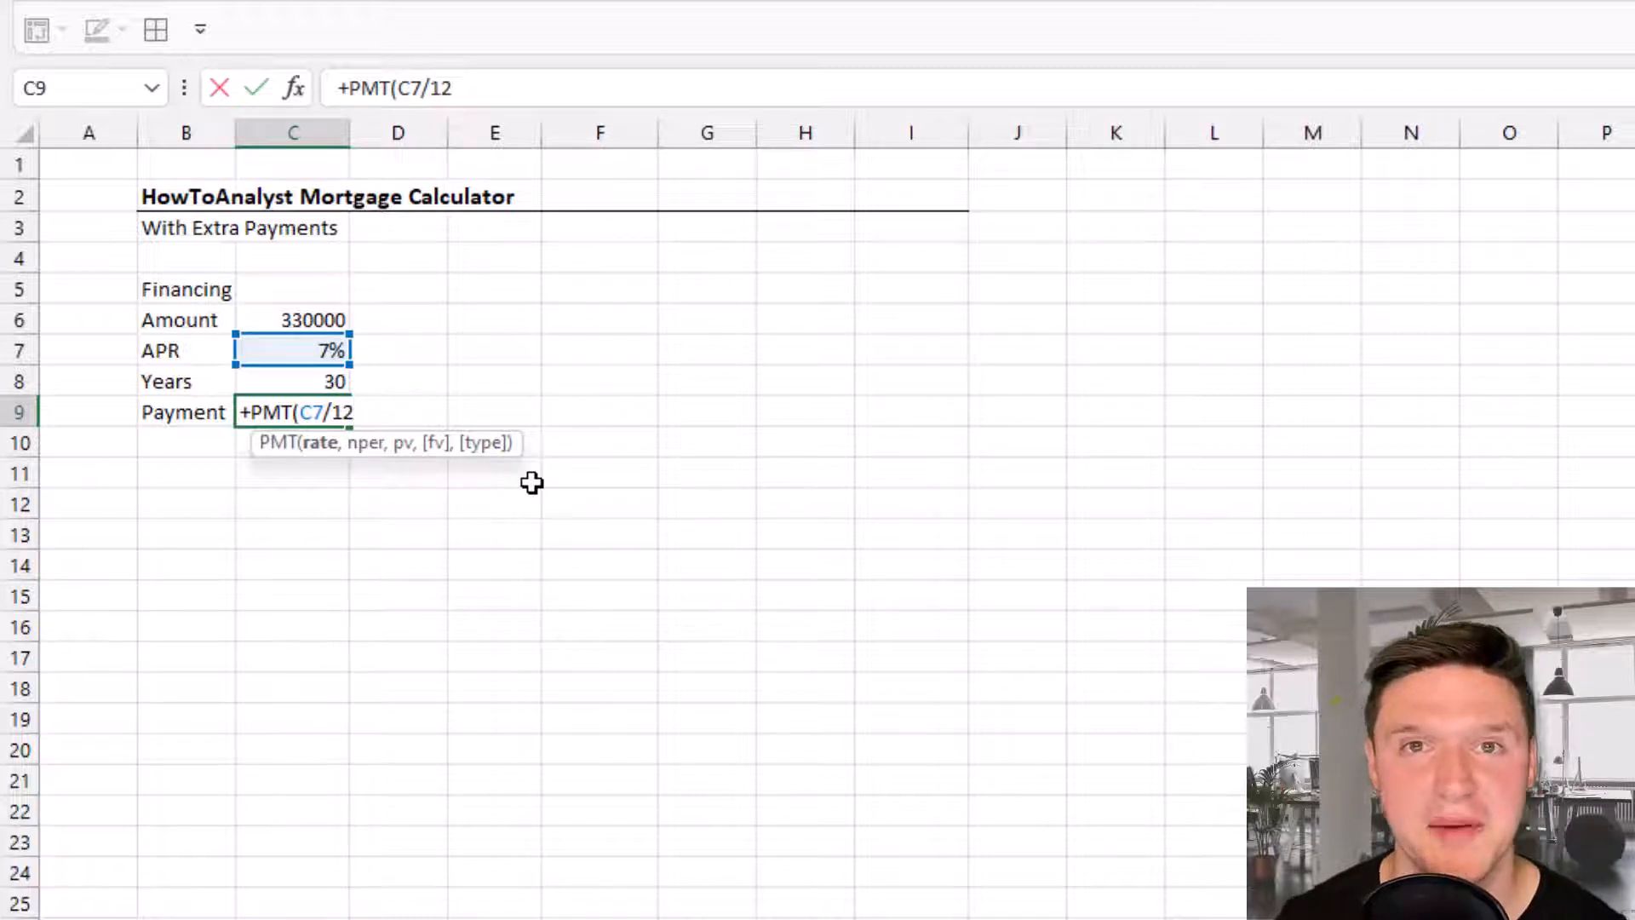
type(",")
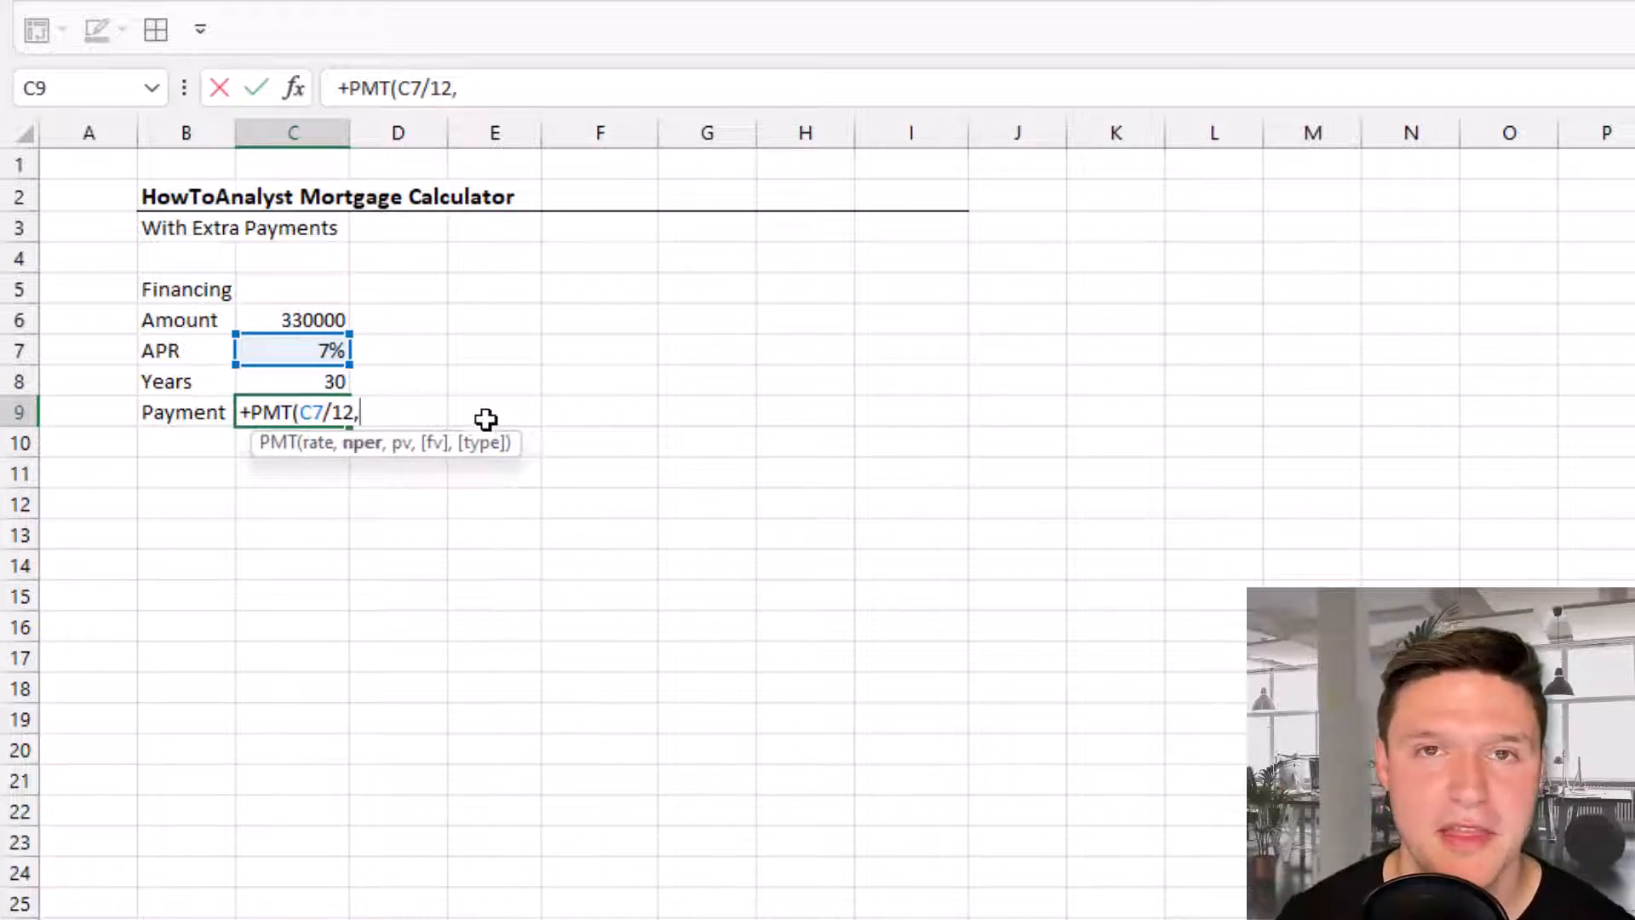
left_click(292, 380)
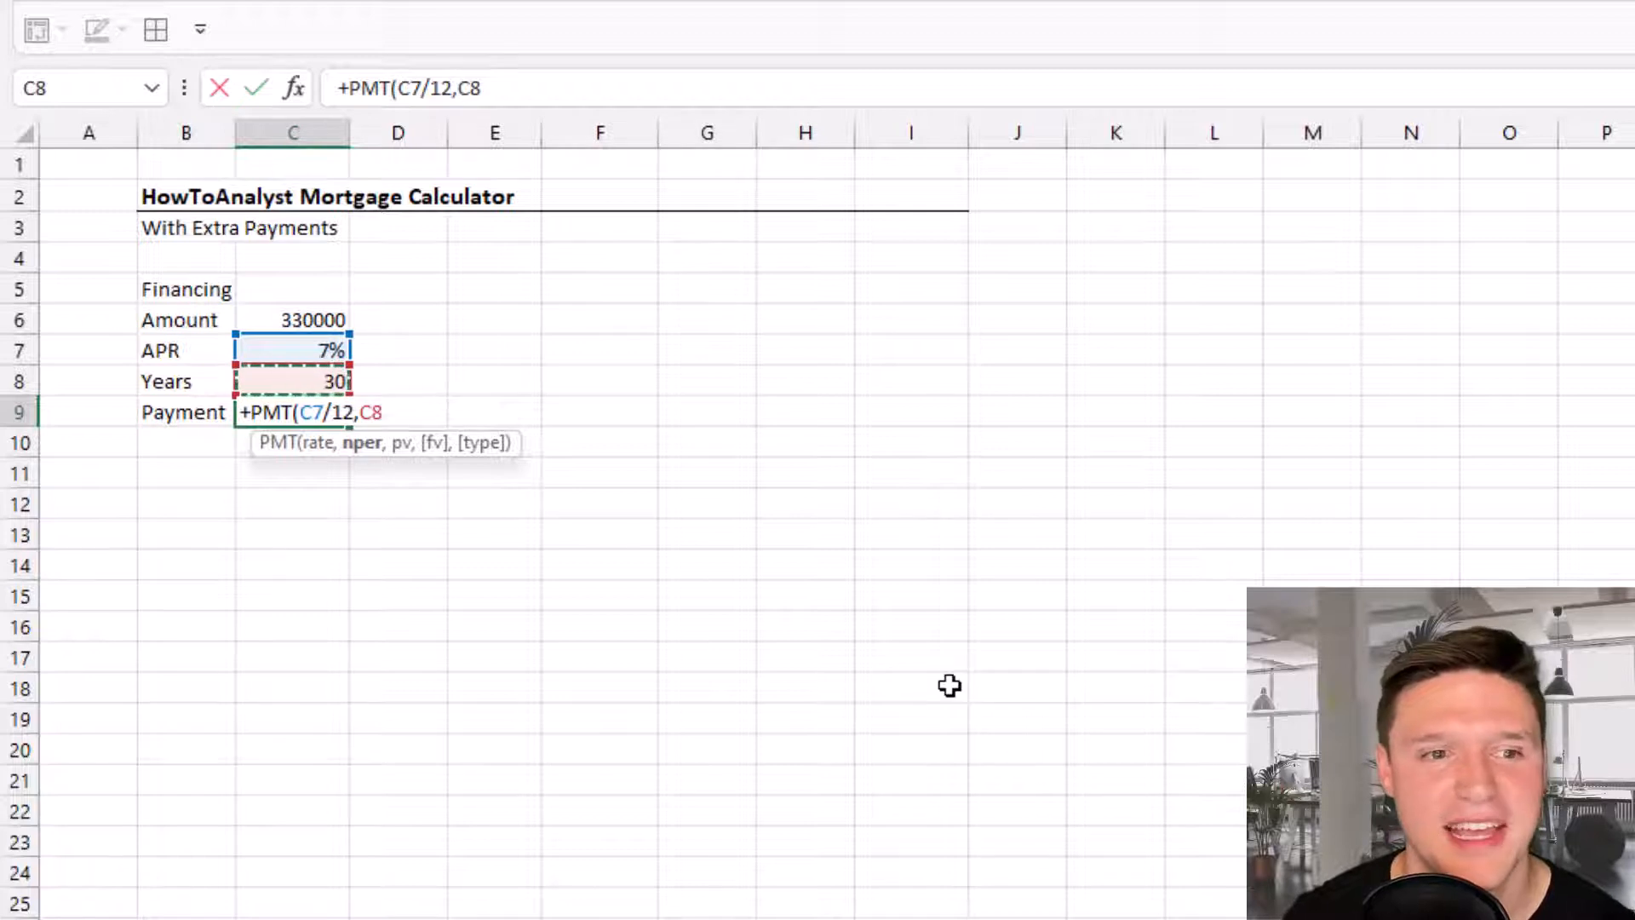
type("*12")
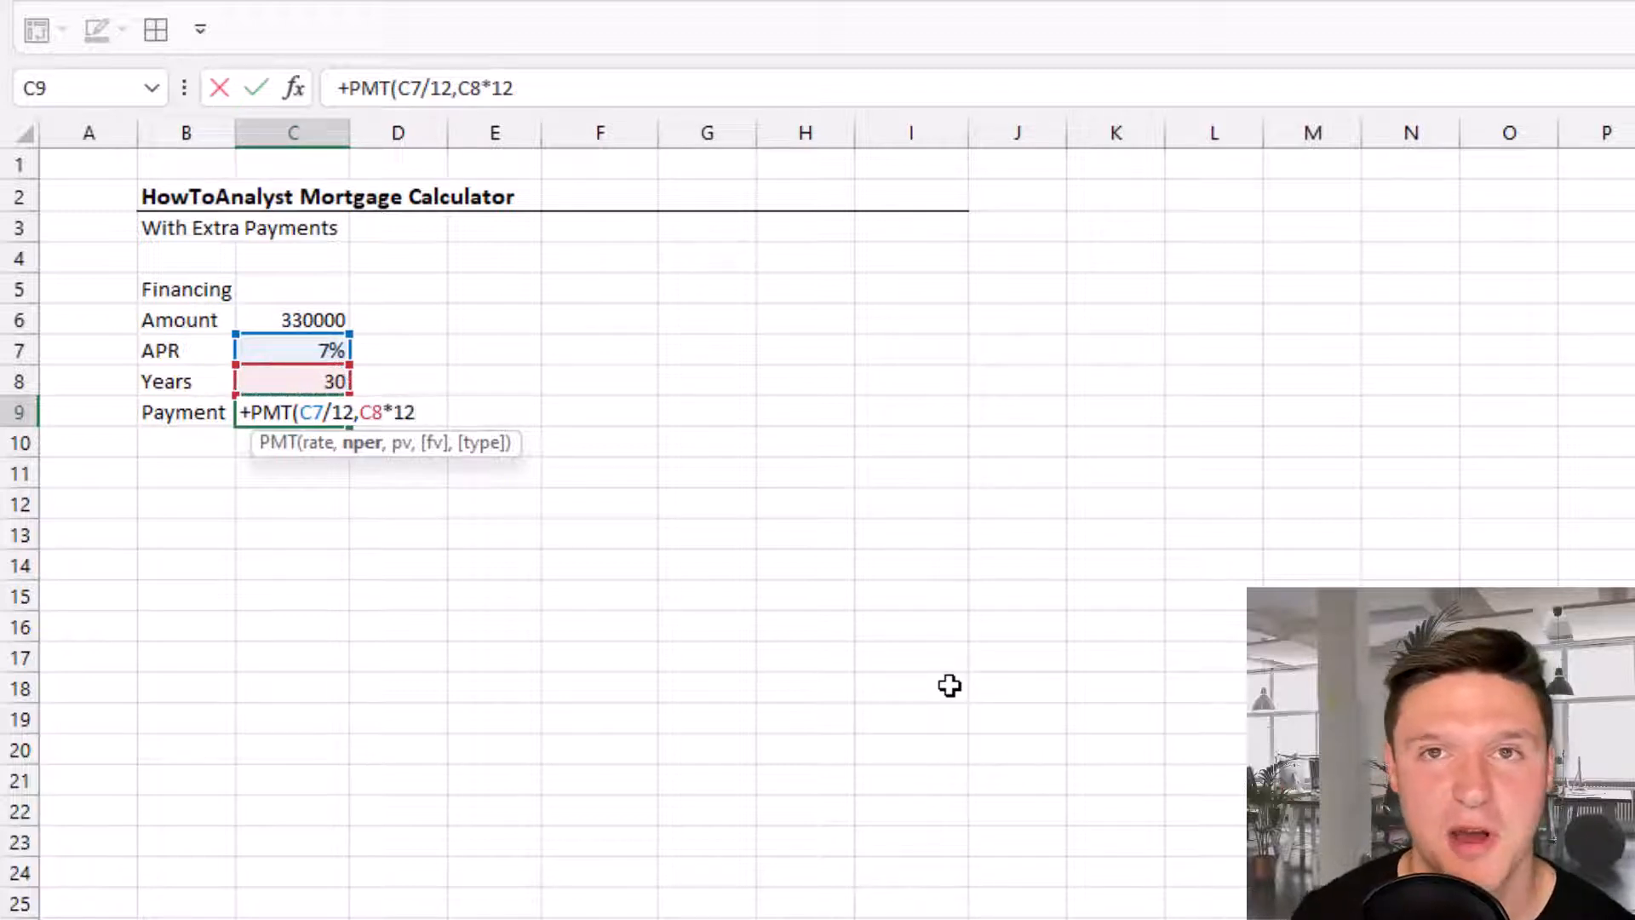
type(",")
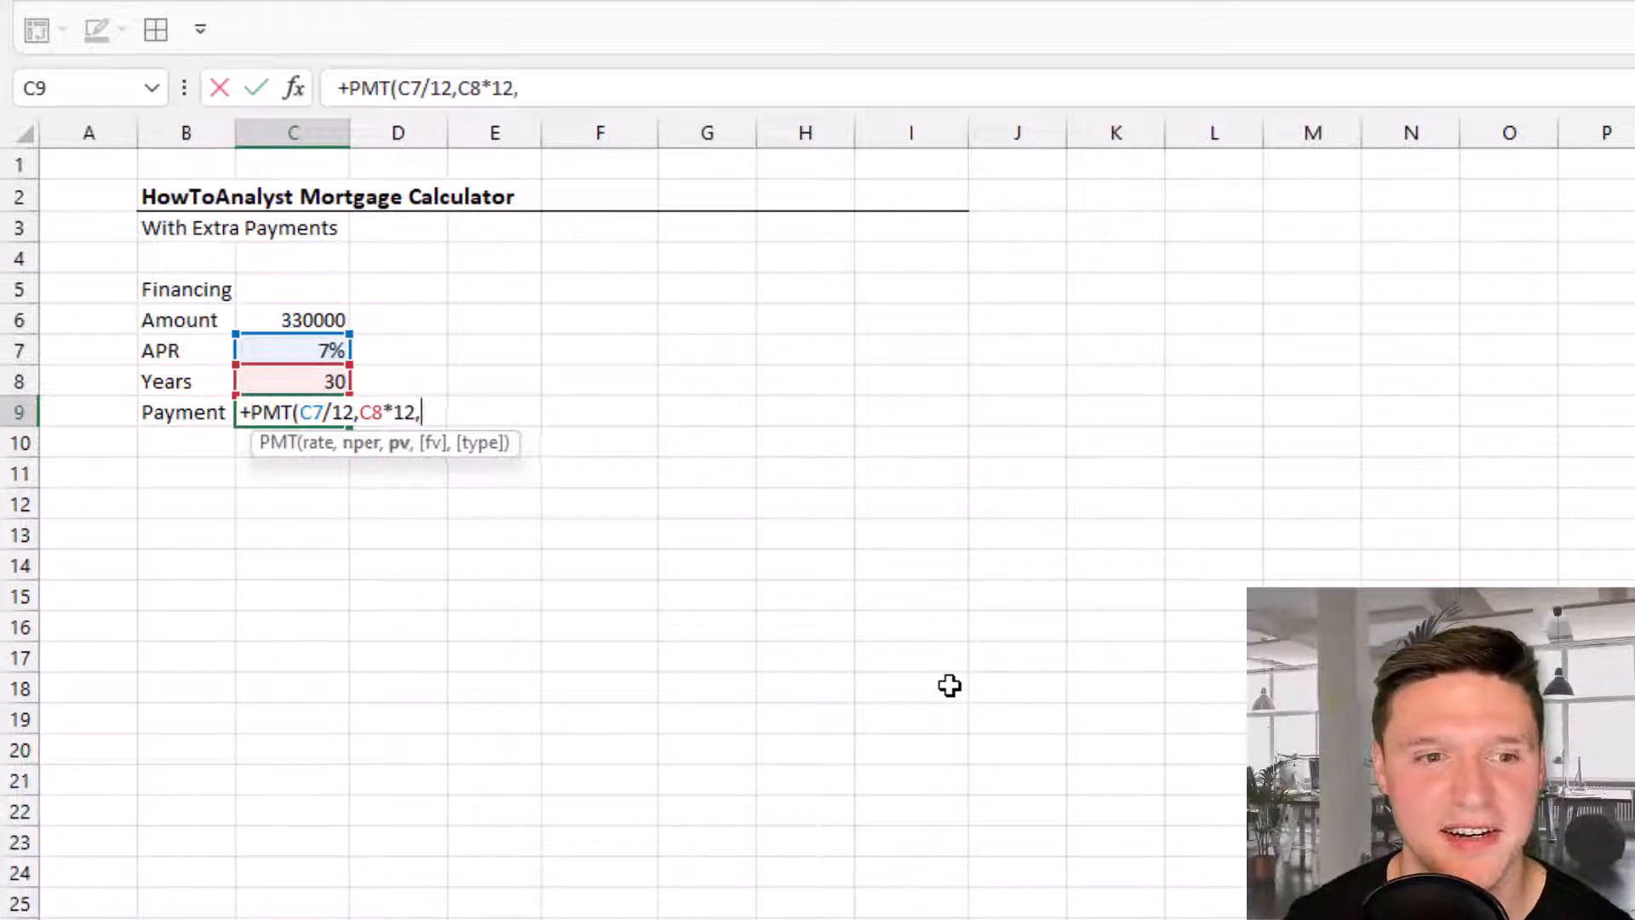
left_click(293, 321)
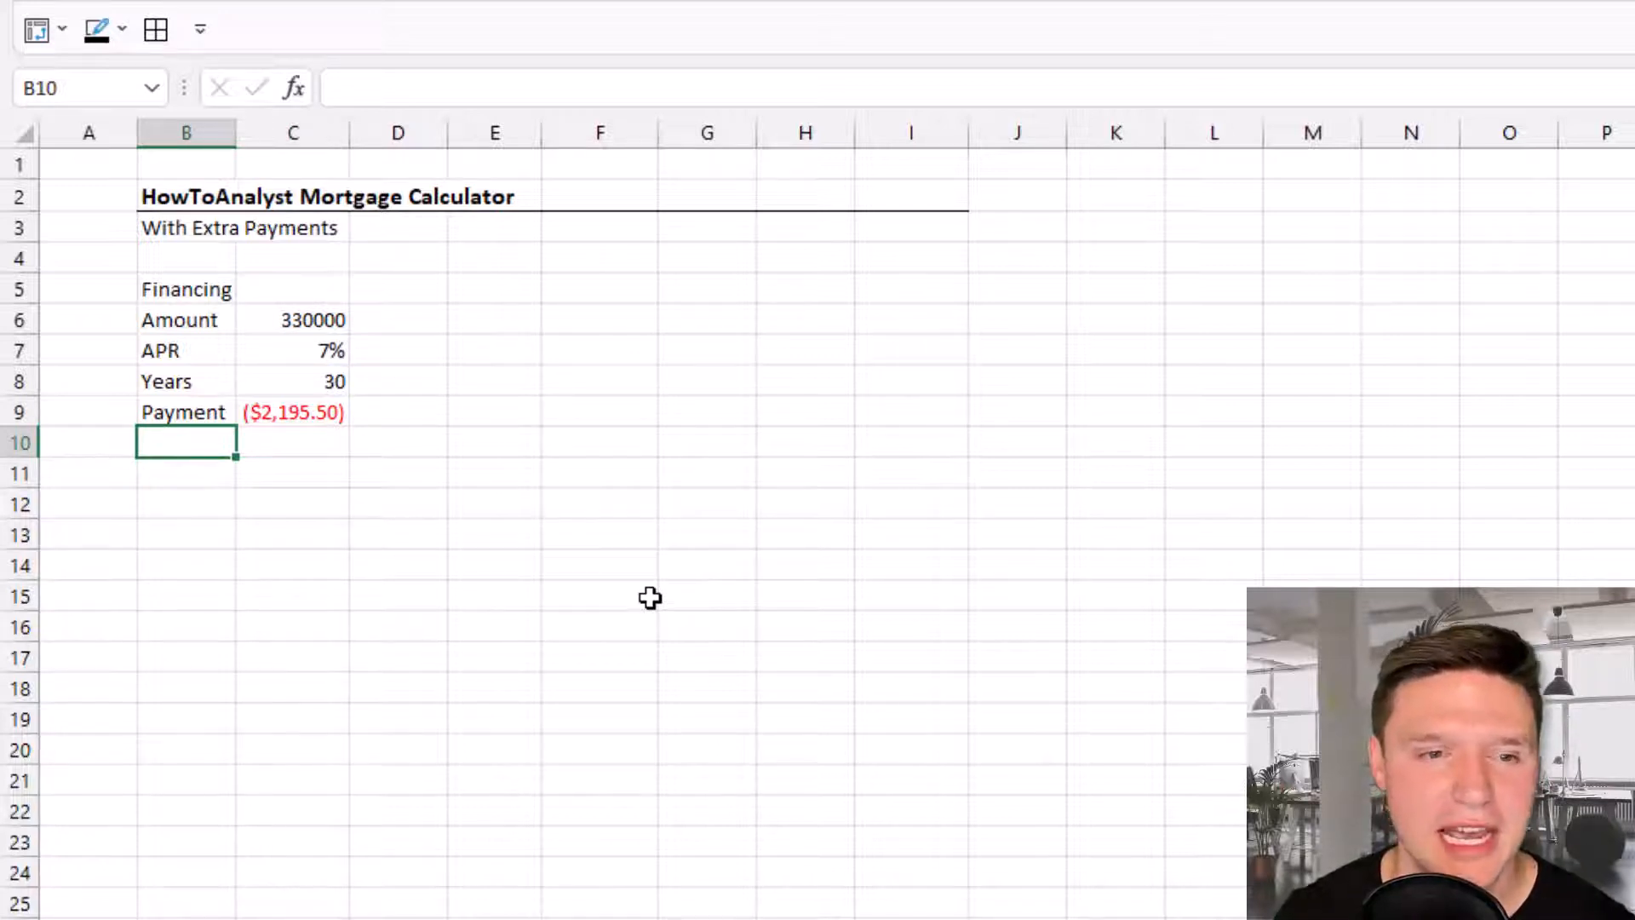
type("=+PMT(C7/12,C8*12,C6)")
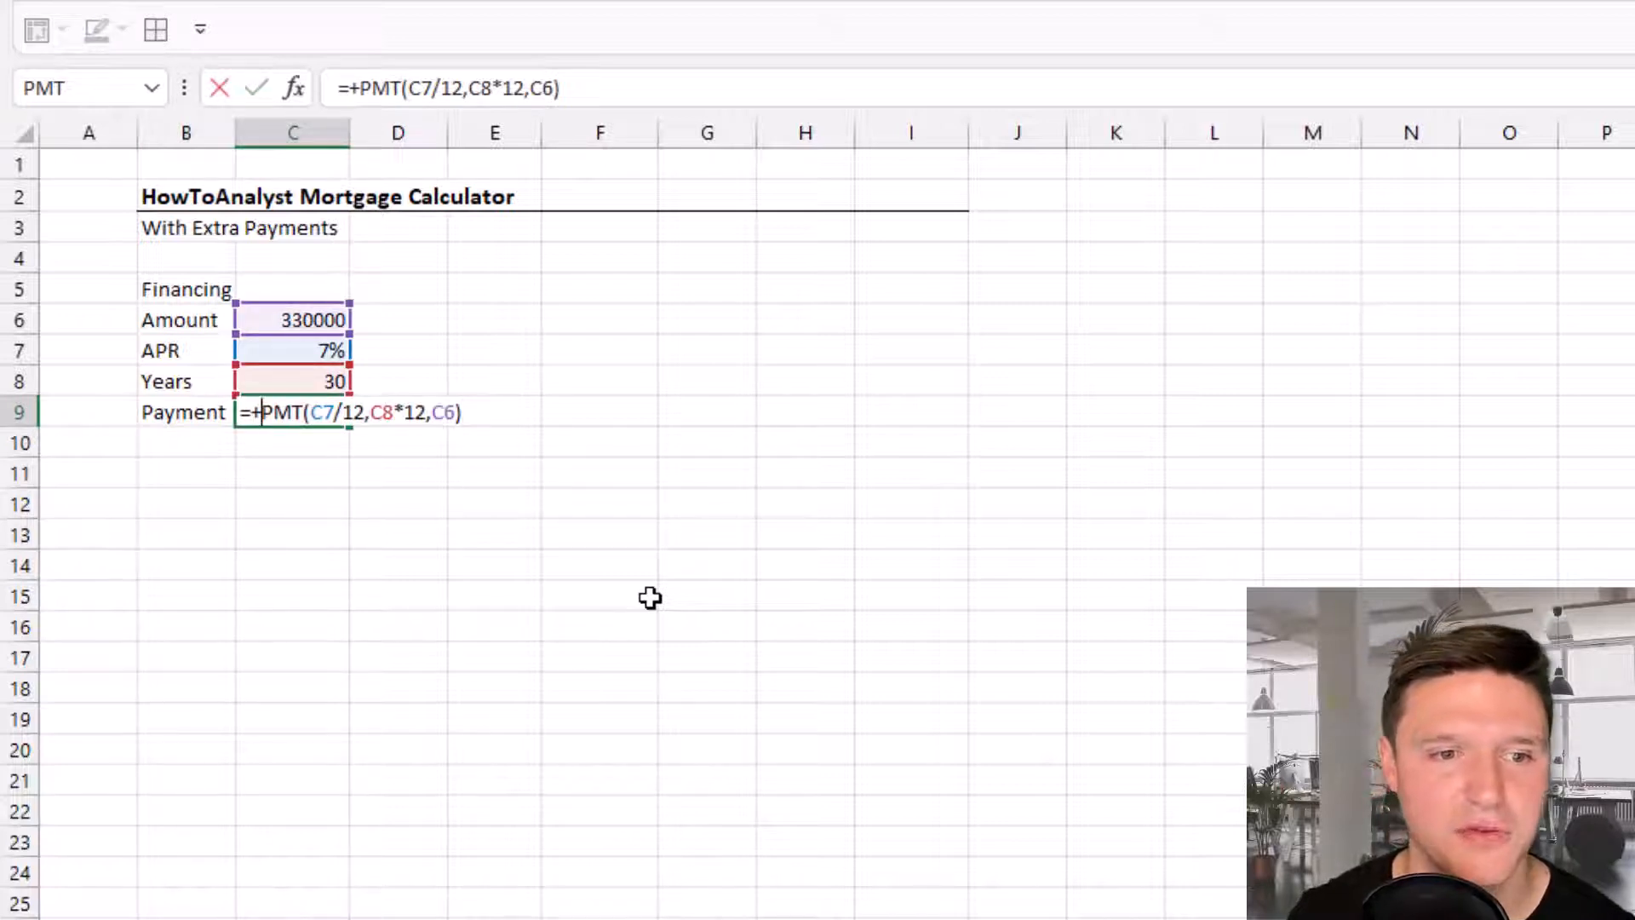
type("-")
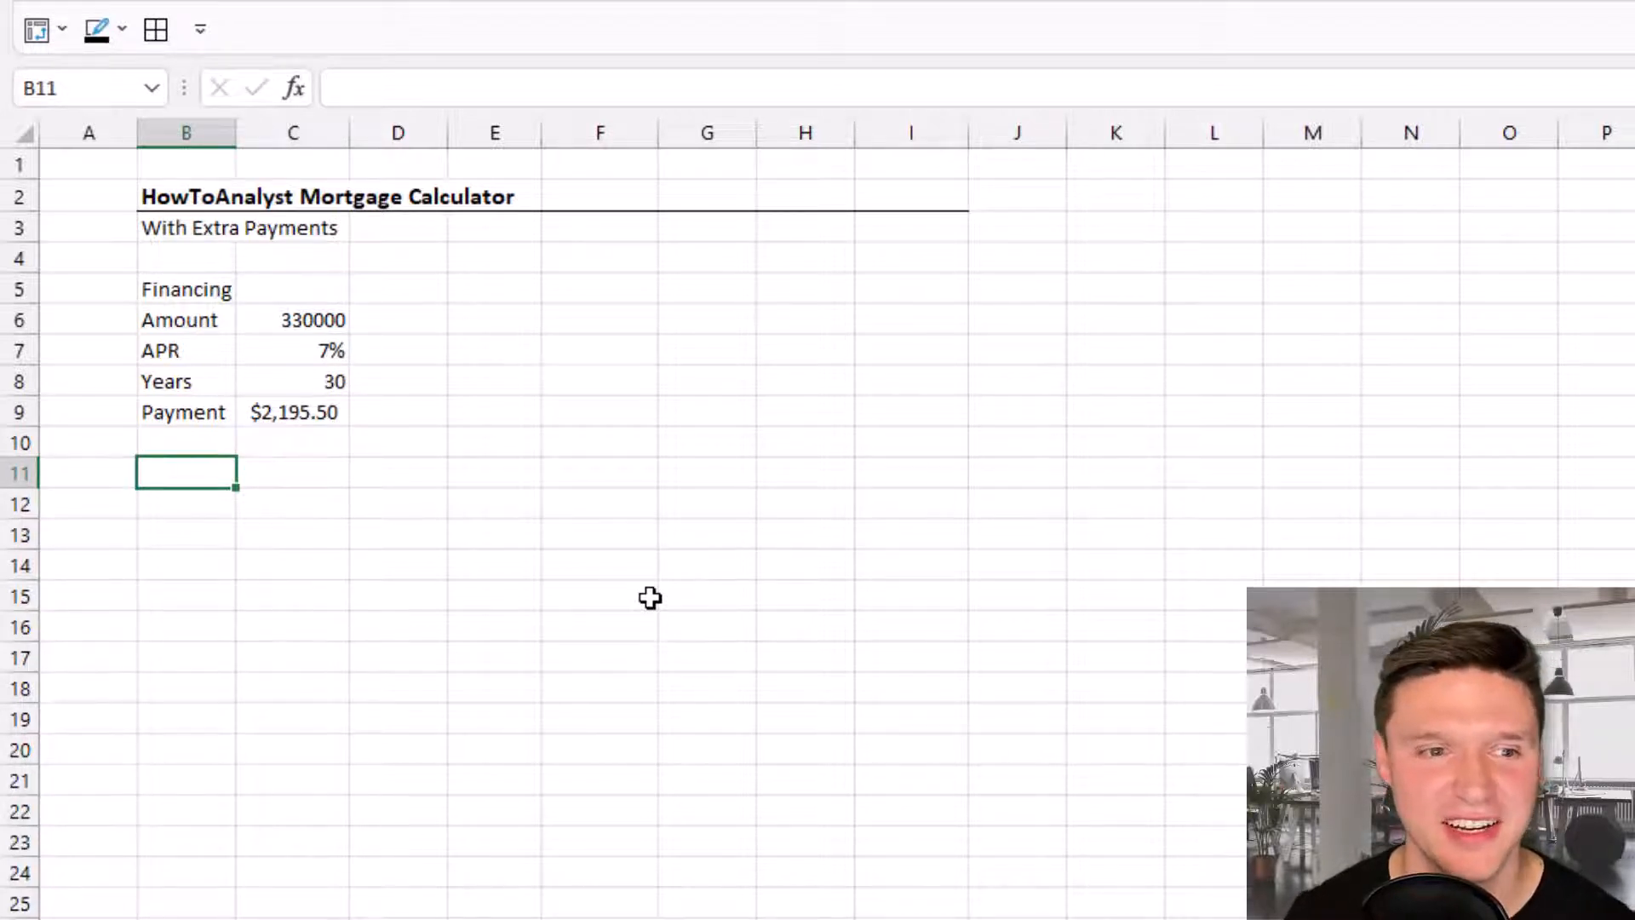
- Type headers Period, Beginning Balance, Interest, Principal, Extra Payment, Ending Balance across B11:G11
type("Period")
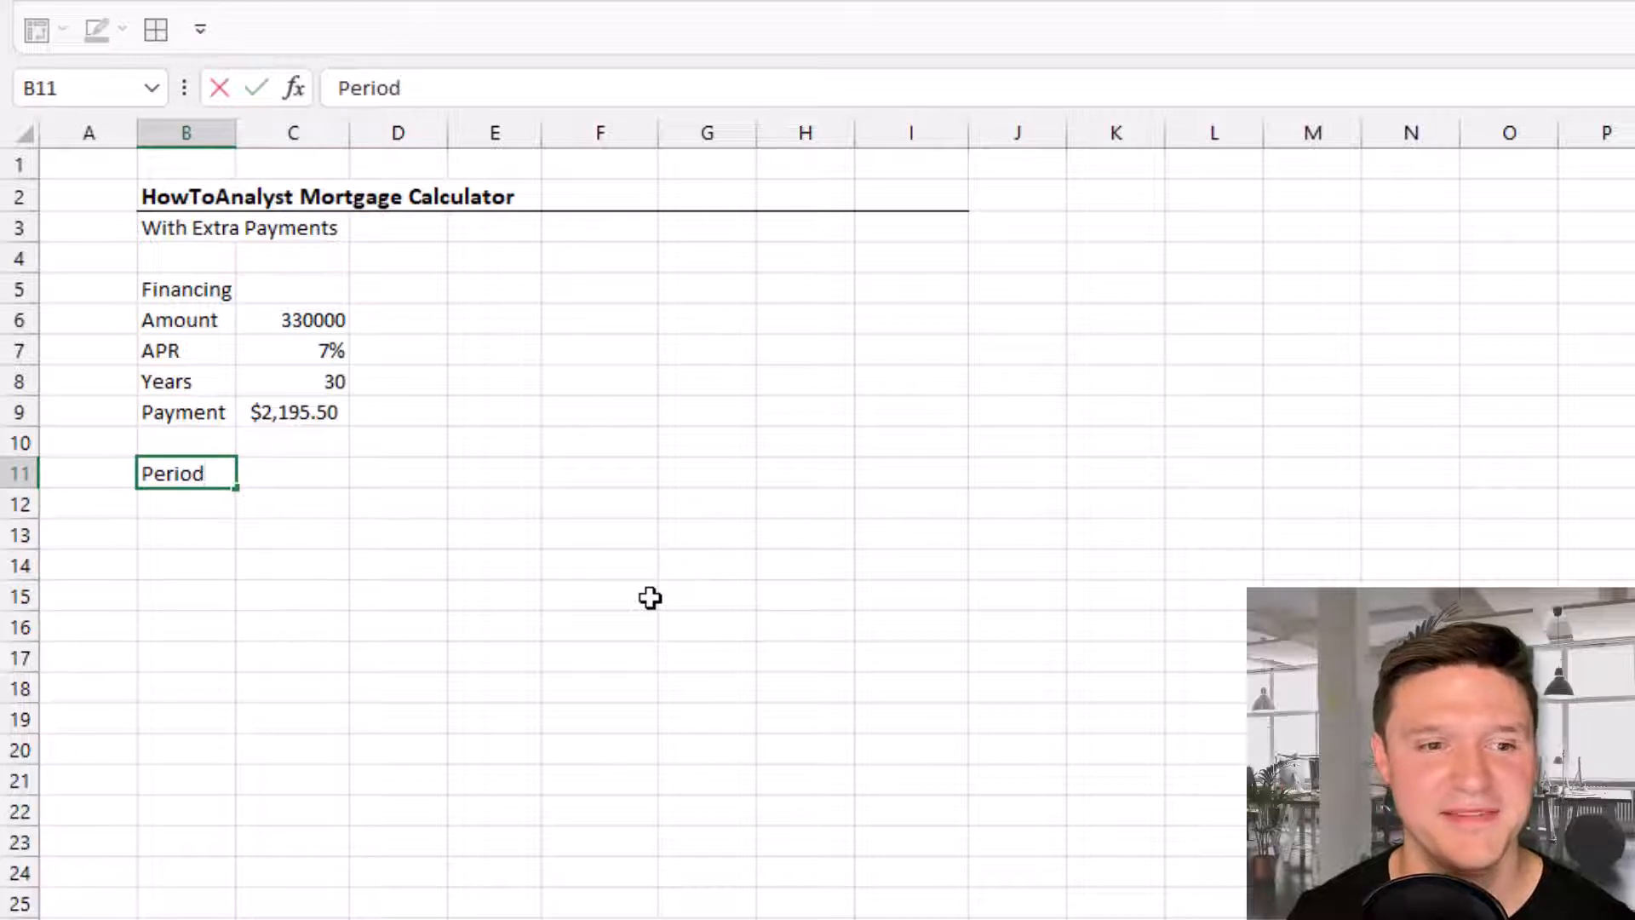
type("Beginni")
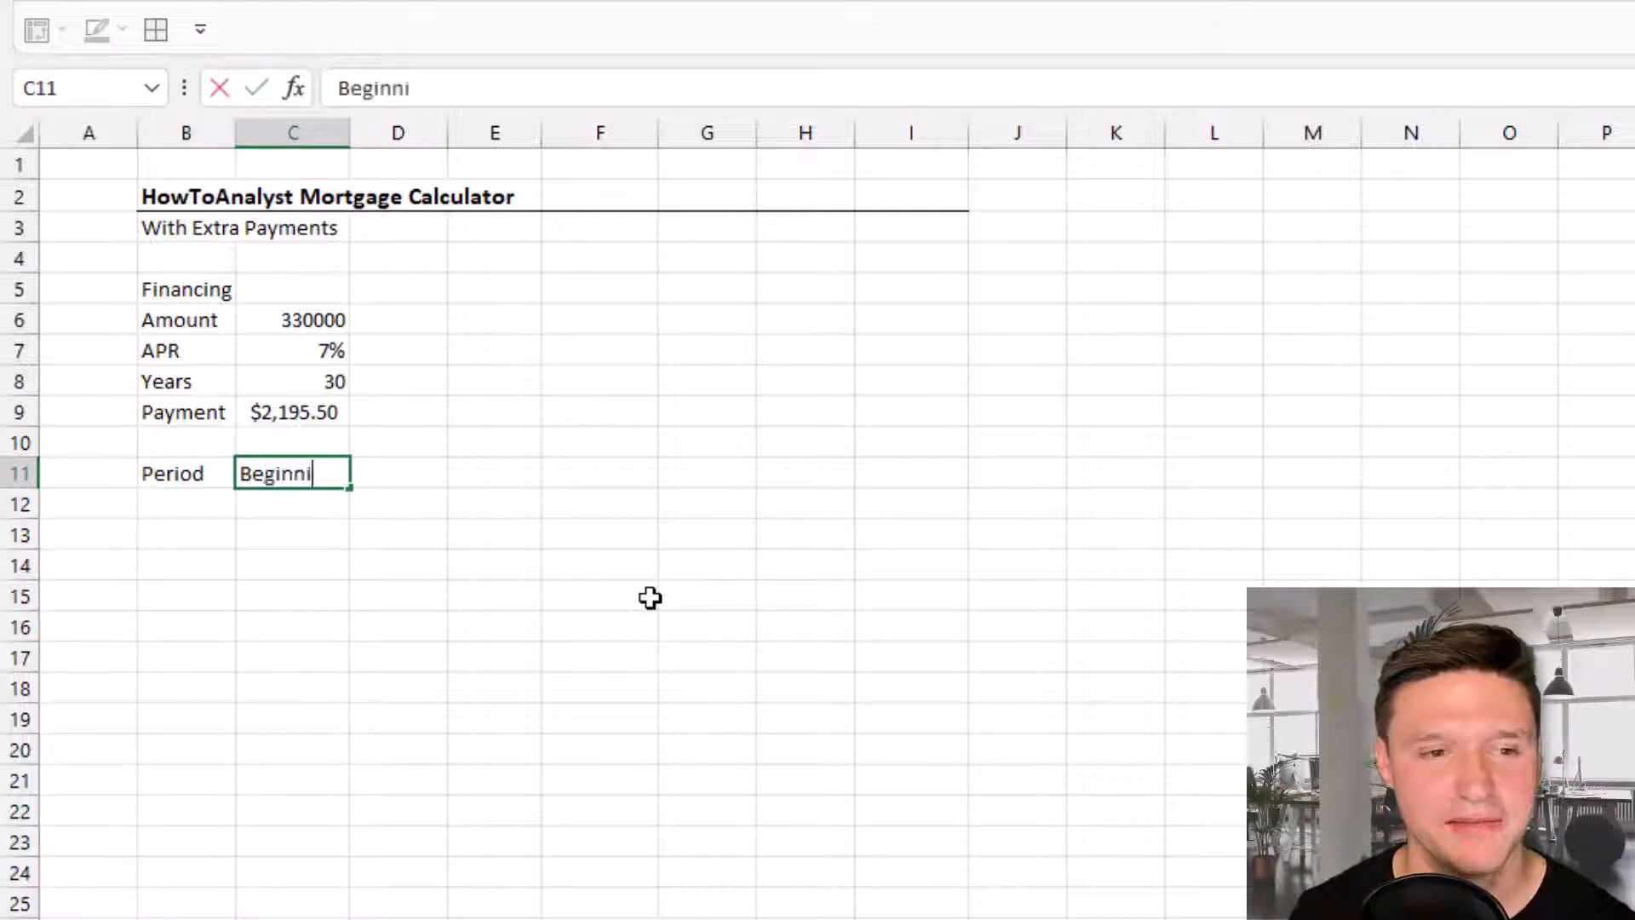
type("ng")
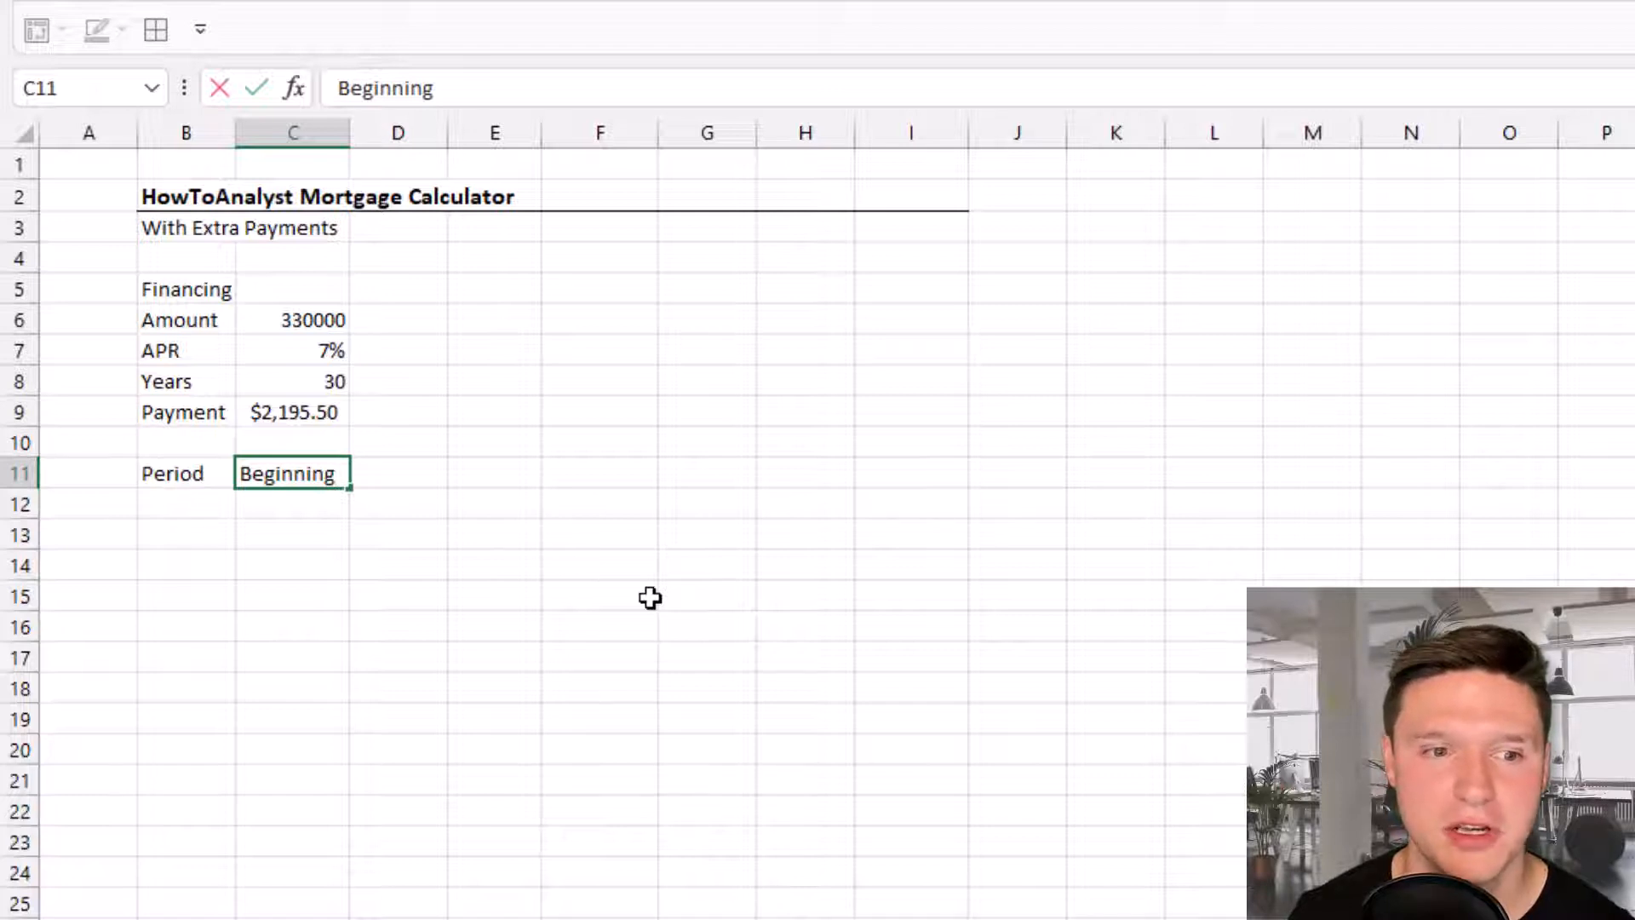
type("Balance")
left_click(399, 472)
type("Interest")
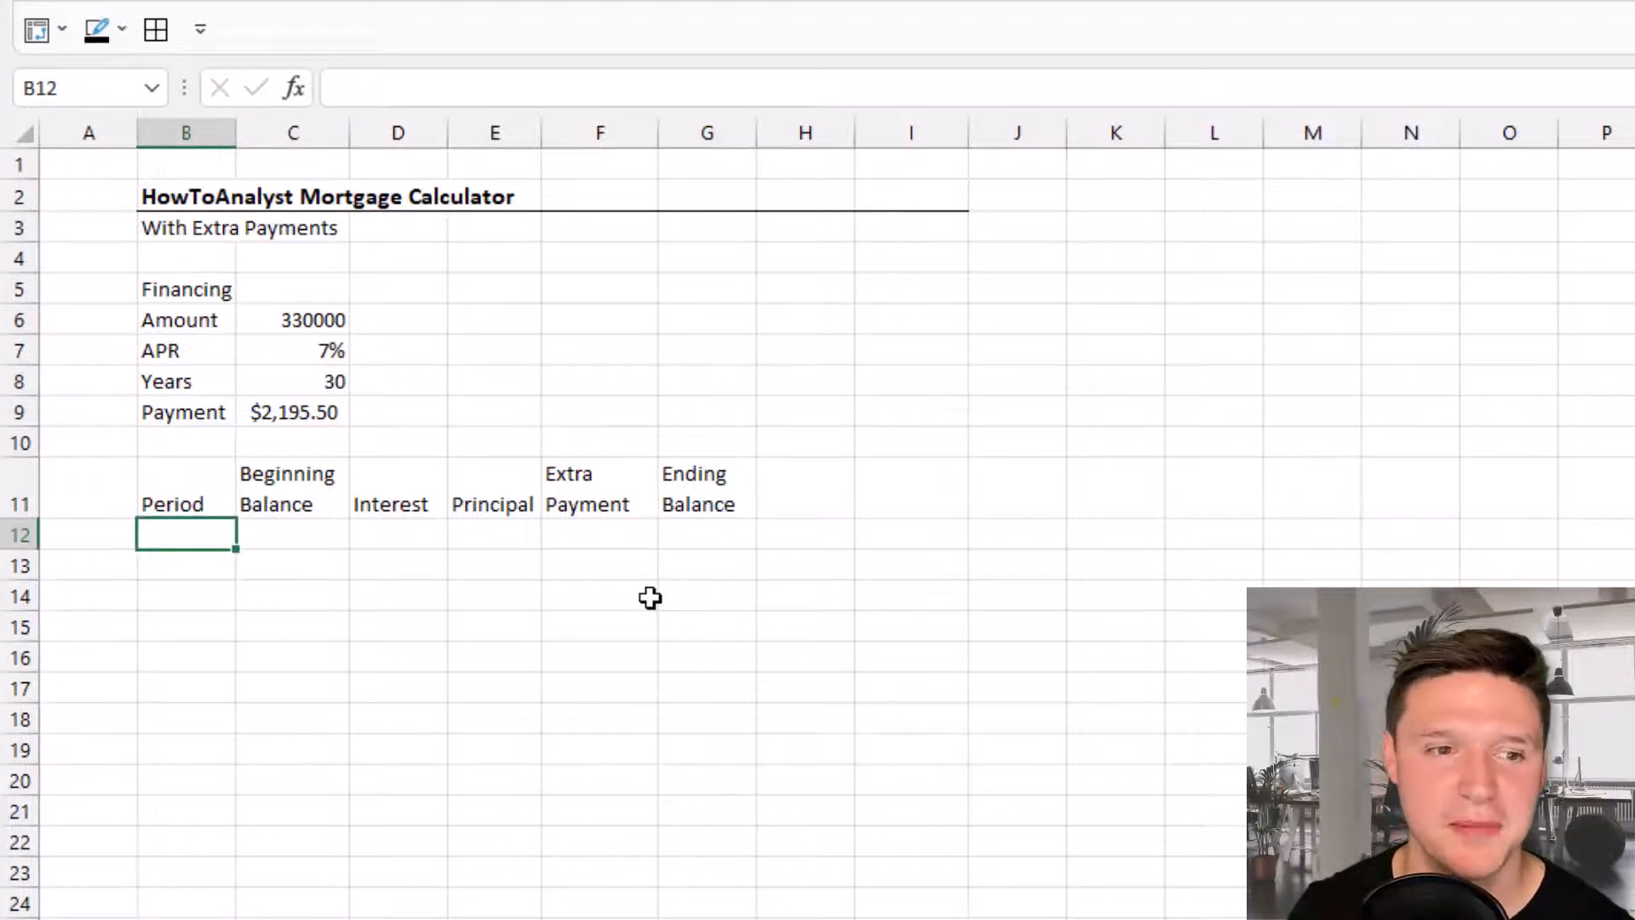
type("+se")
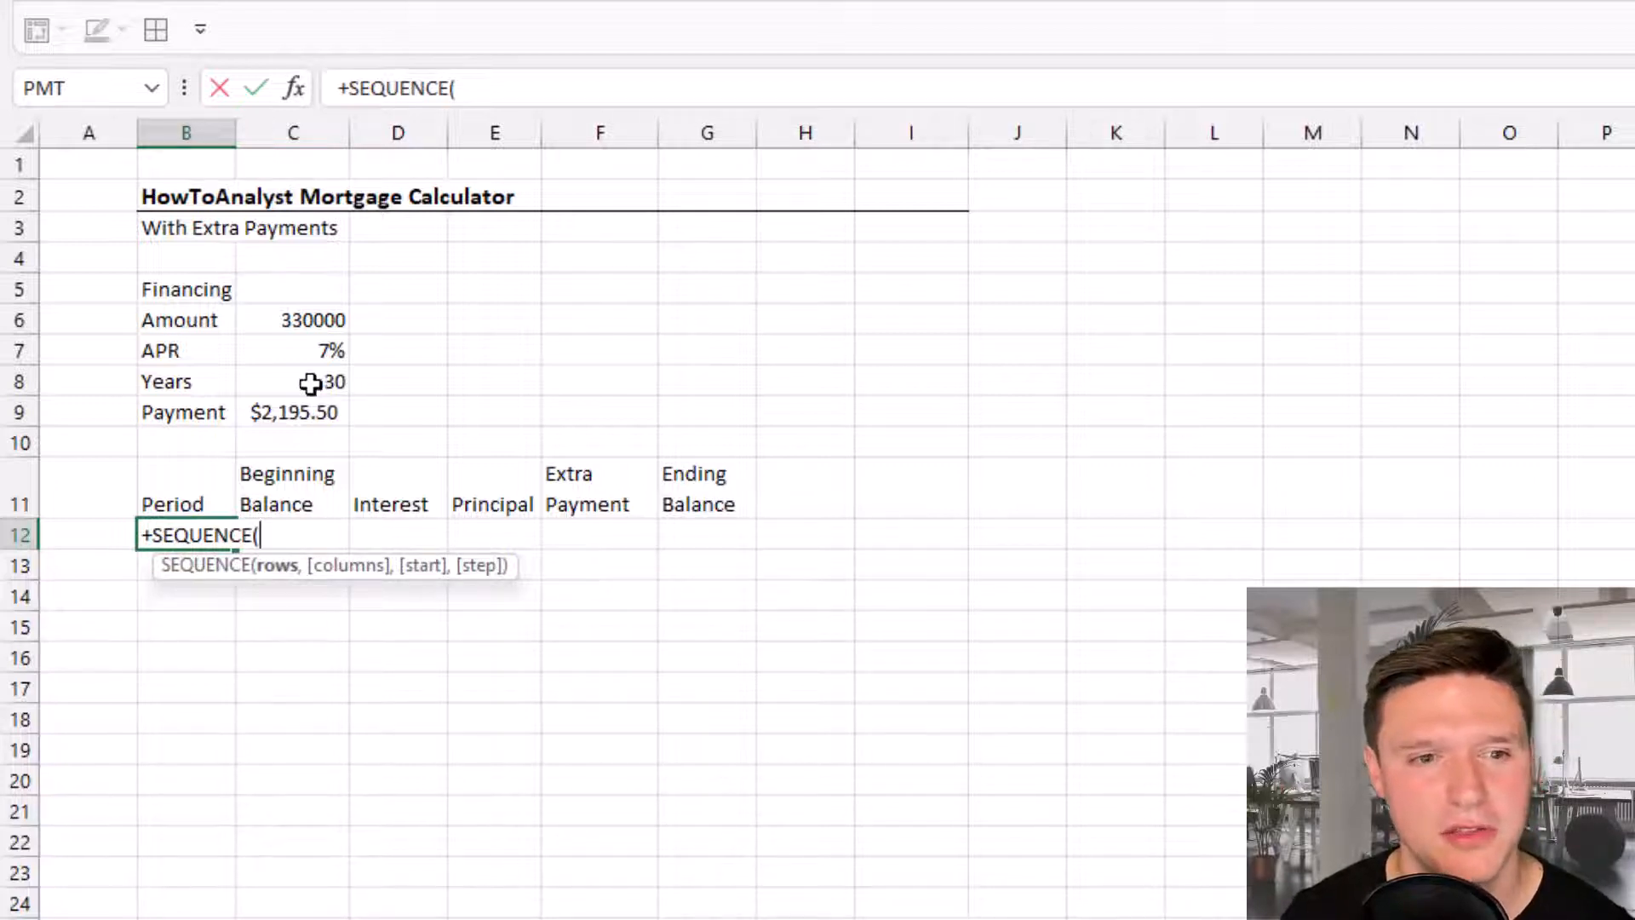
- Spill monthly periods 1 onward down column B with =SEQUENCE(C8*12,,1,1)
left_click(292, 381)
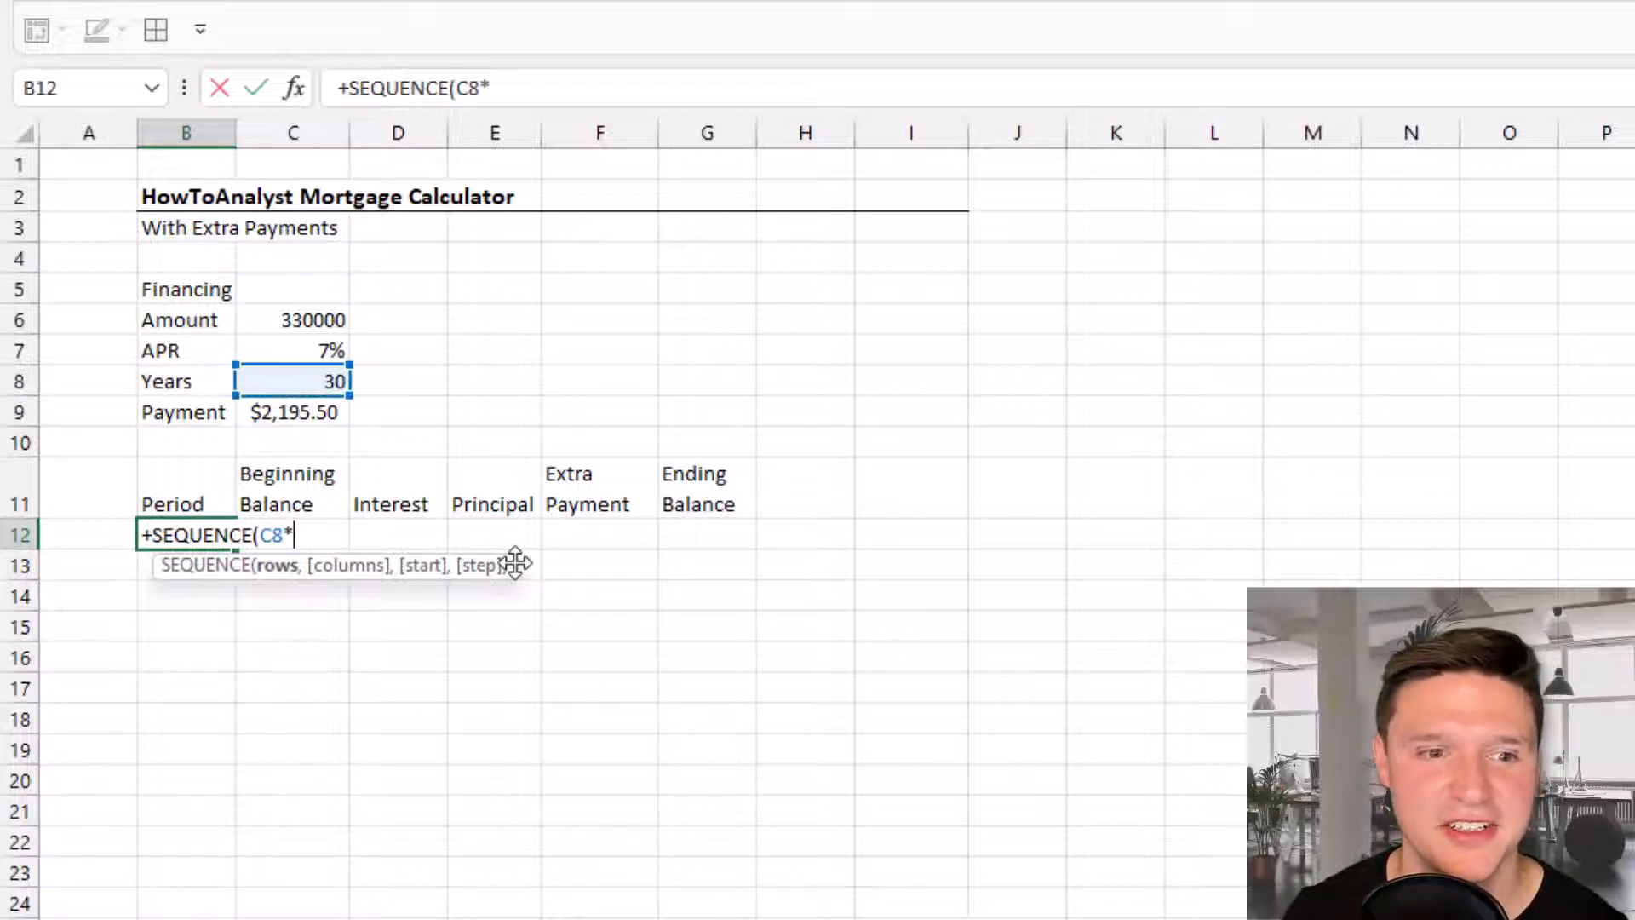
type("12,")
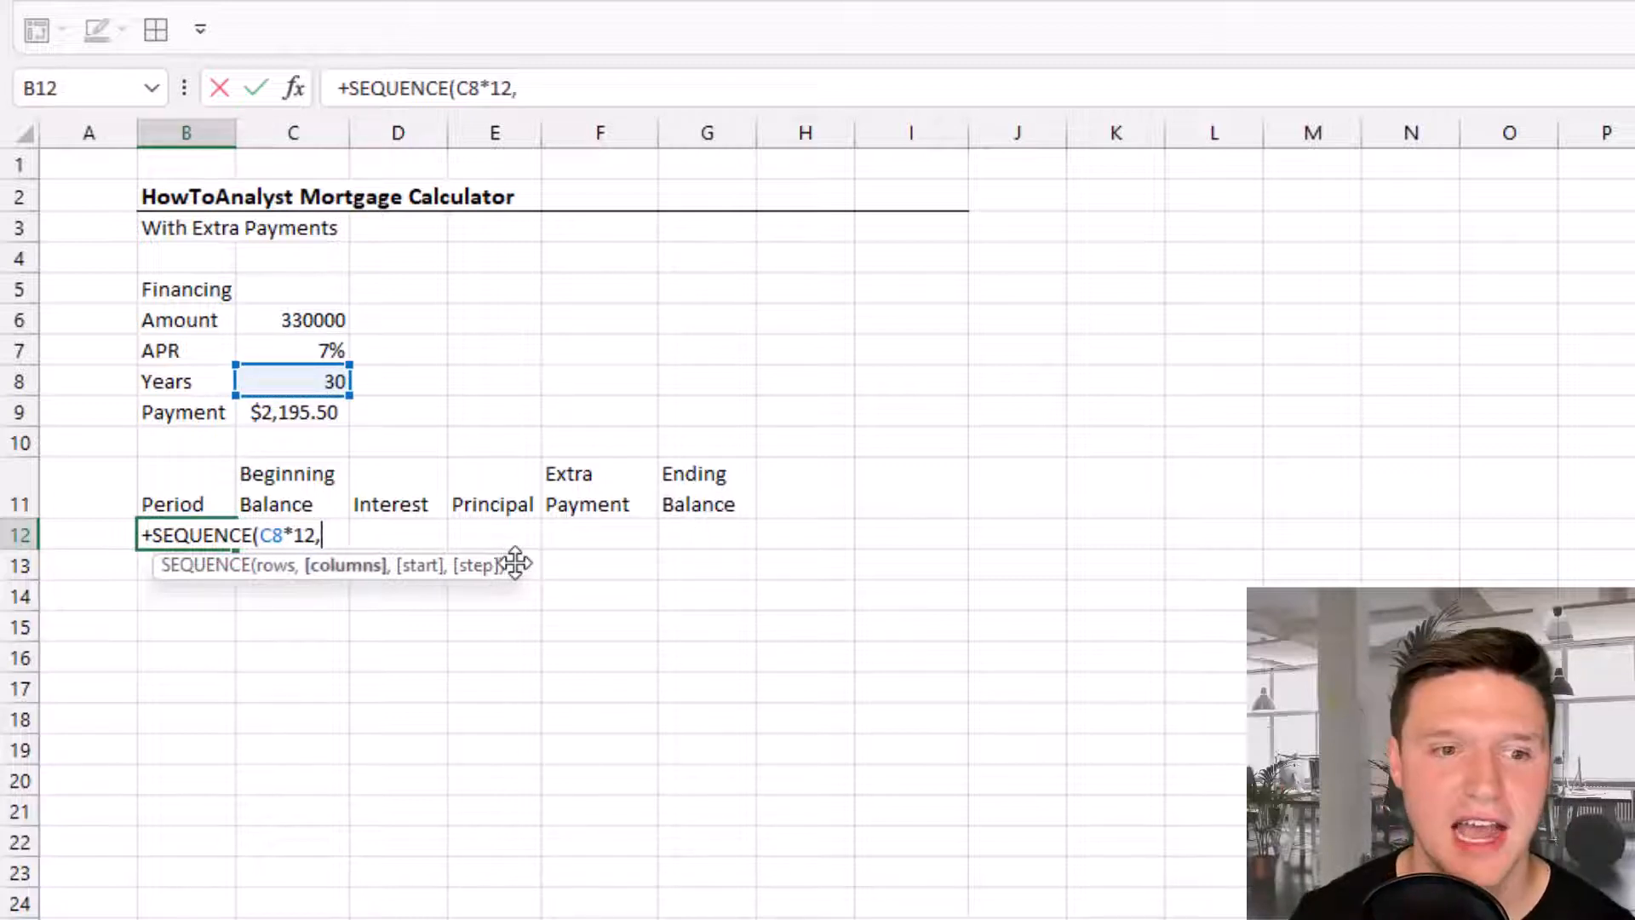
type(",")
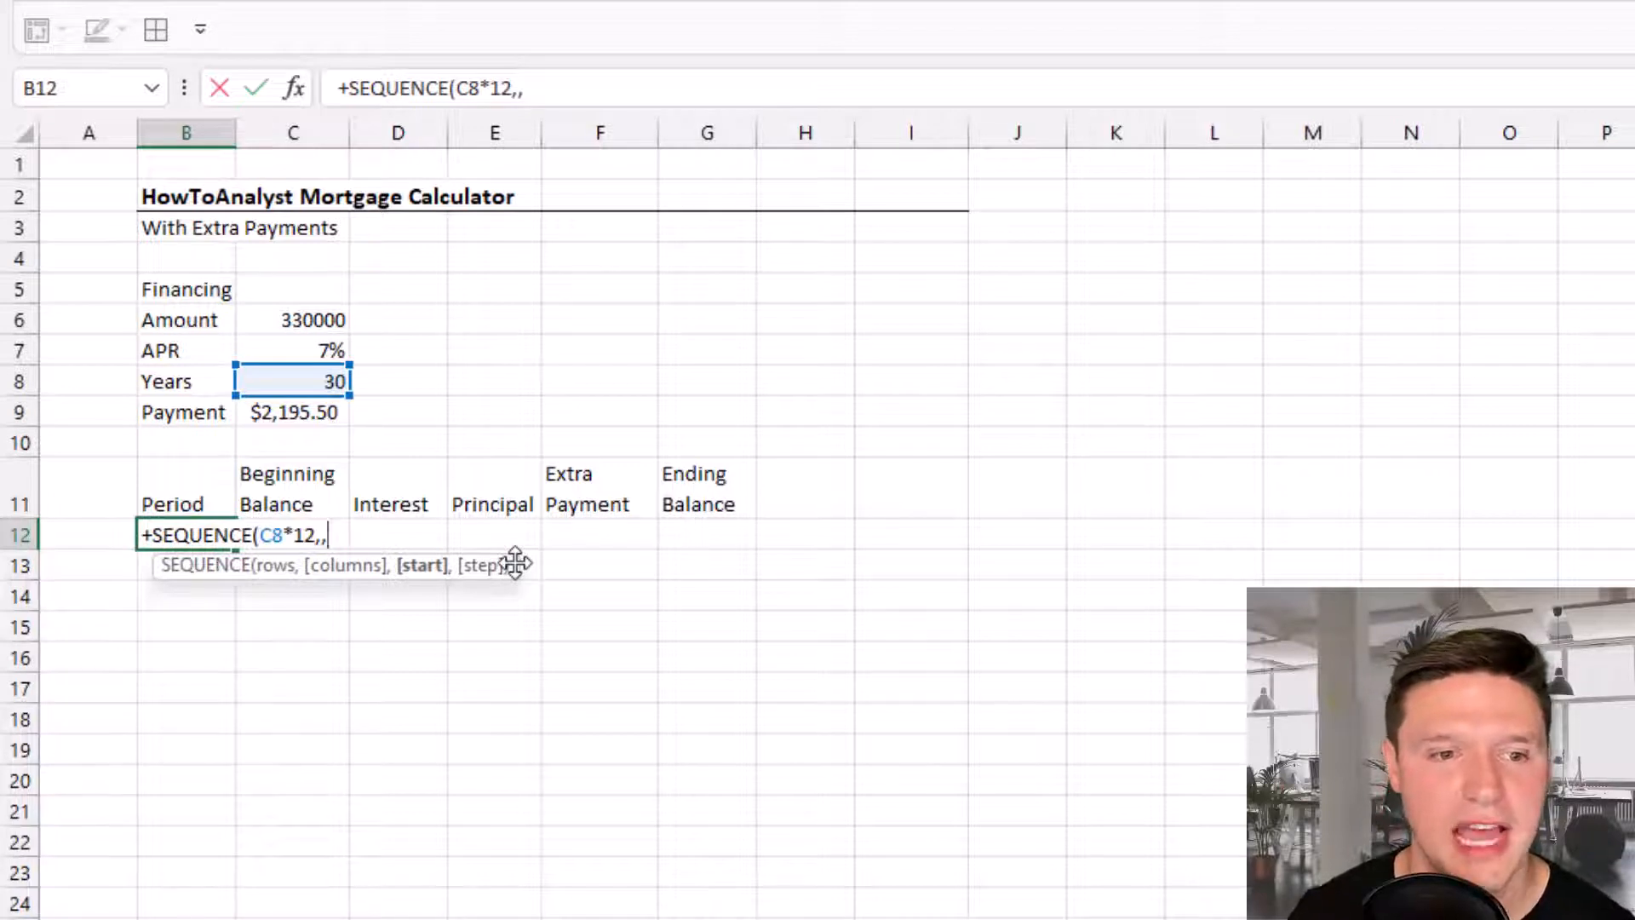
type("1")
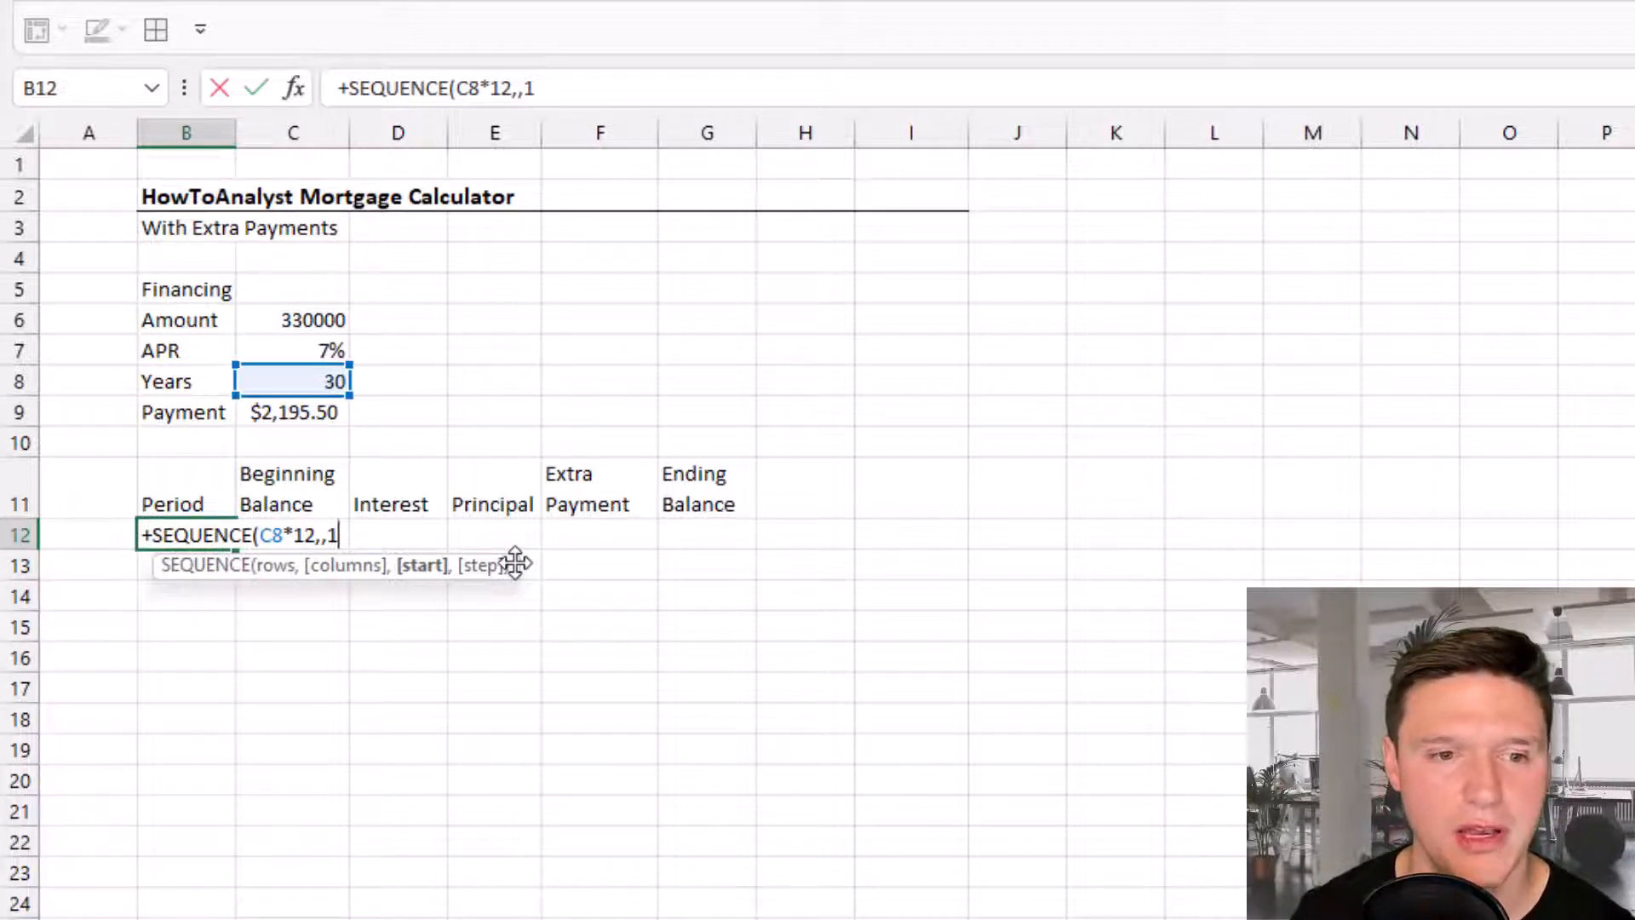
type(",1")
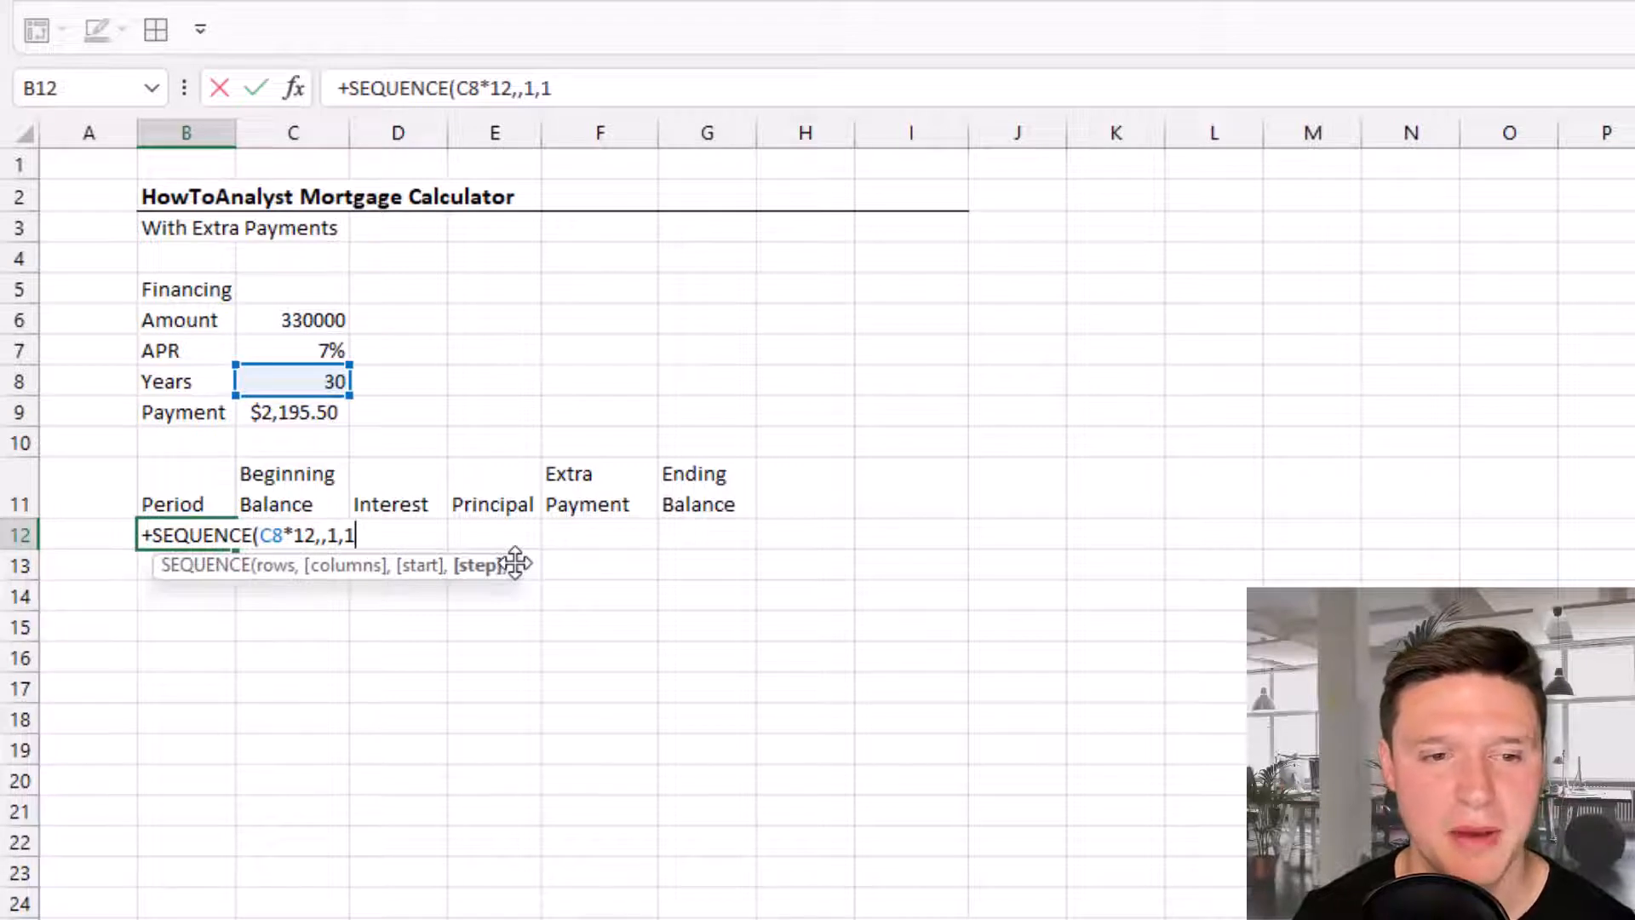
type(")")
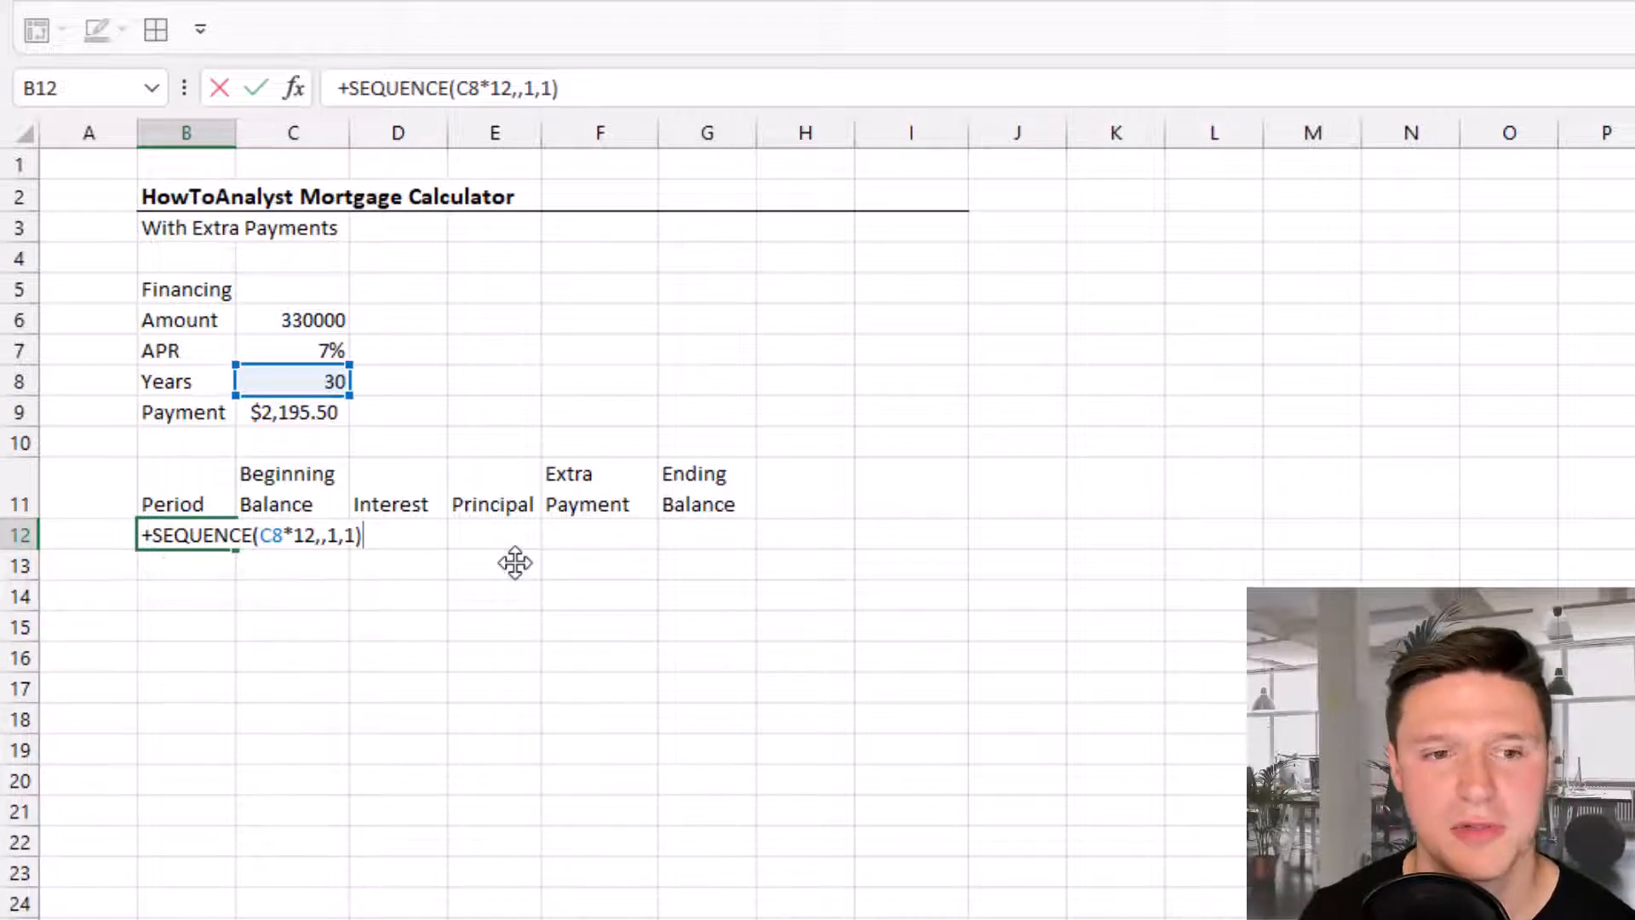
key("Enter")
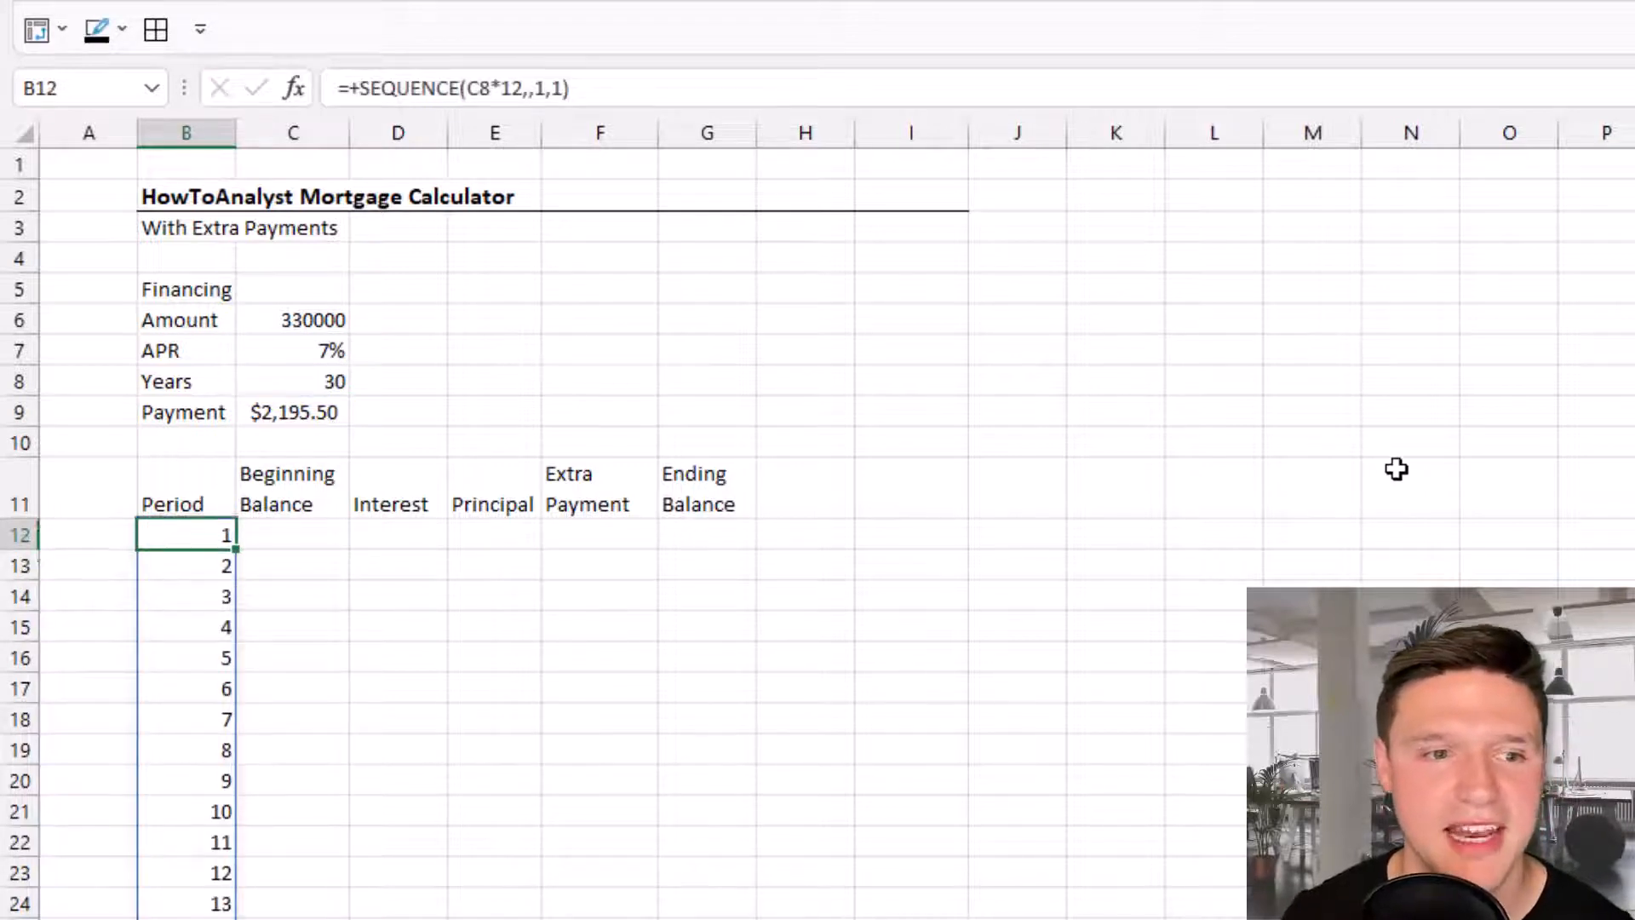
scroll("down", 3)
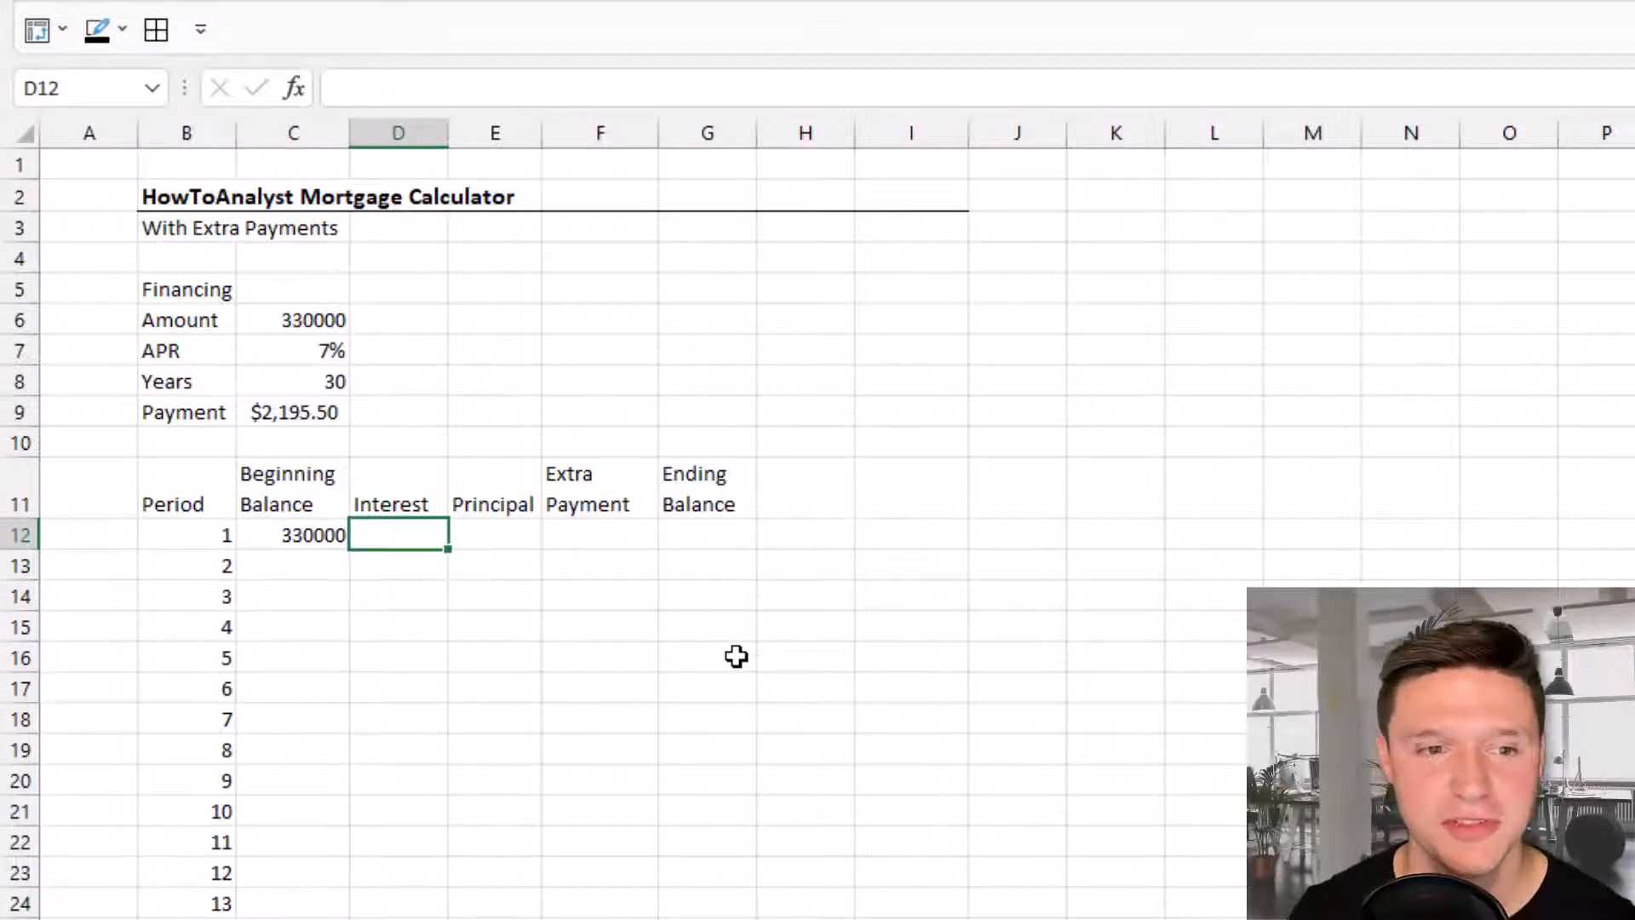
- Build interest, principal and ending-balance formulas, link C13 to G12, and fill to row 371
type("+C12*")
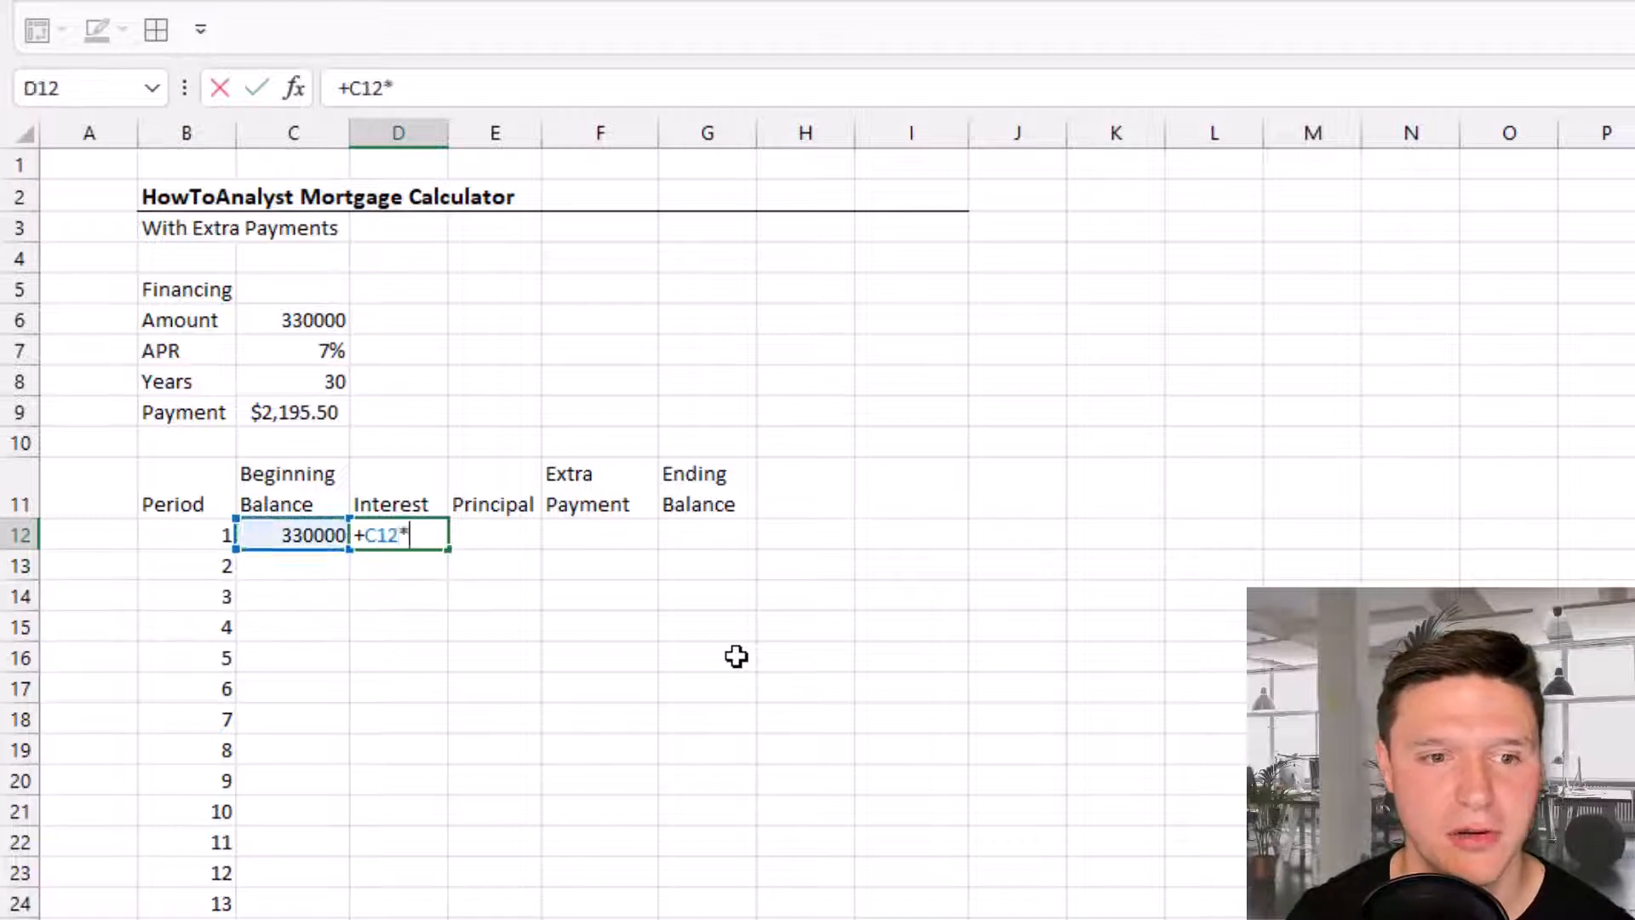
left_click(292, 350)
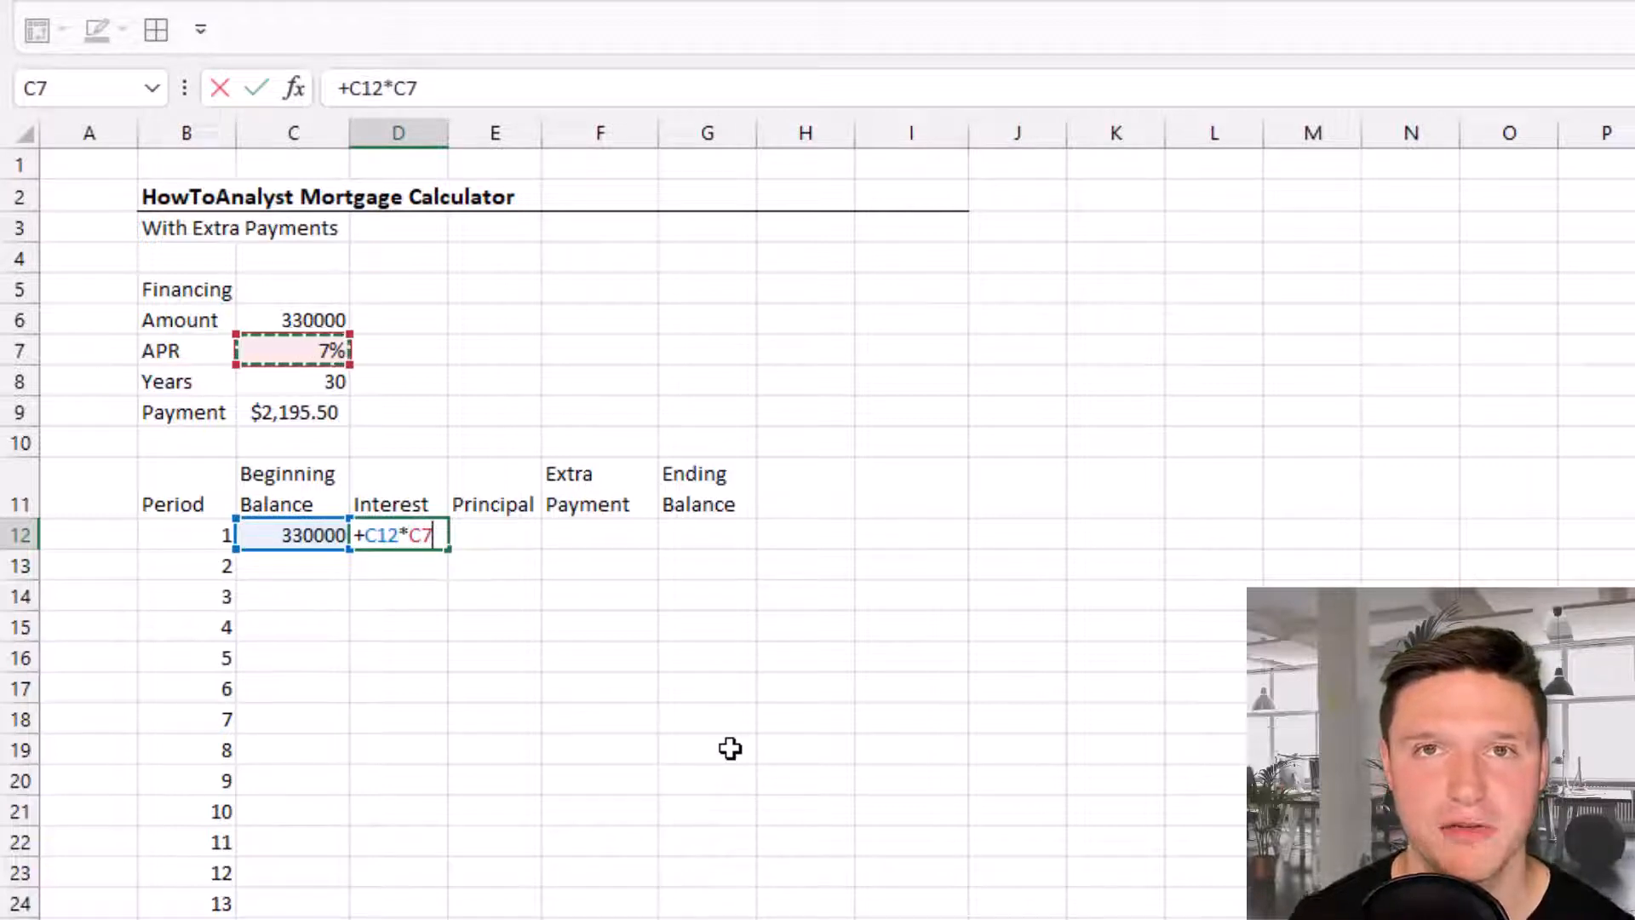
key("f4")
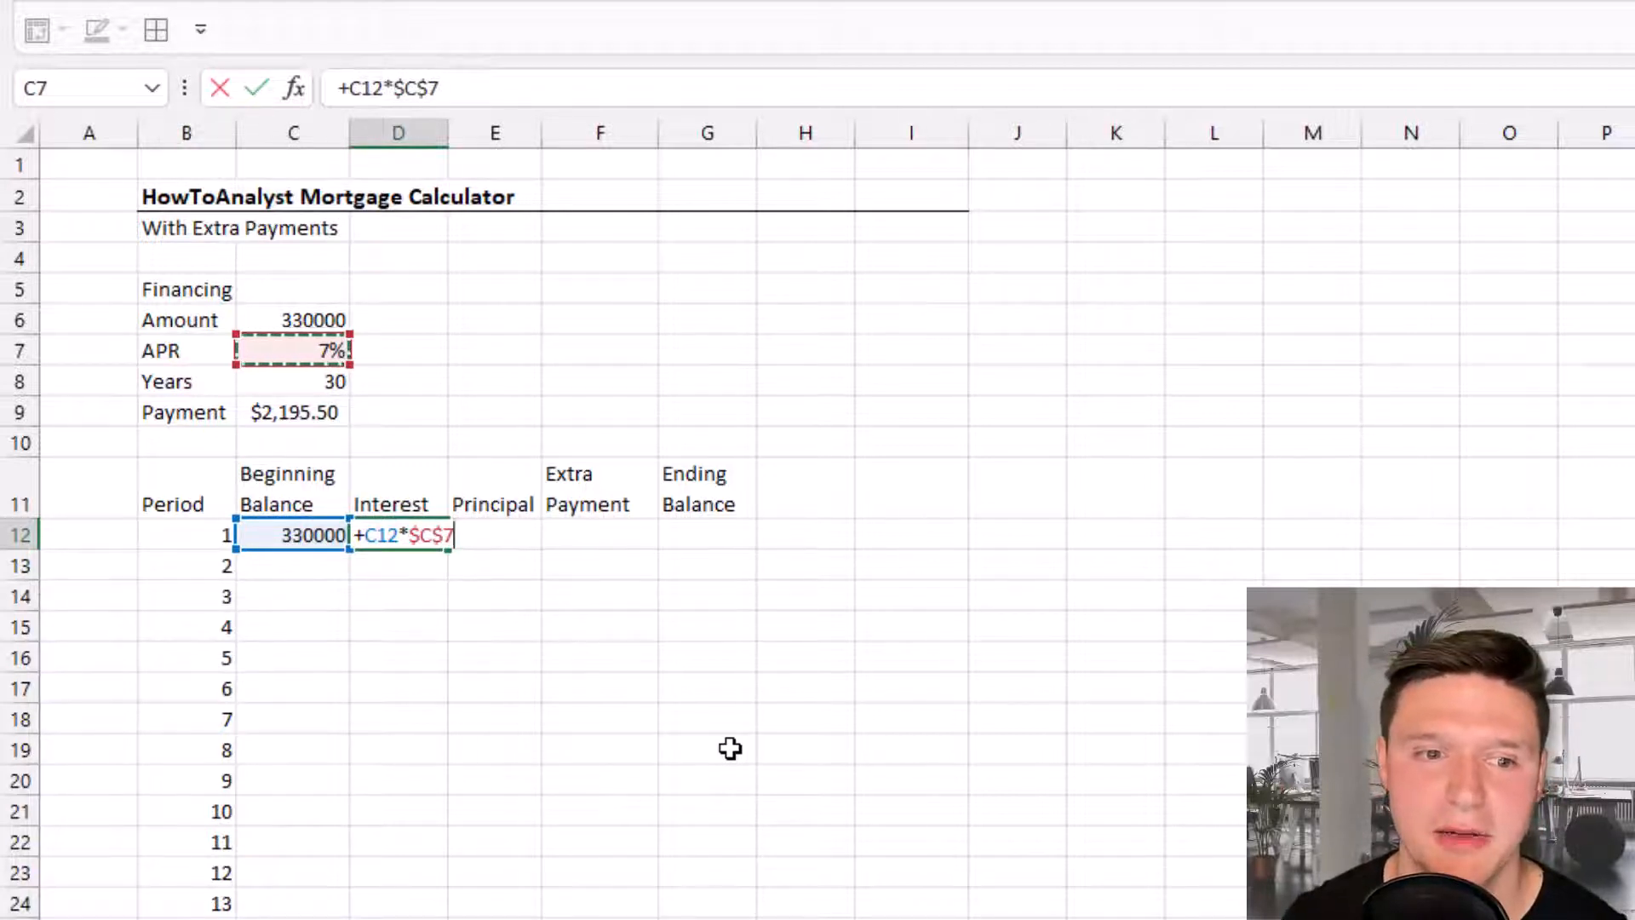
type("/12")
left_click(495, 535)
type("+")
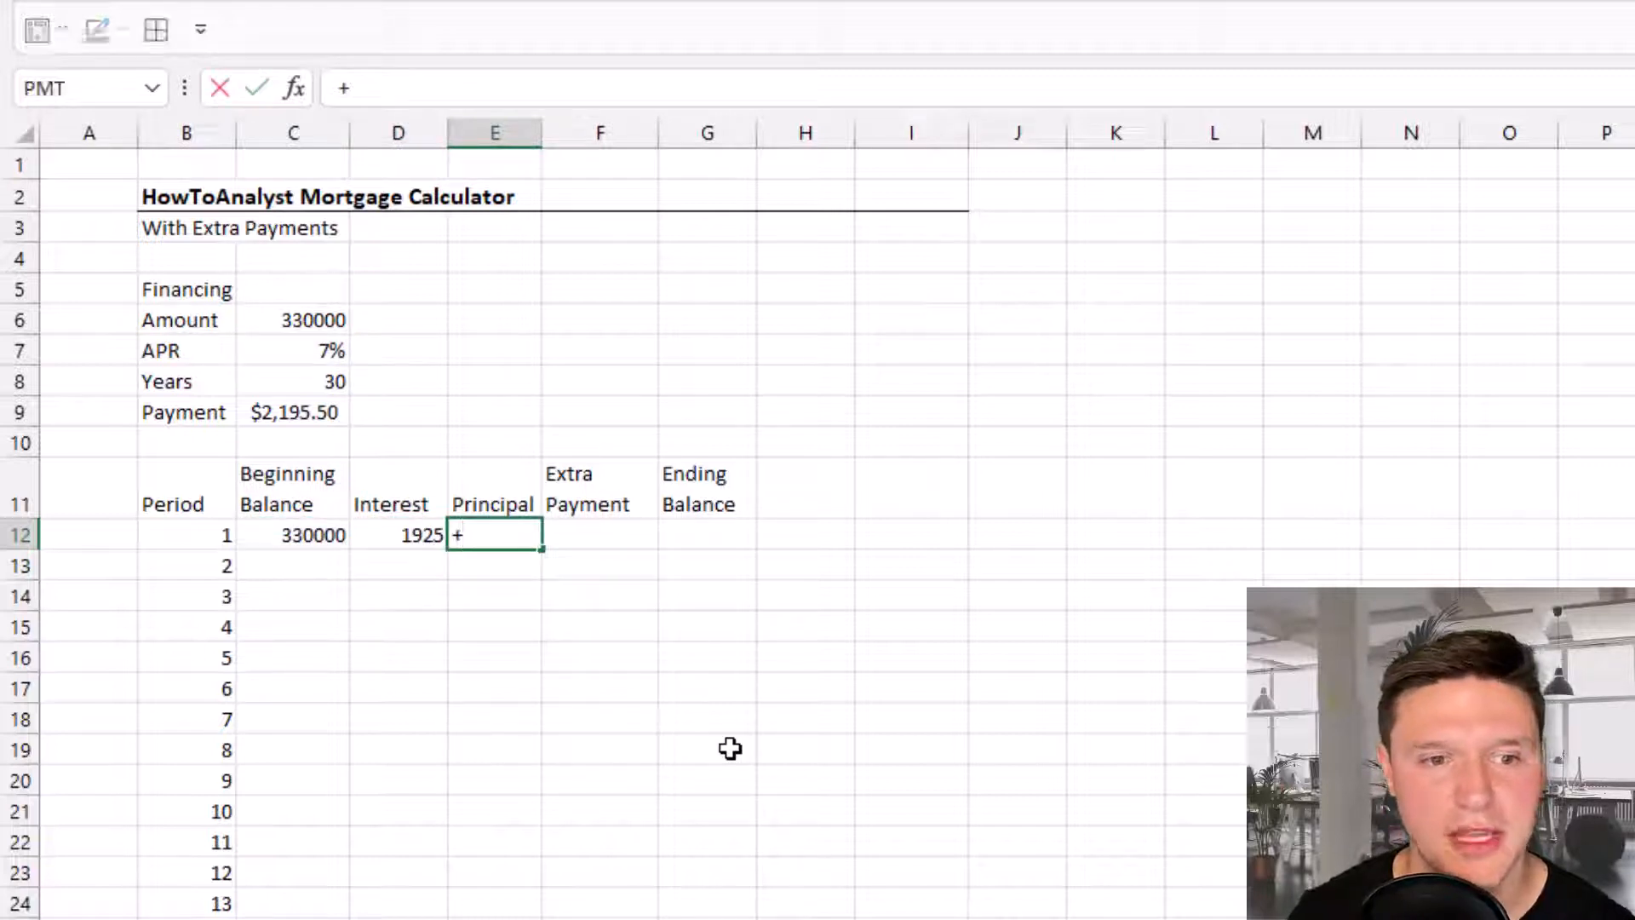
left_click(293, 412)
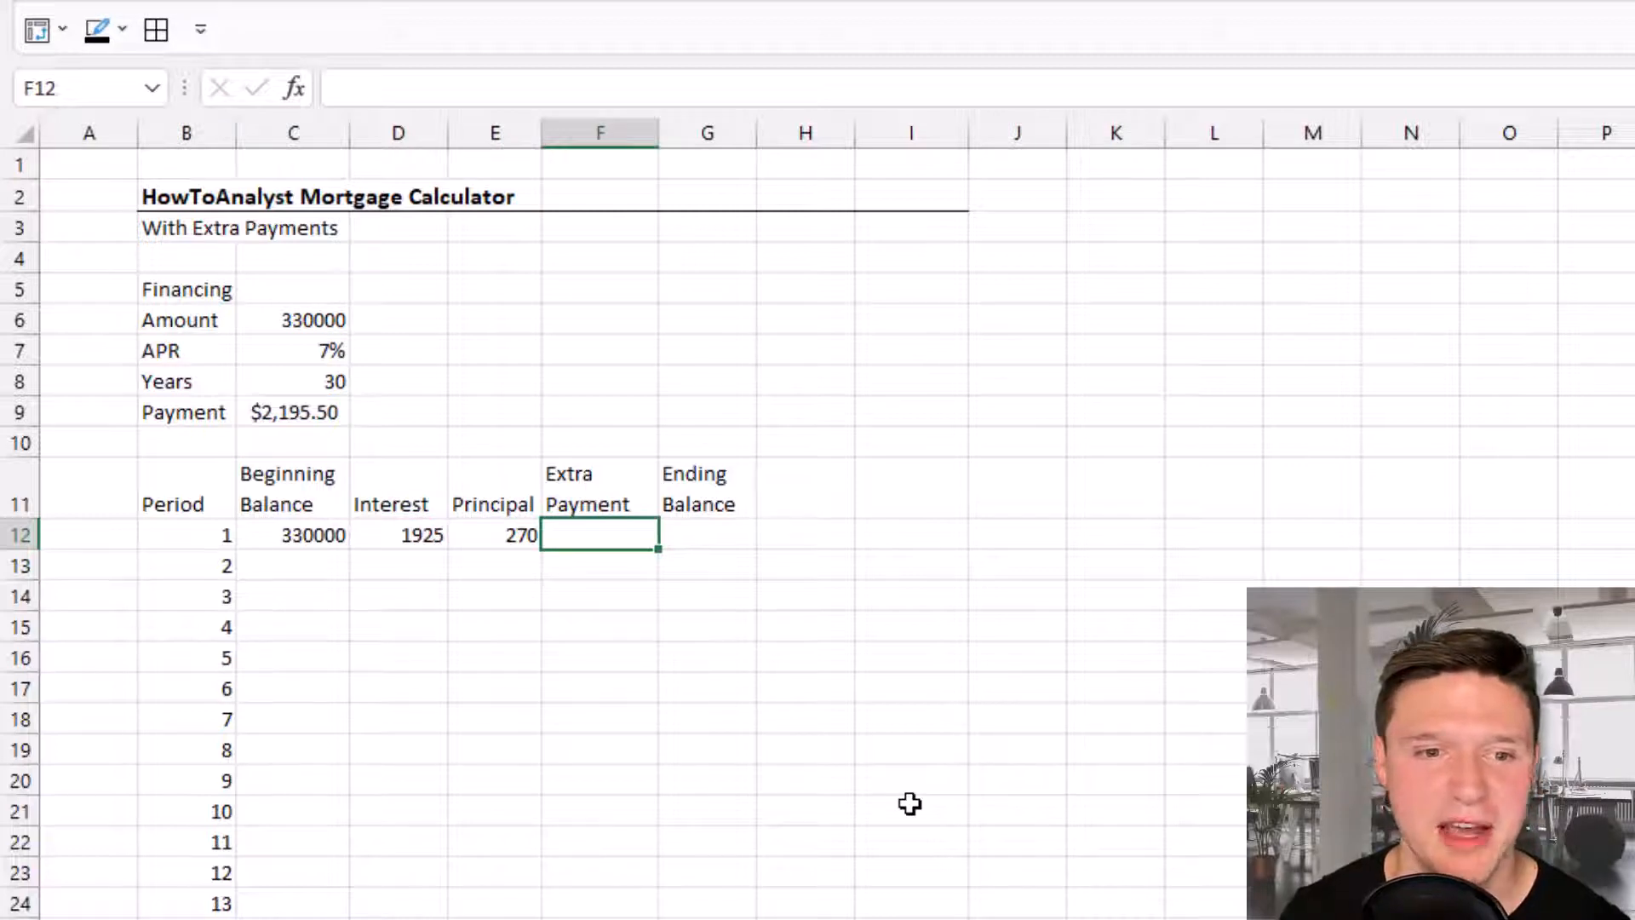
type("+E12")
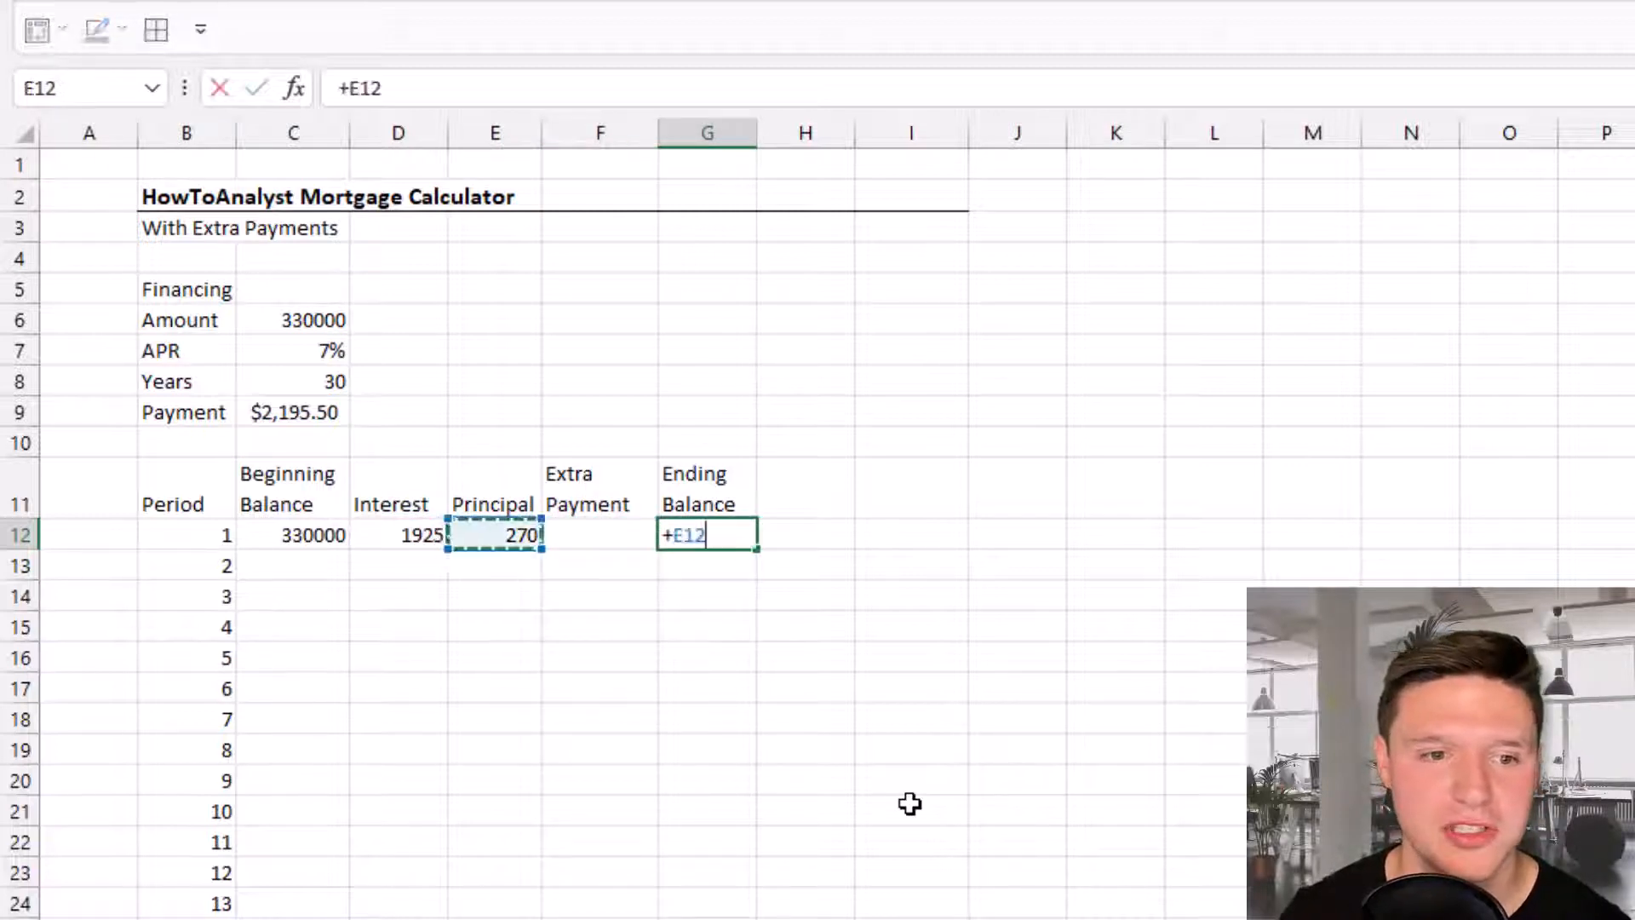
left_click(293, 534)
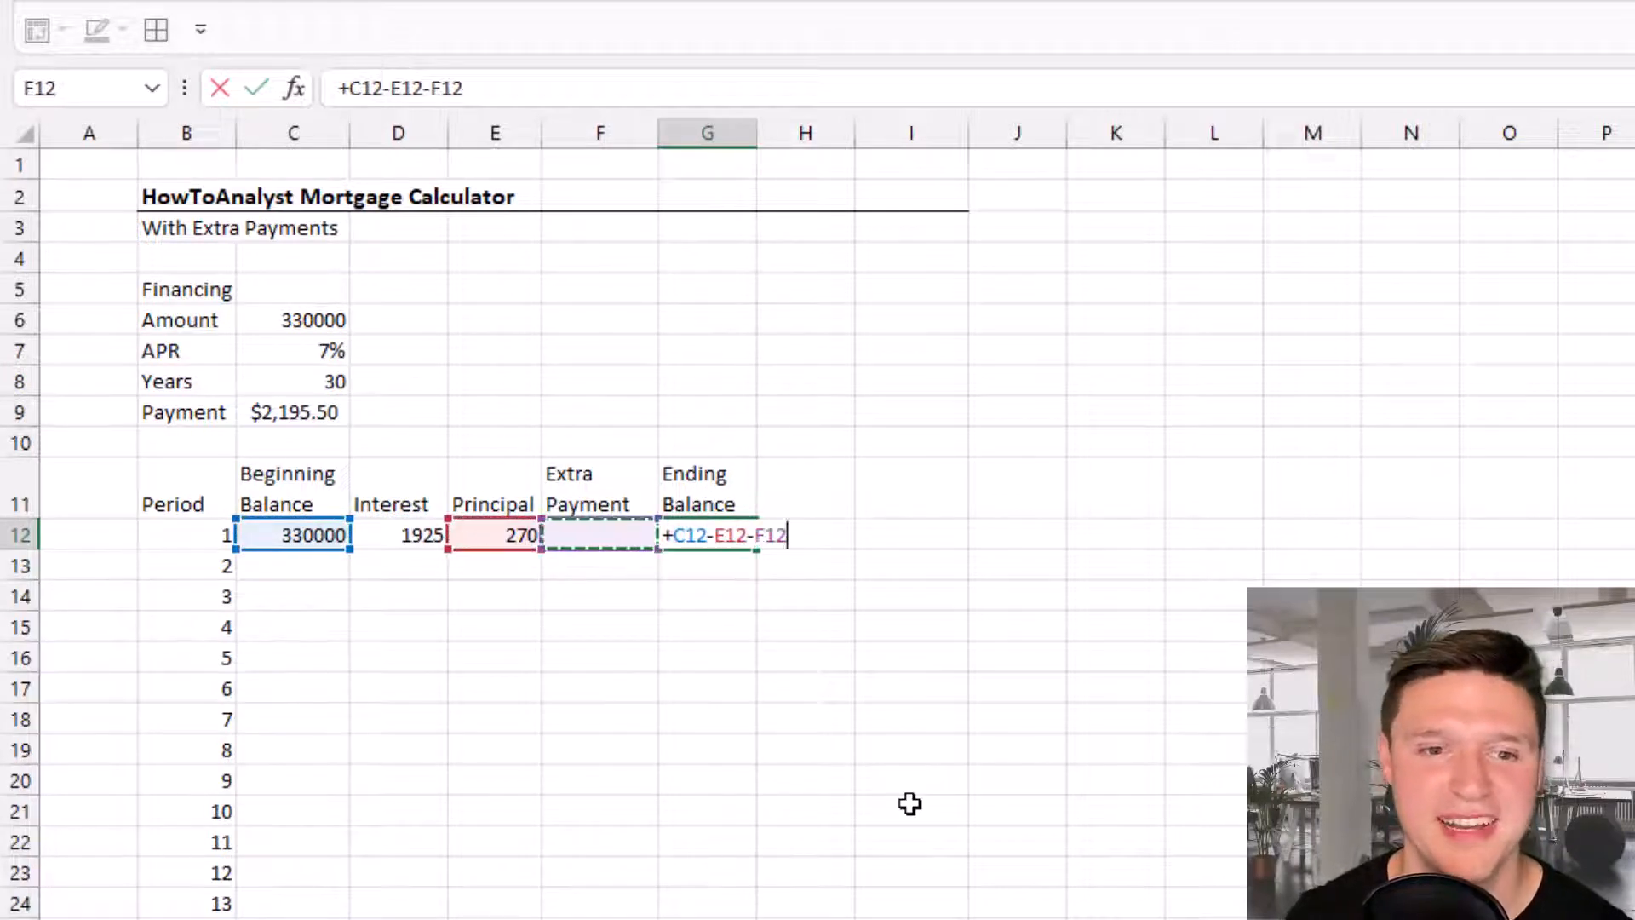
key("Enter")
type("+")
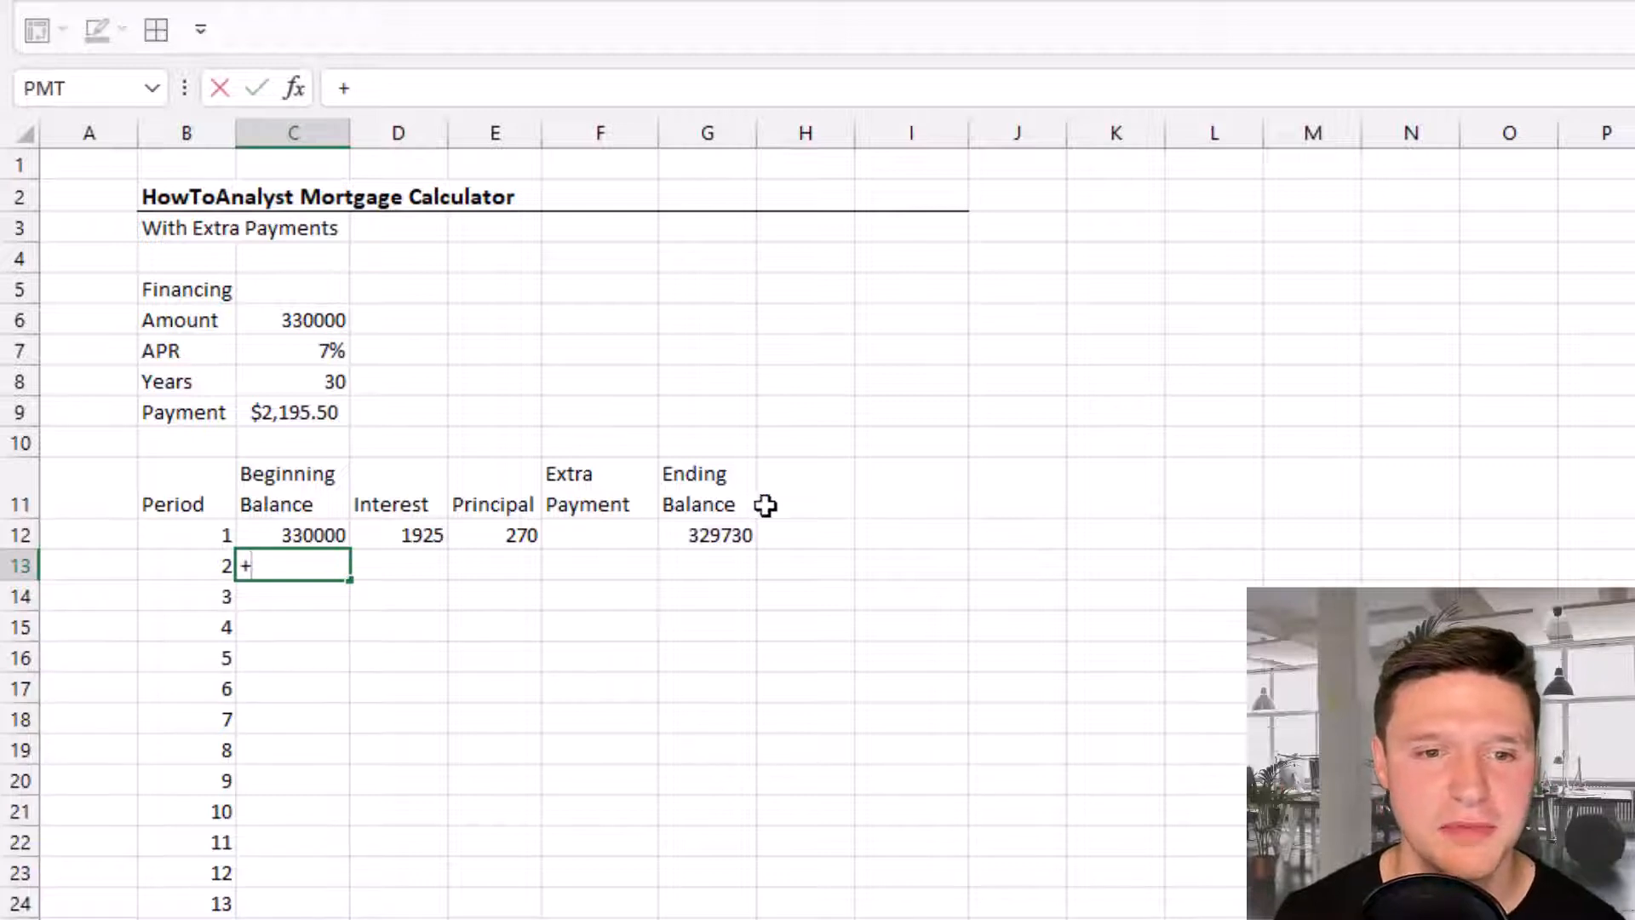
left_click(719, 535)
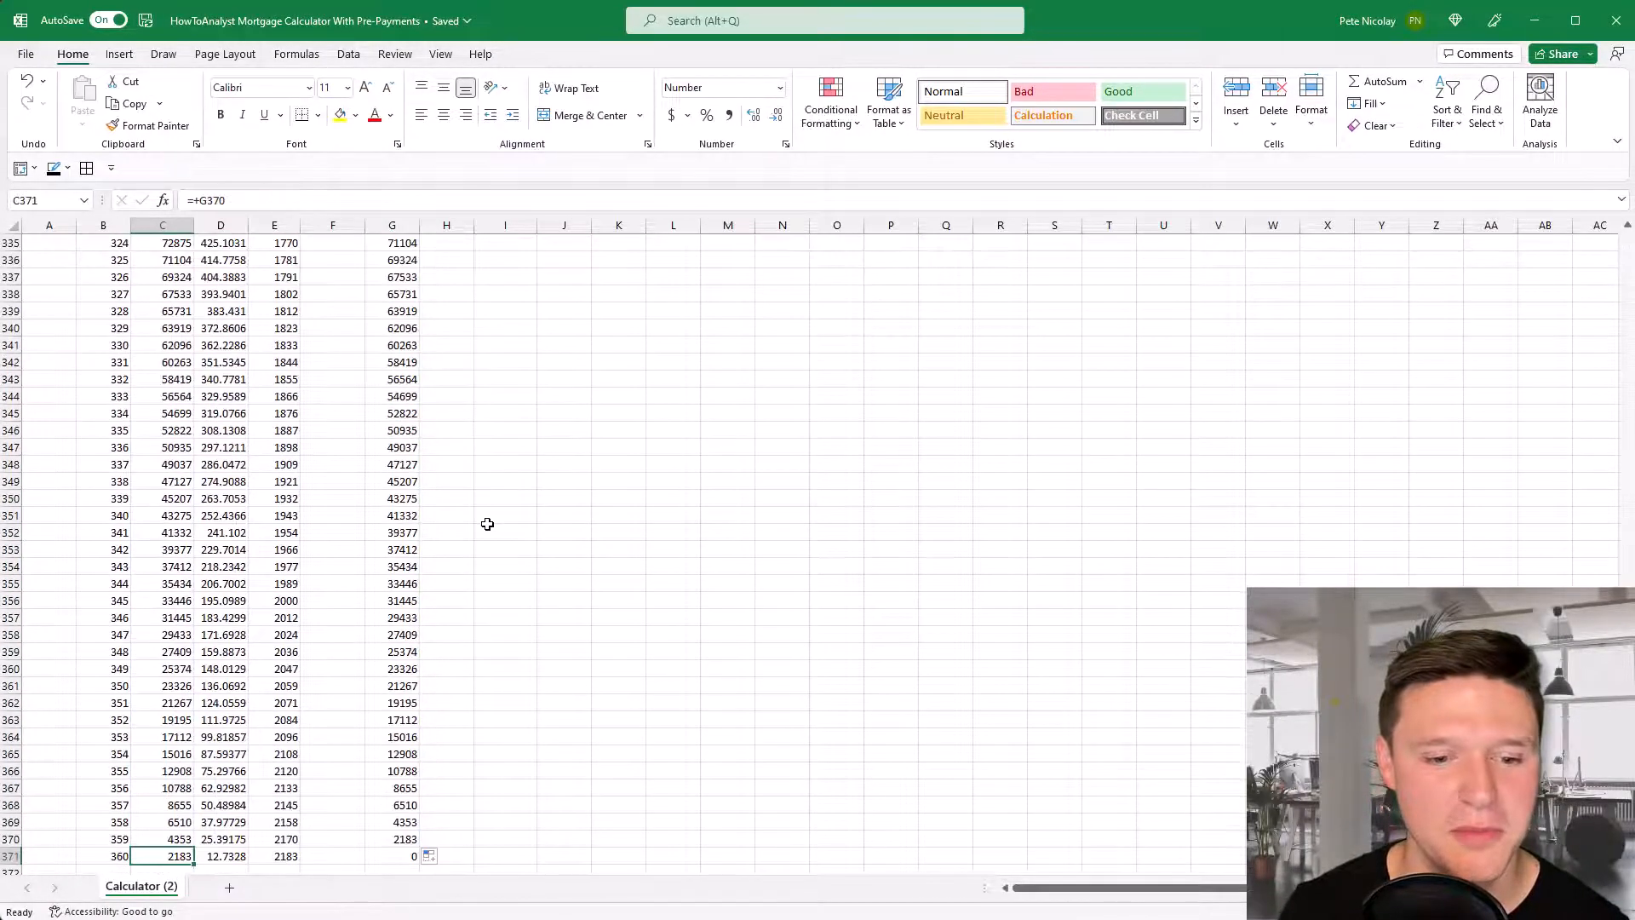
left_click(394, 855)
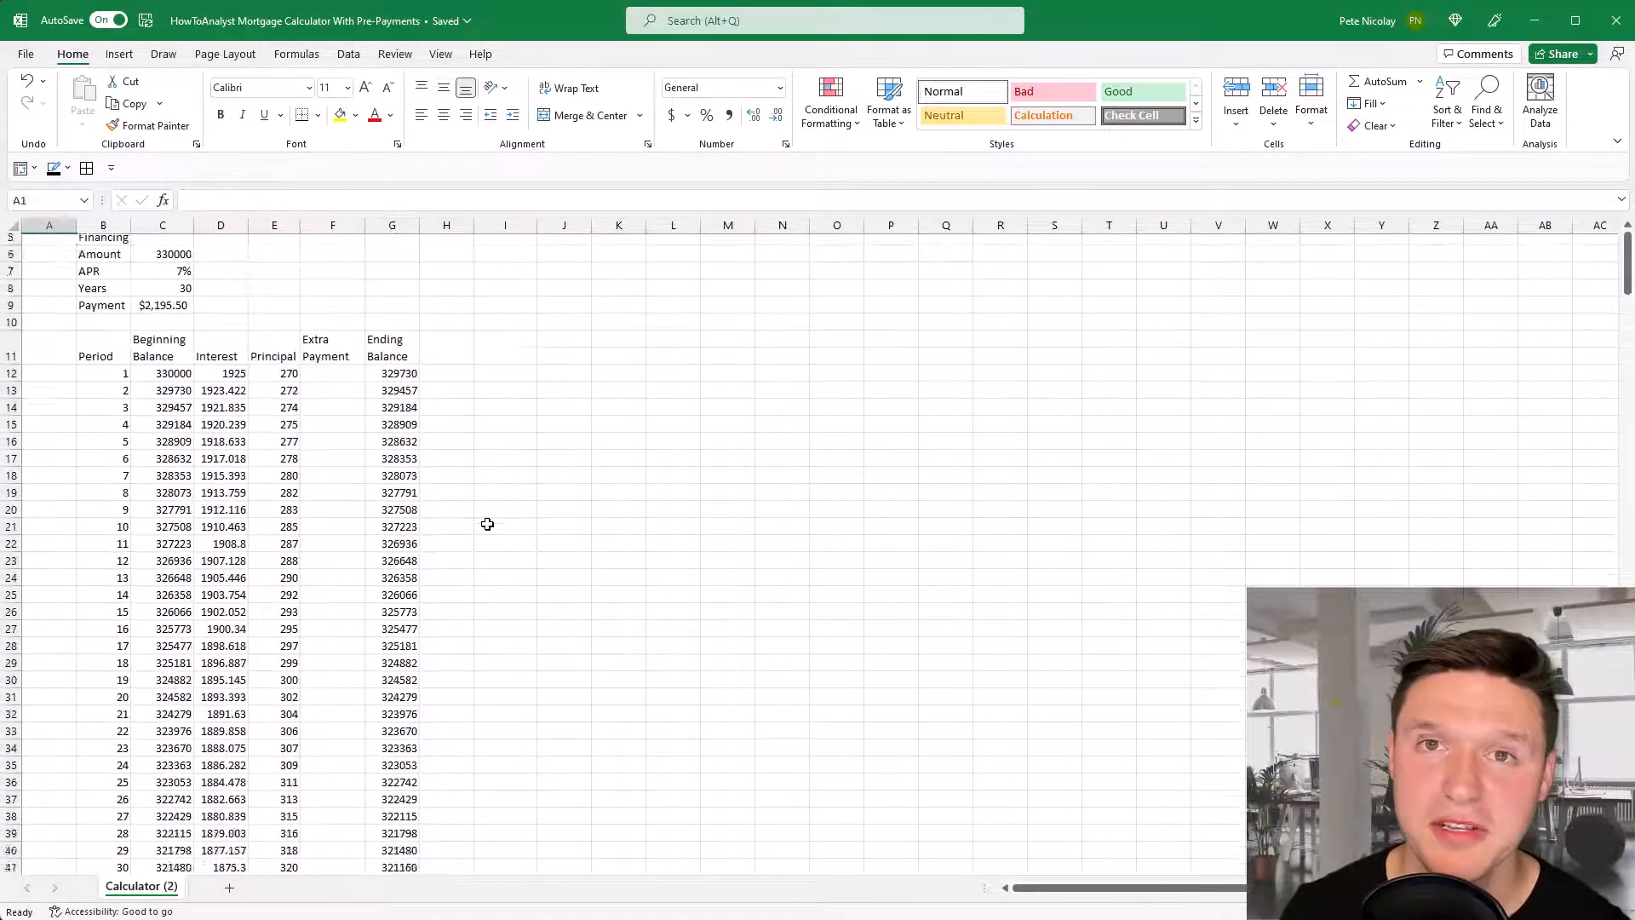
- Add an Original Interest column with an IPMT formula using locked APR/12, period 1 and loan amount
left_click(99, 345)
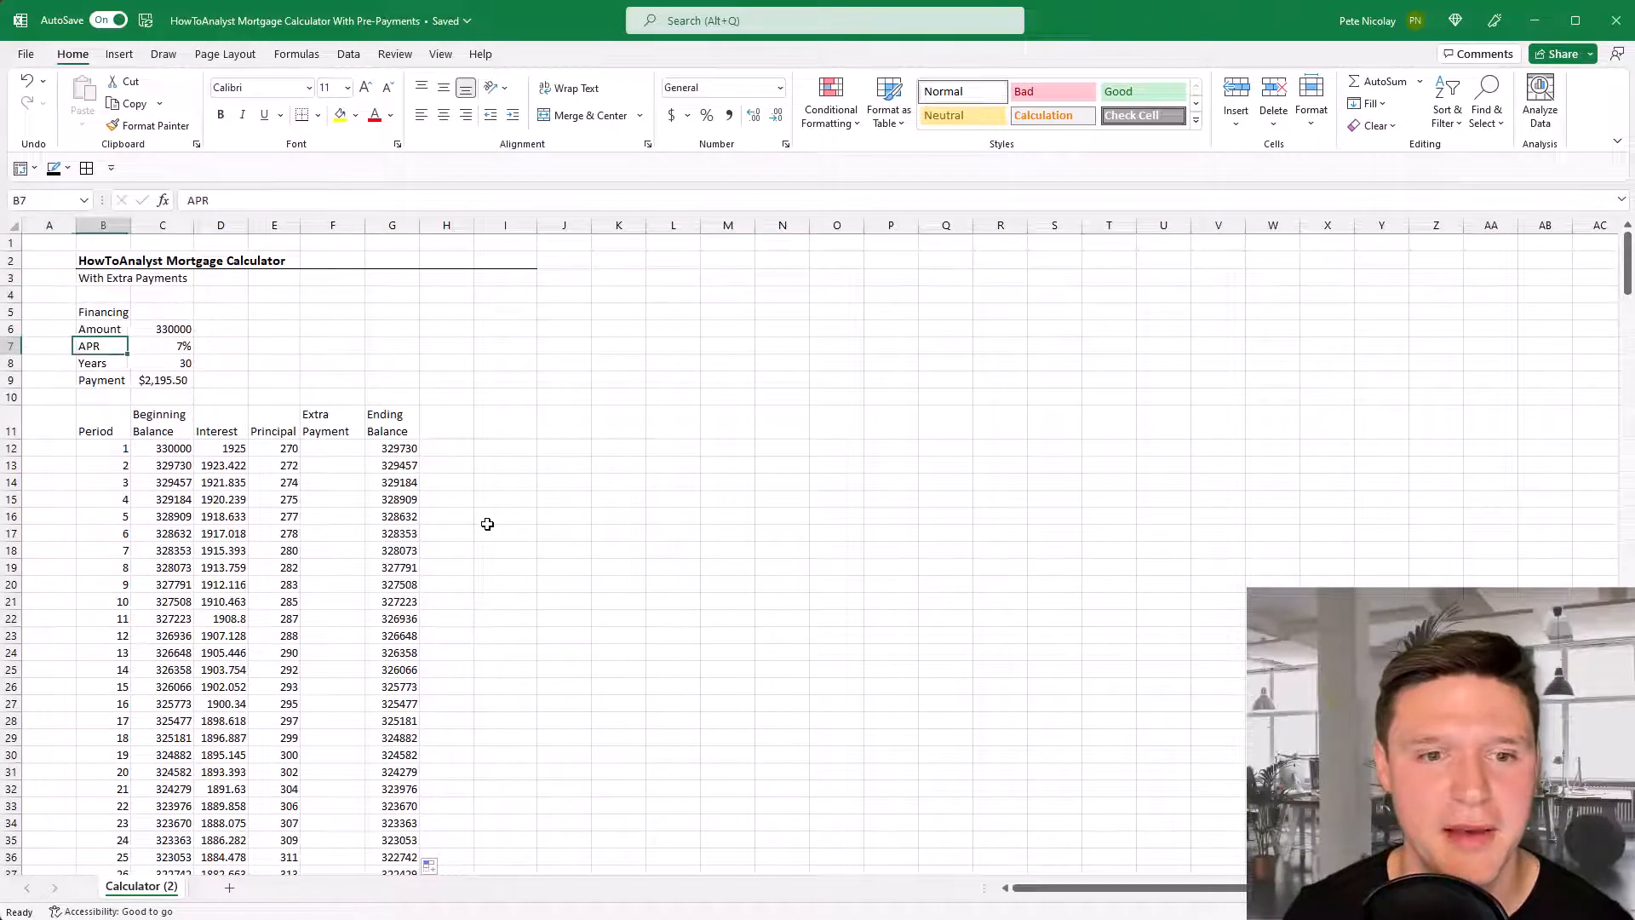
left_click(505, 422)
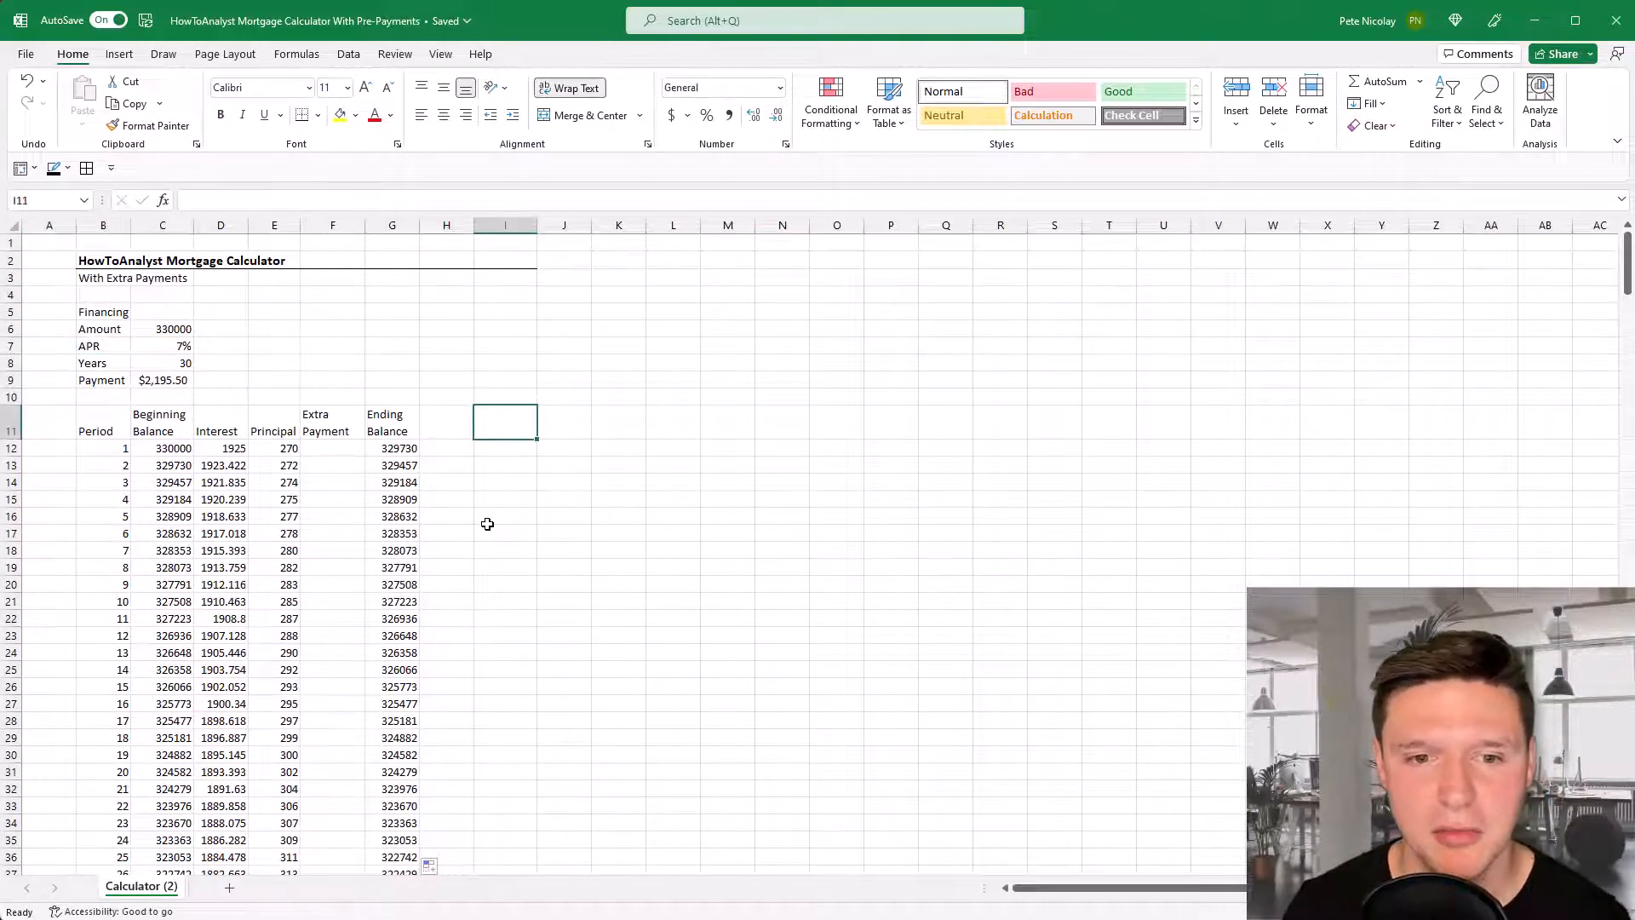
type("Original Interest")
left_click(505, 448)
type("+i")
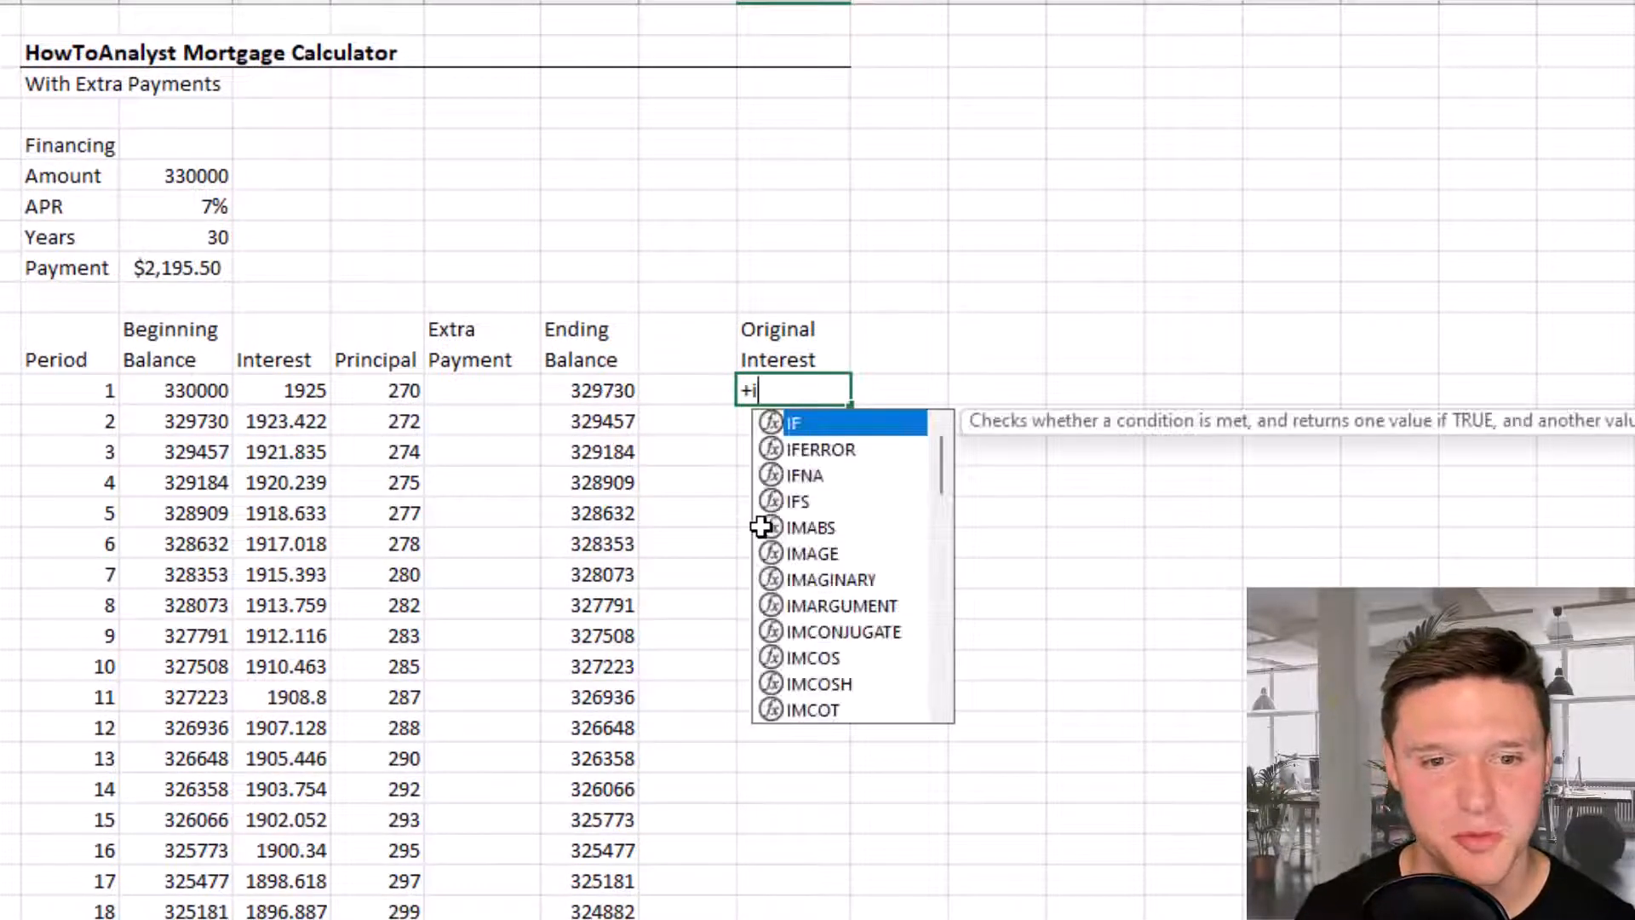
type("PMT(")
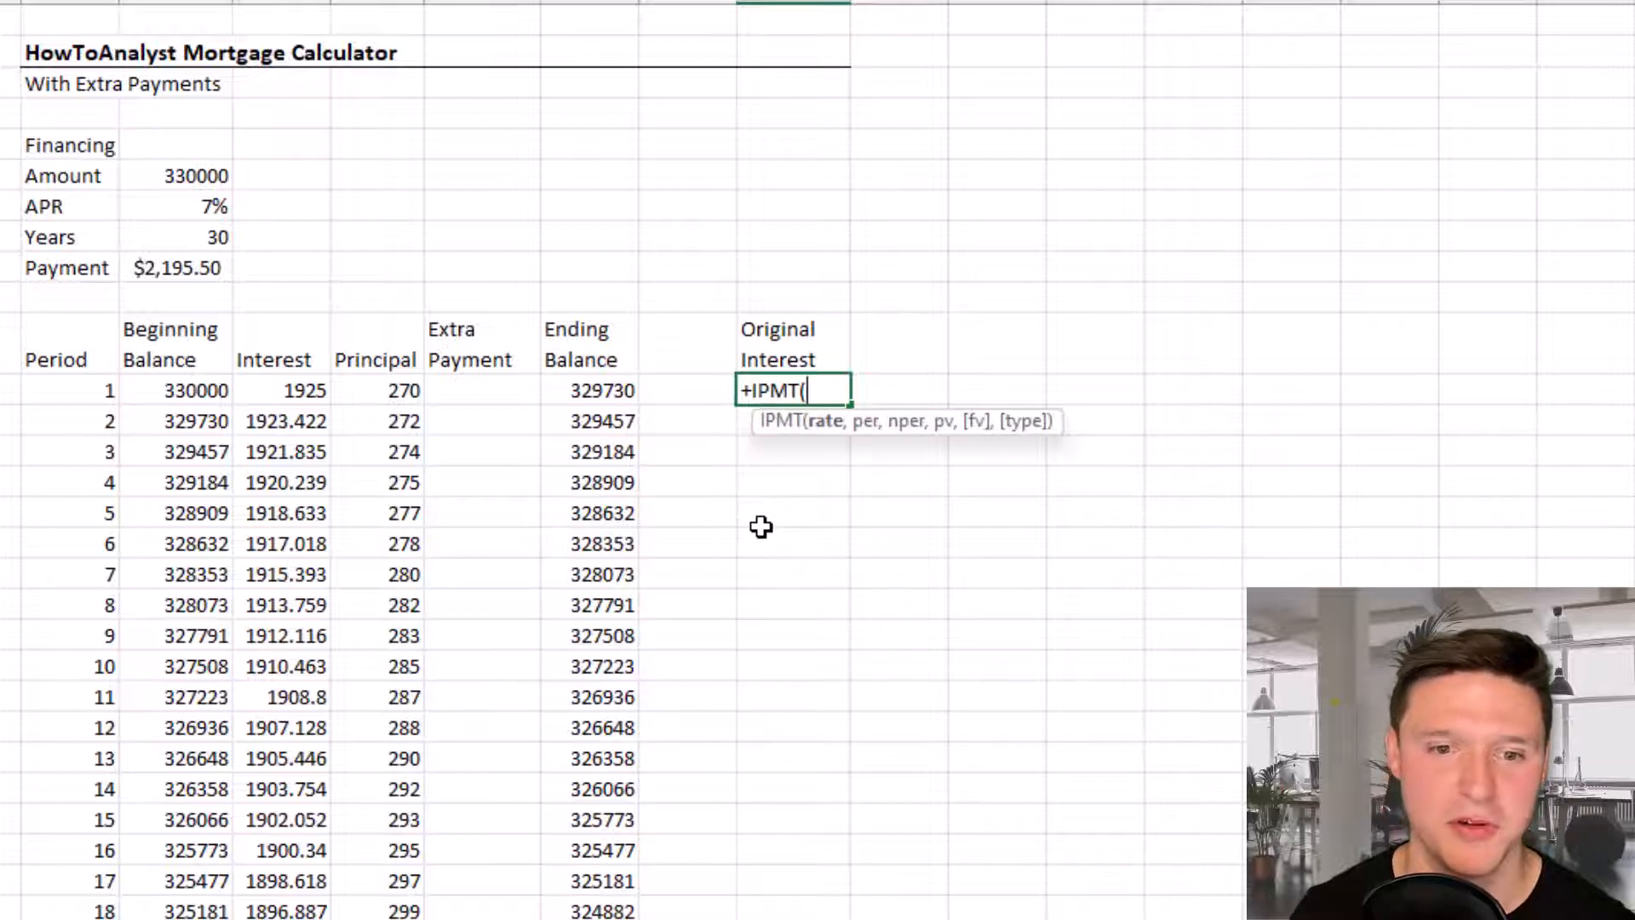
left_click(176, 206)
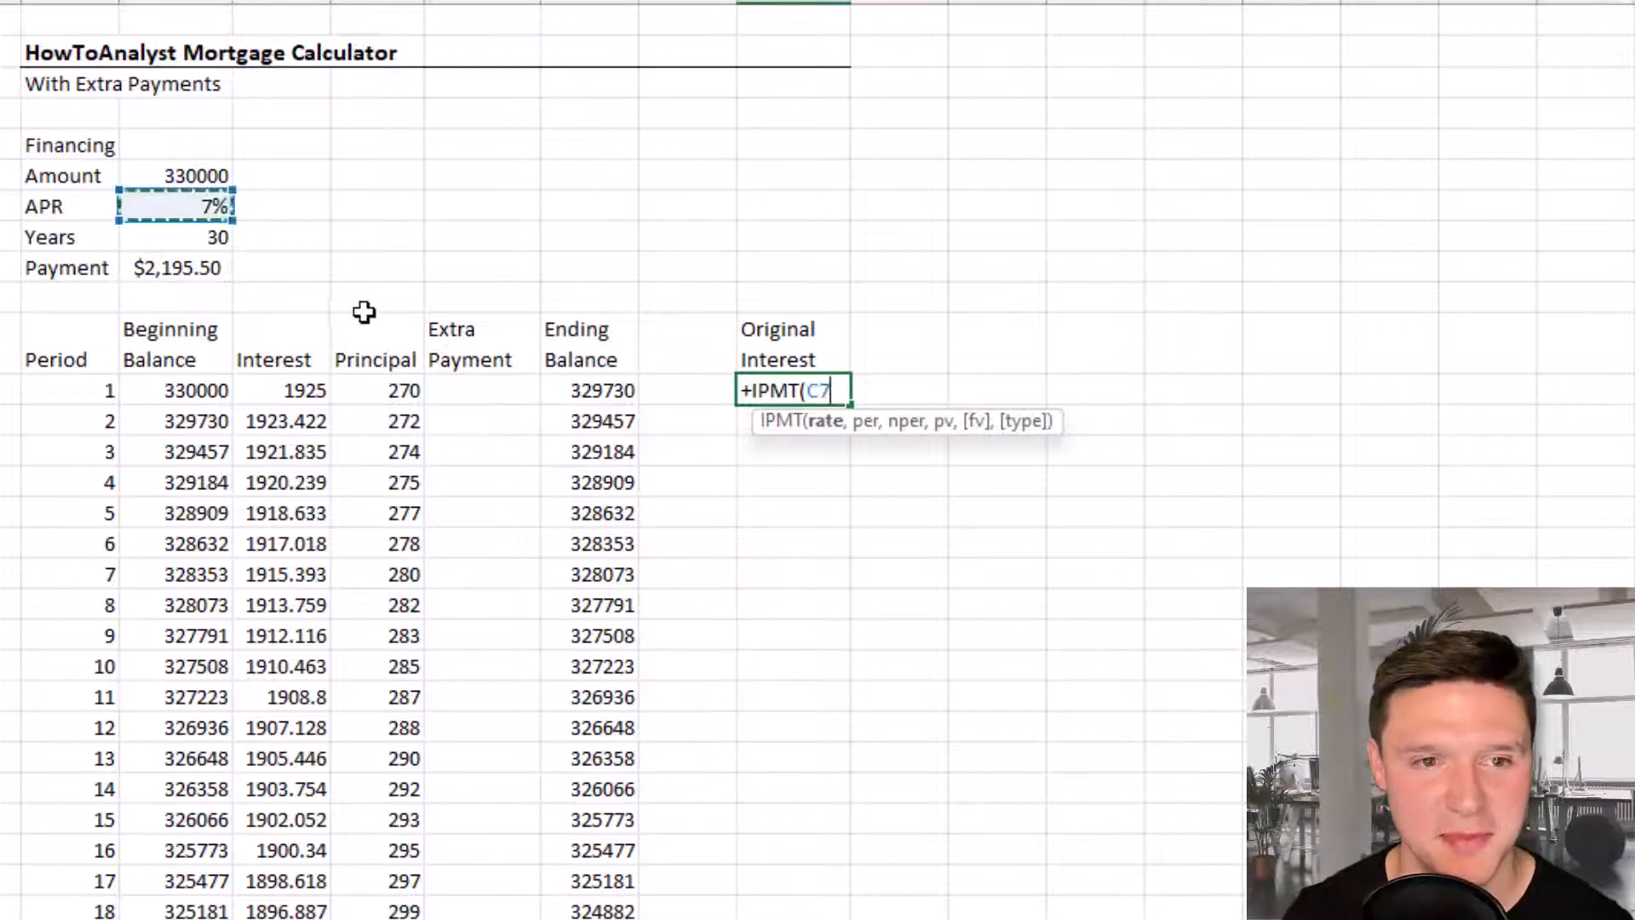
key("f4")
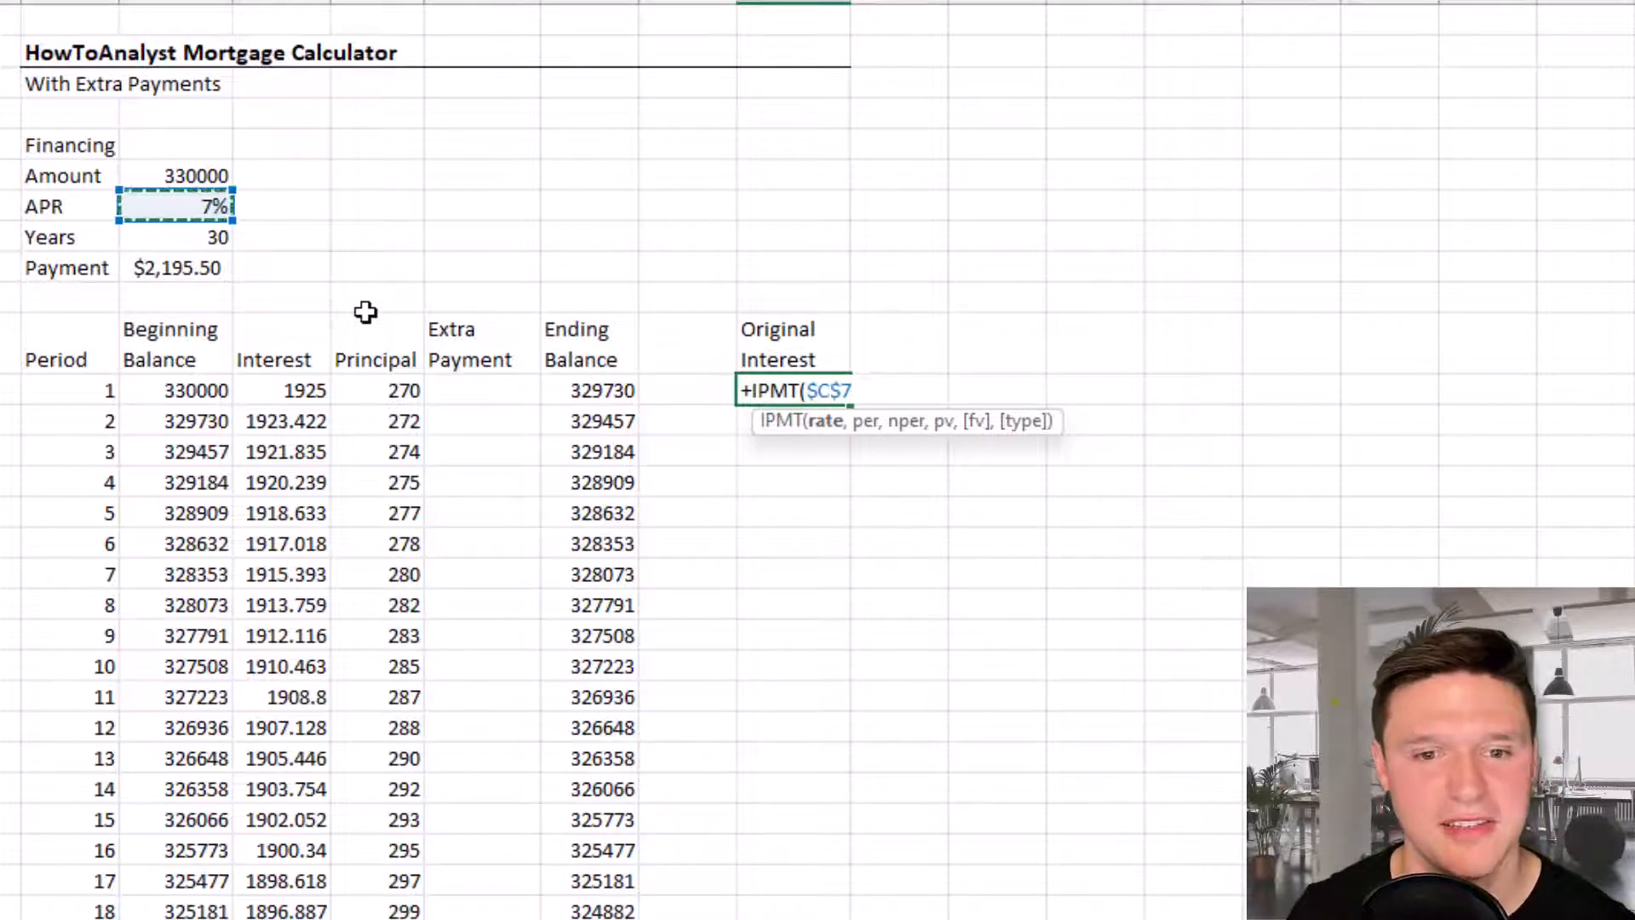
type("/12")
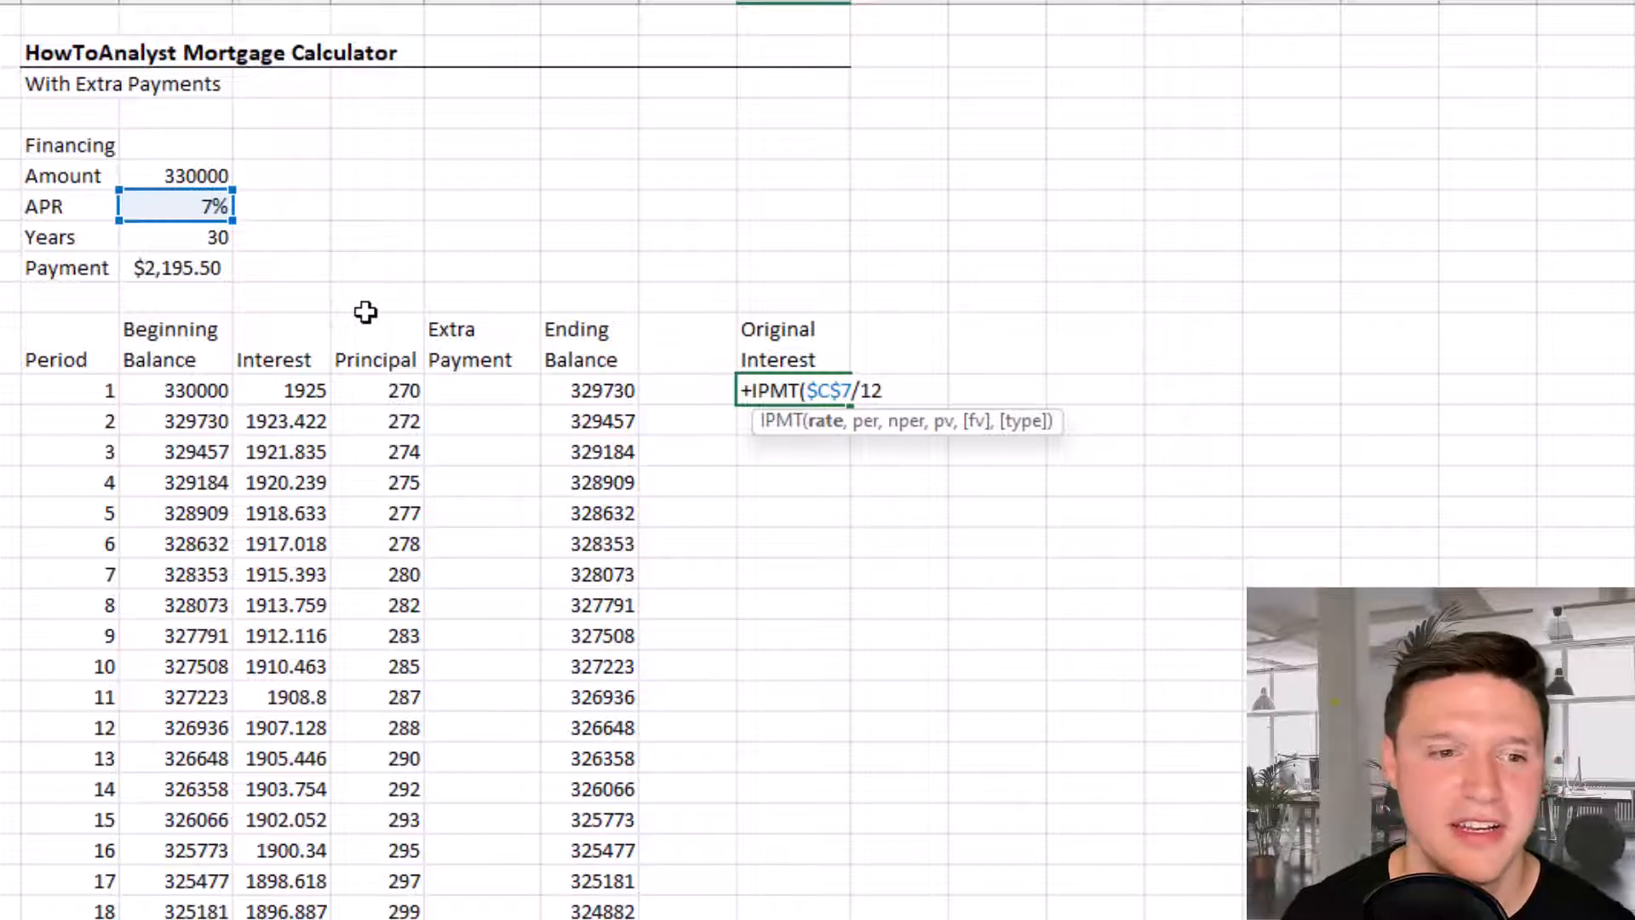
left_click(84, 390)
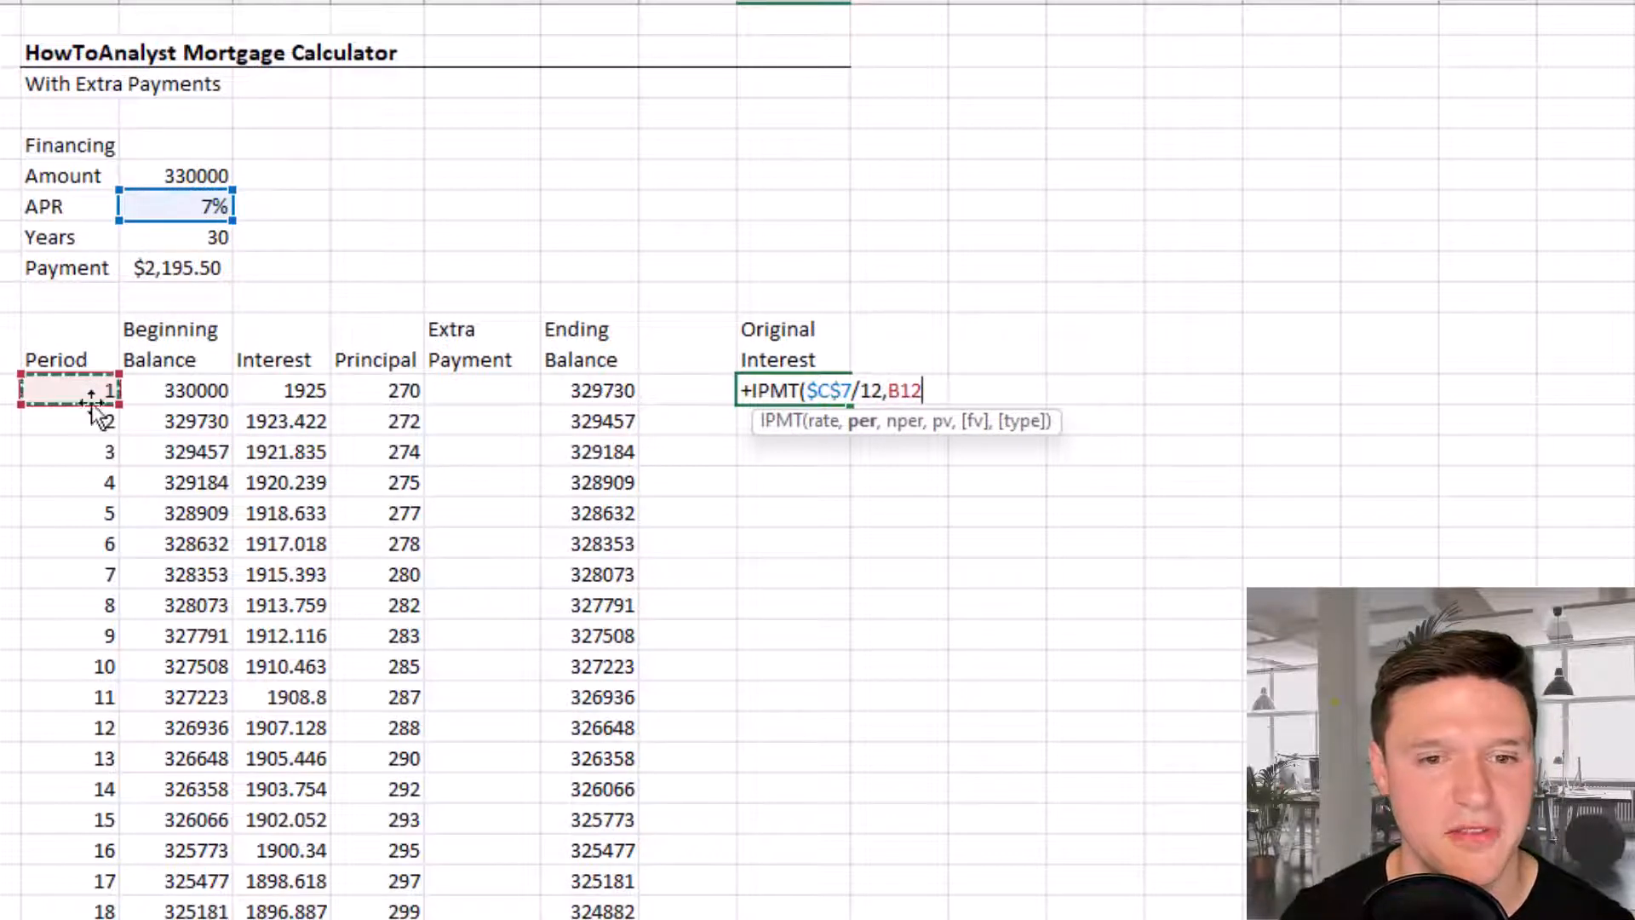
type(",$C$8*12")
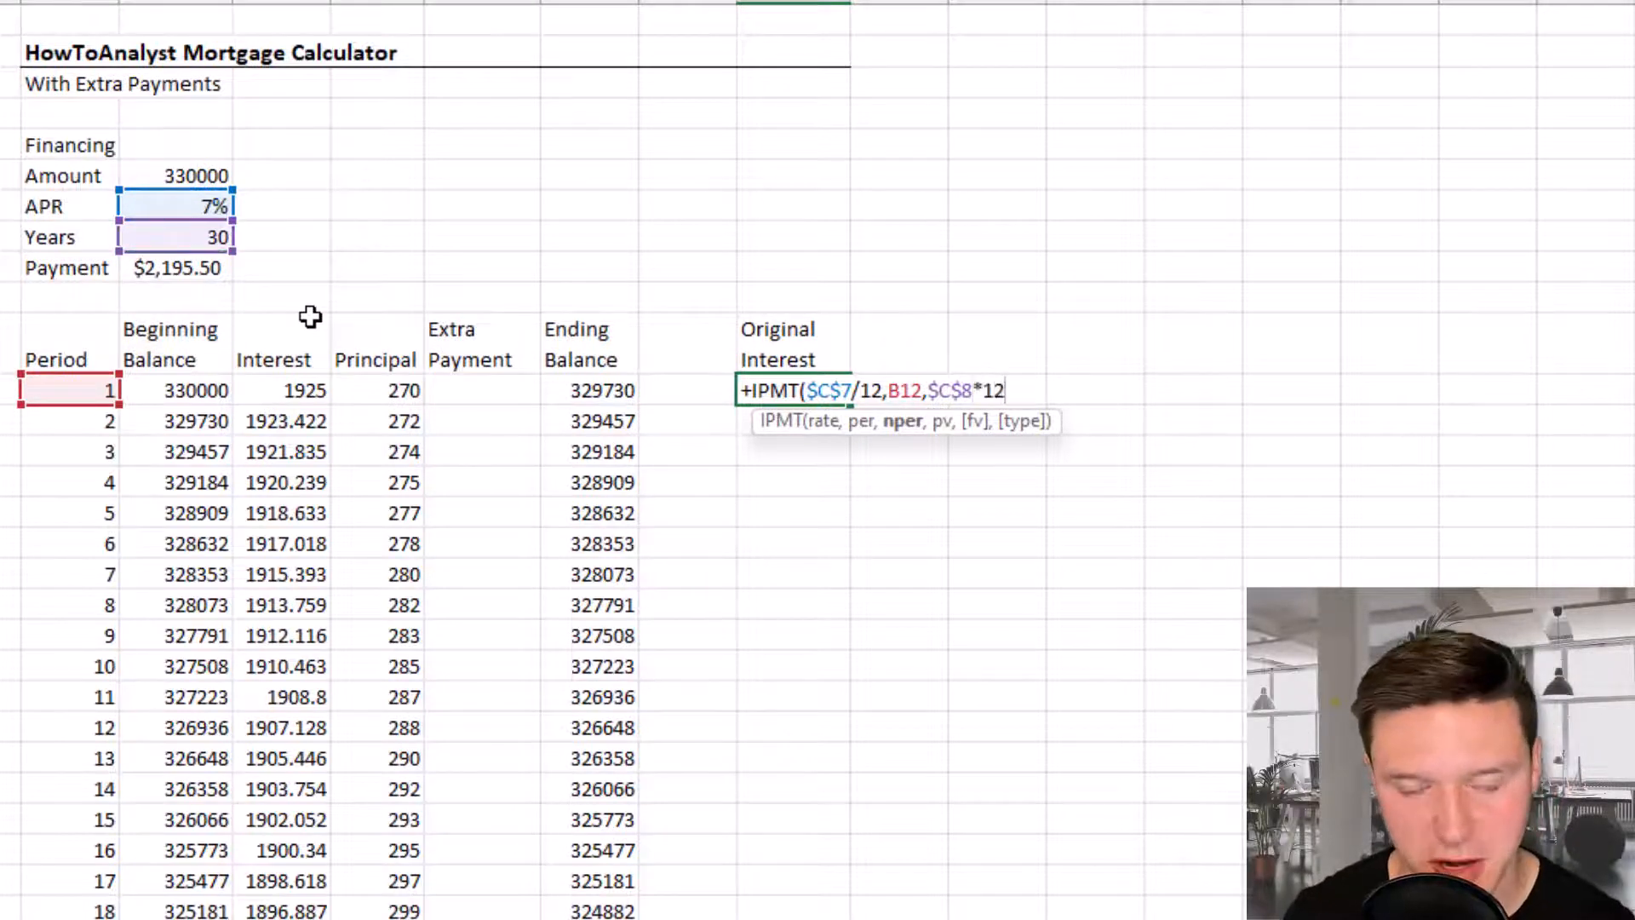
type(",")
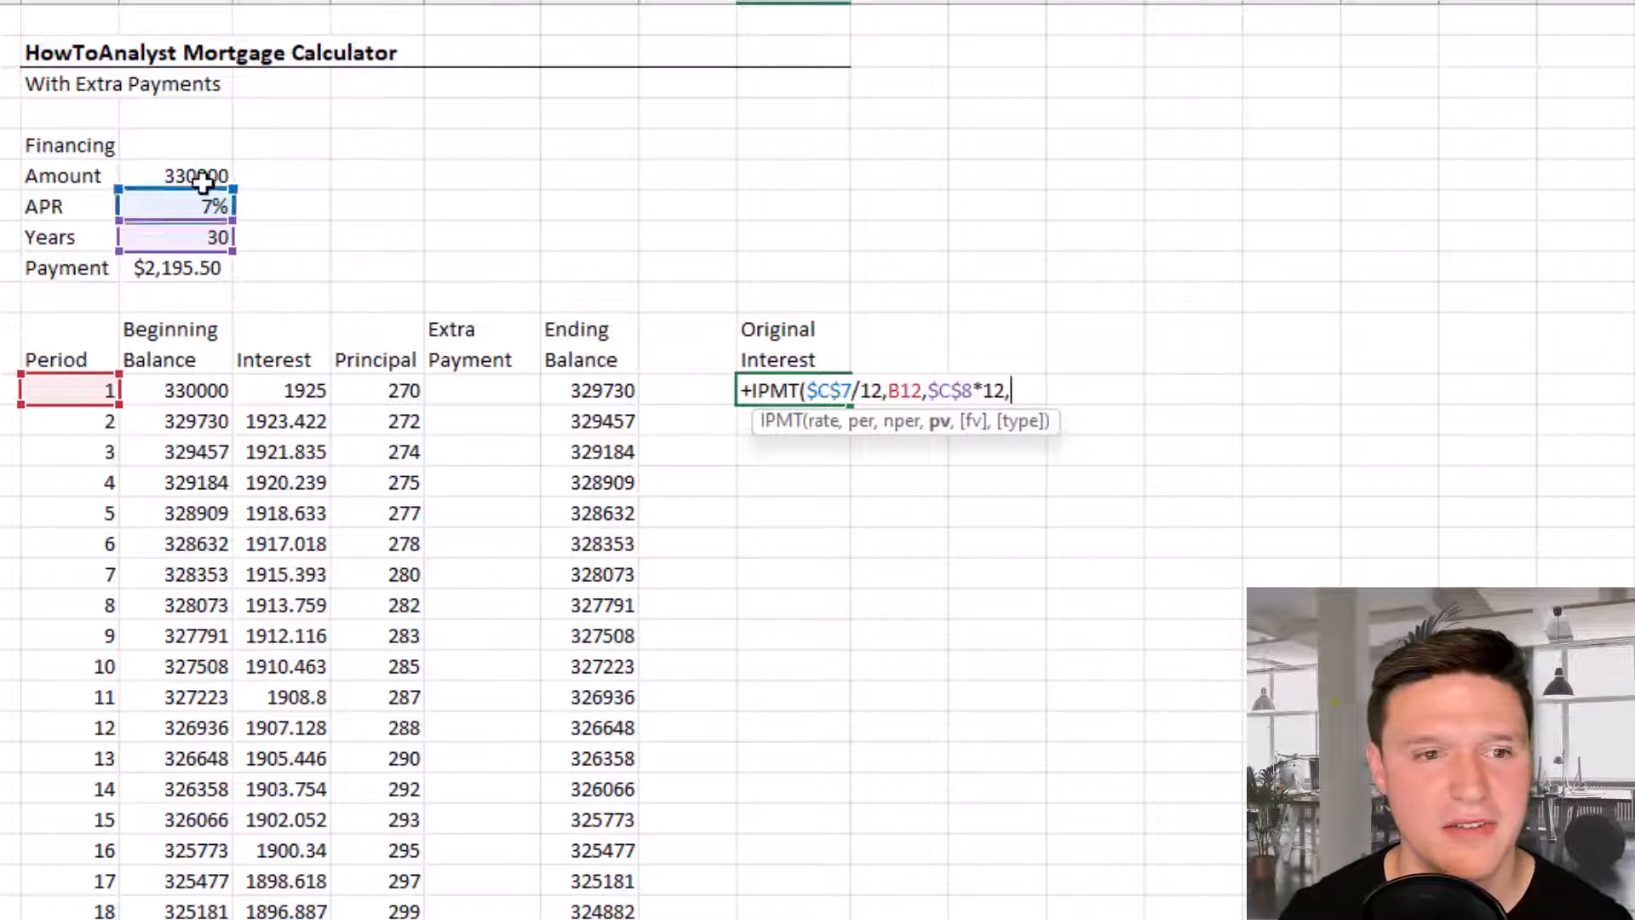
left_click(194, 175)
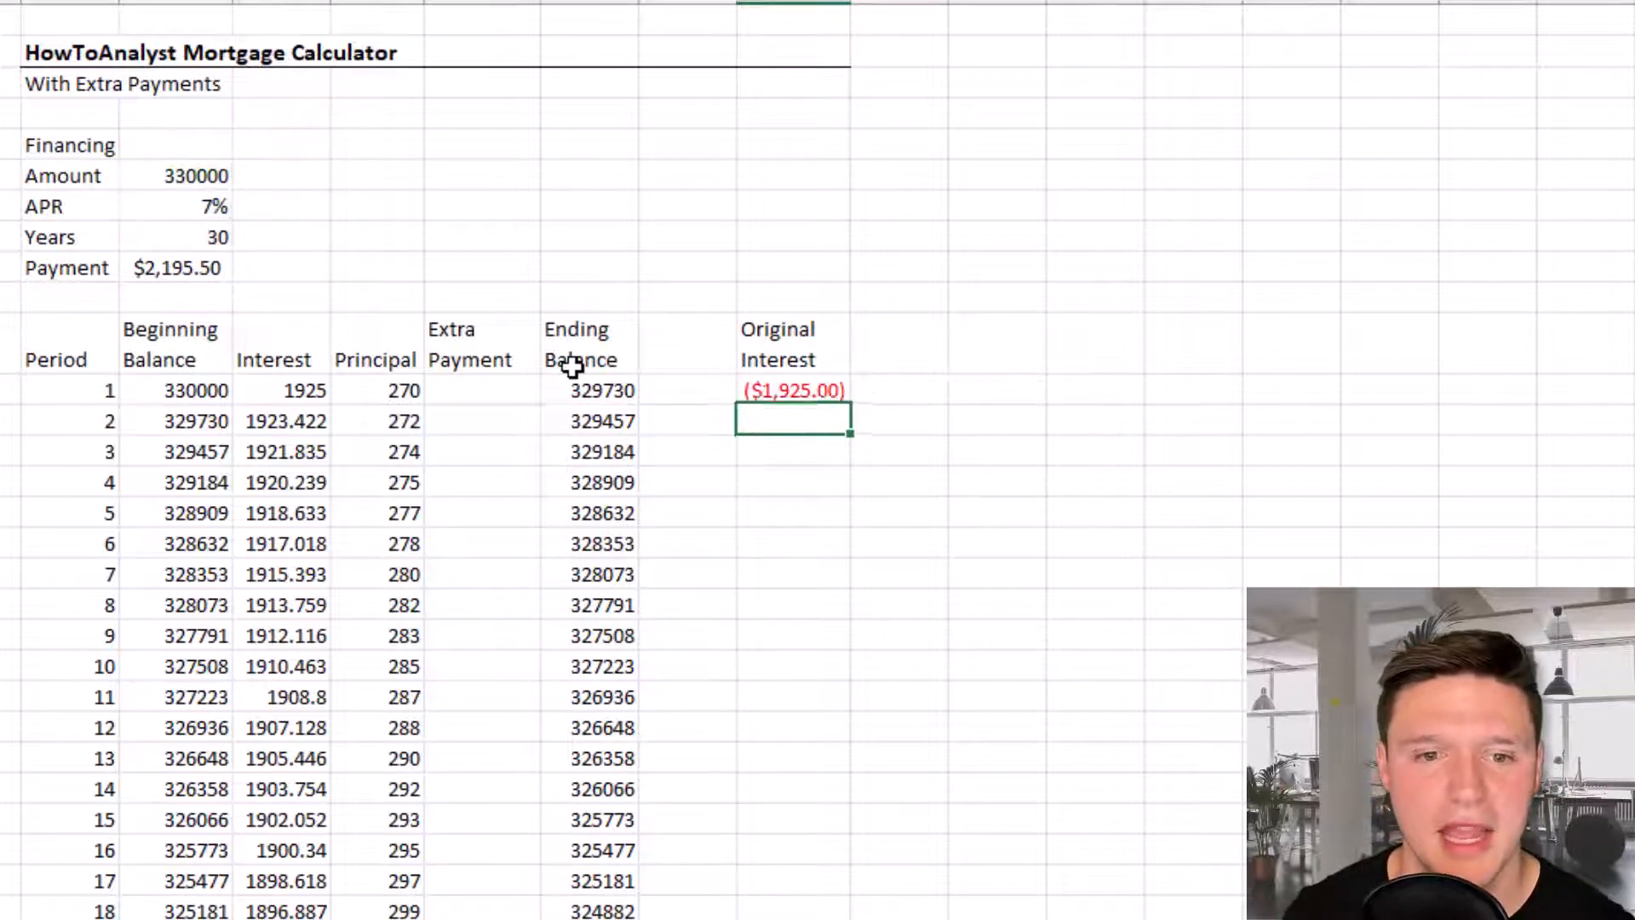
- Fill the original-interest formula down to the table's last row
left_click(793, 390)
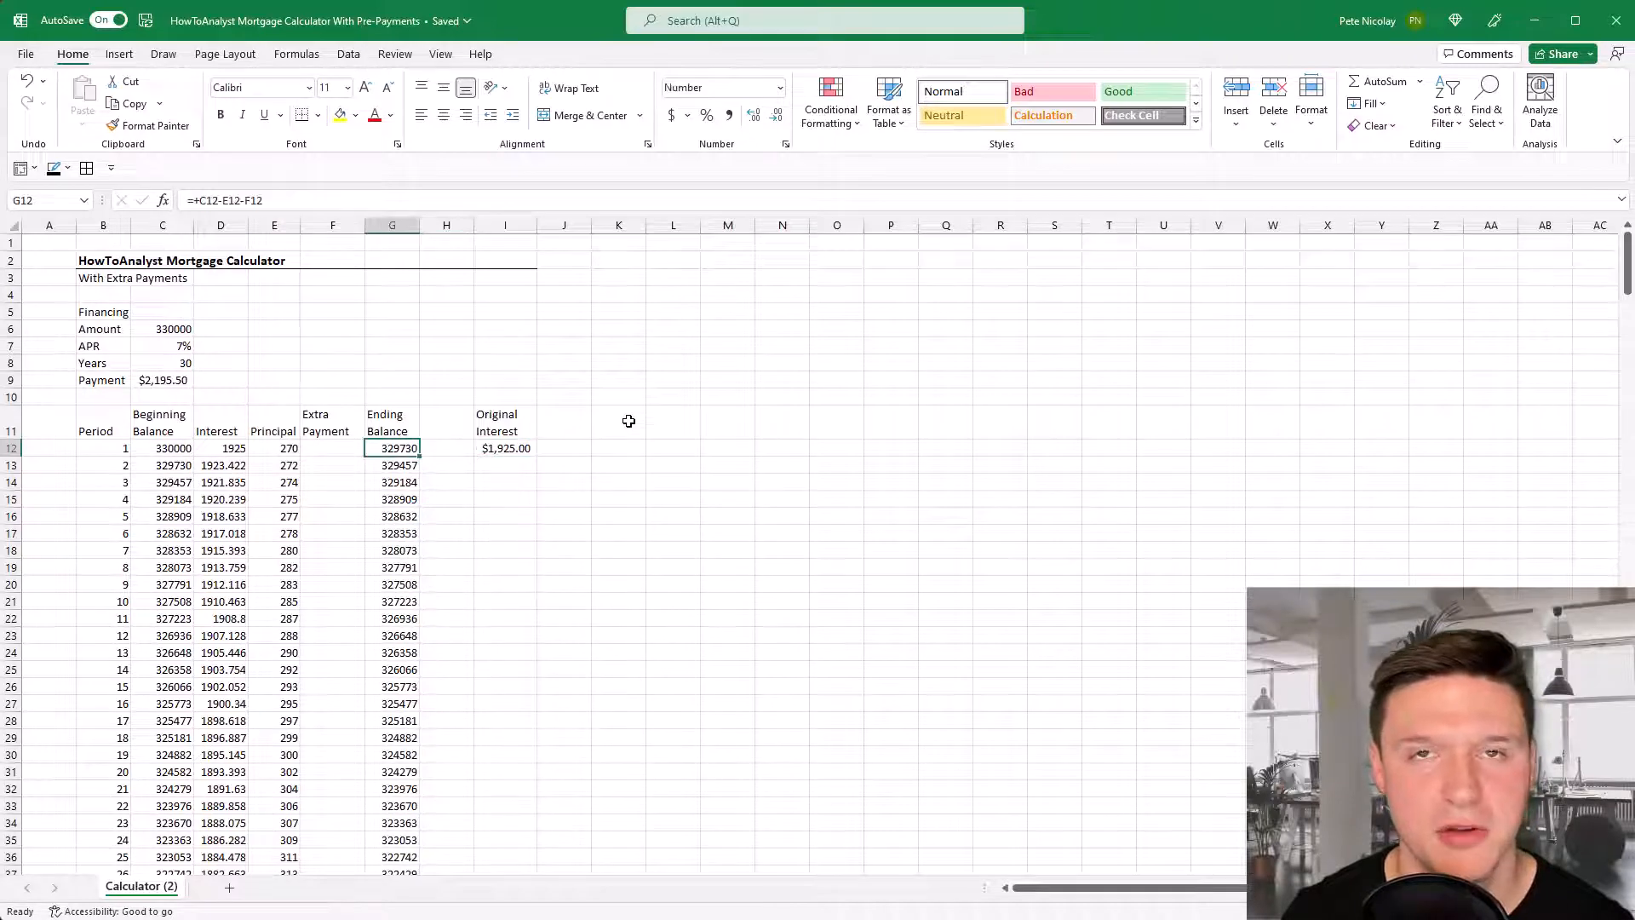
key("ctrl+down")
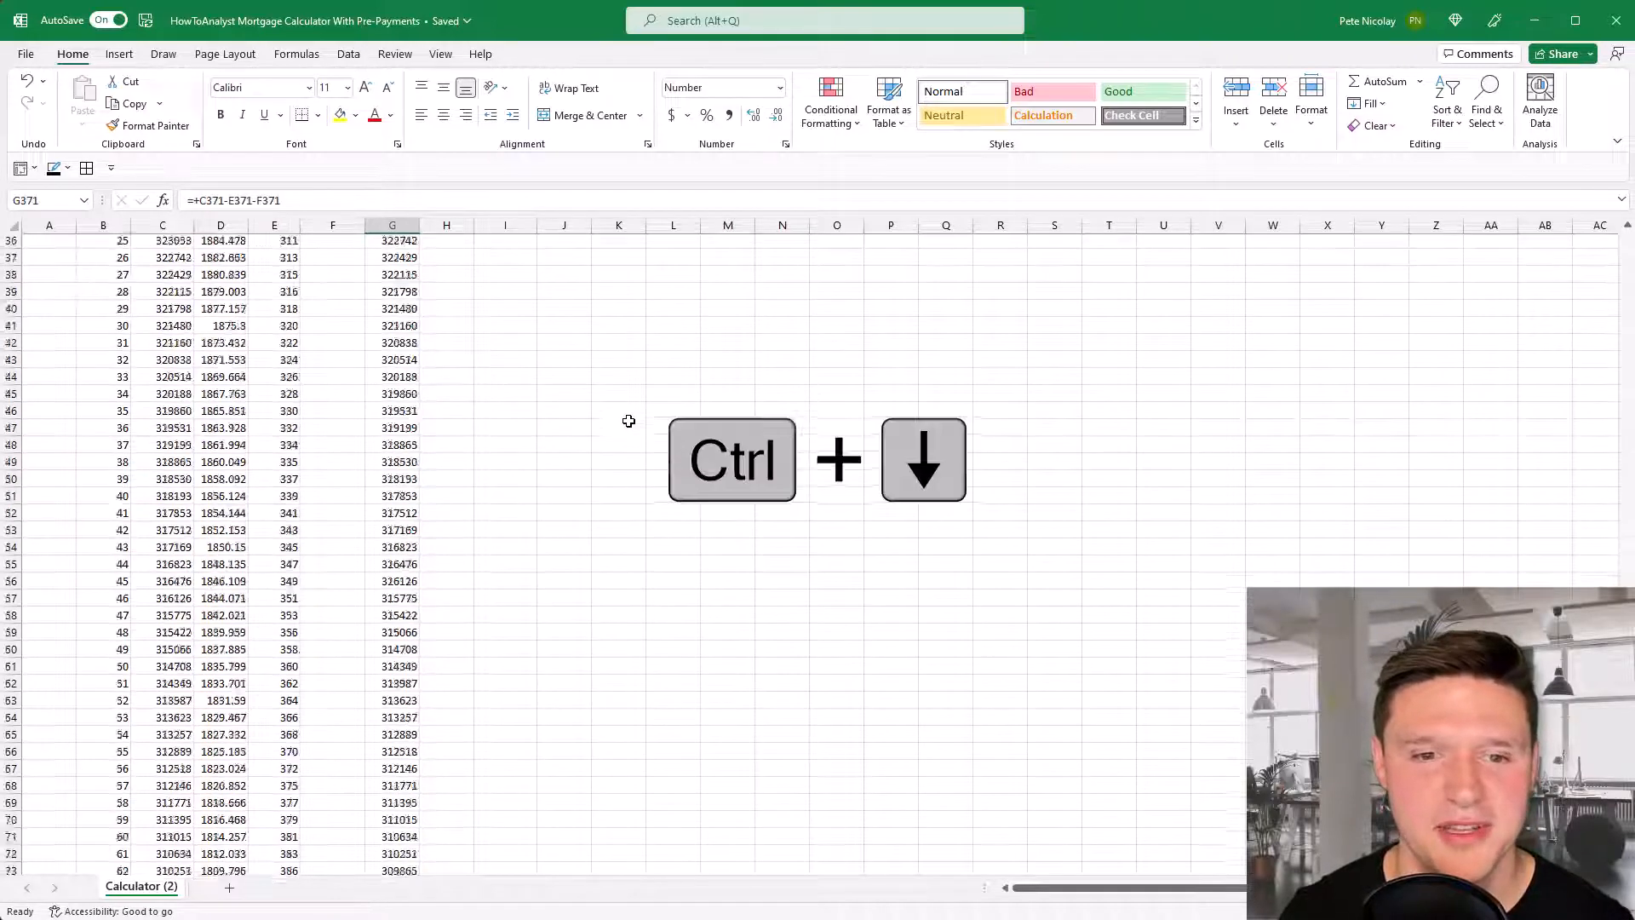
key("ctrl+down")
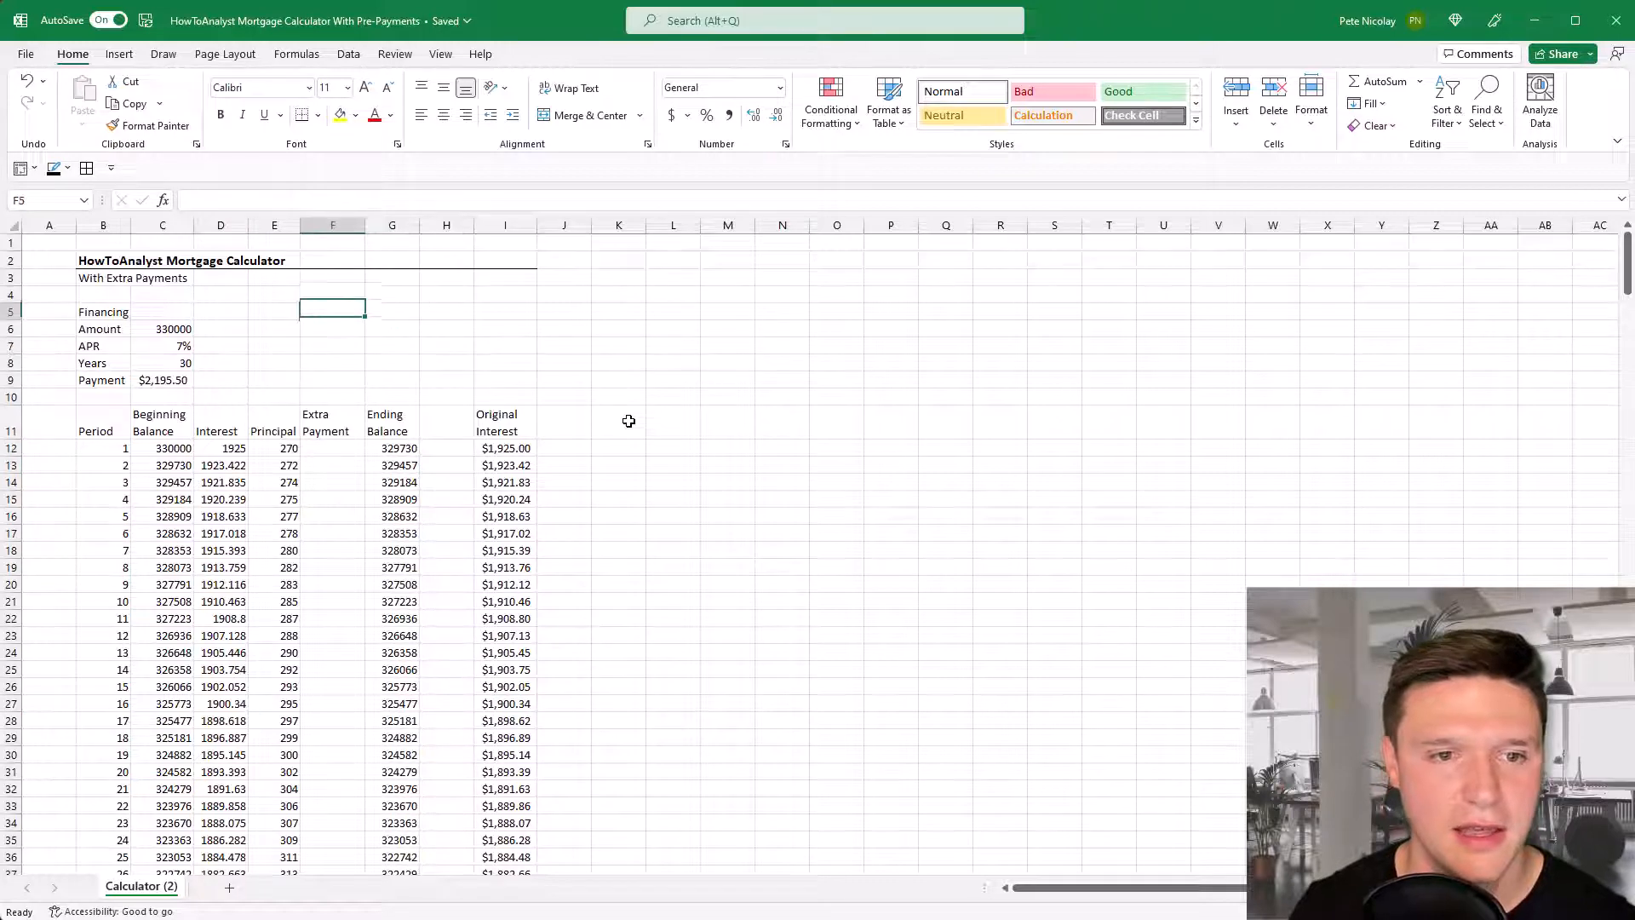
- Add 'Extra Payment Savings' with Interest and Months labels, Interest =SUM(I12:I371)-SUM(D12:D371)
type("Extra Payments")
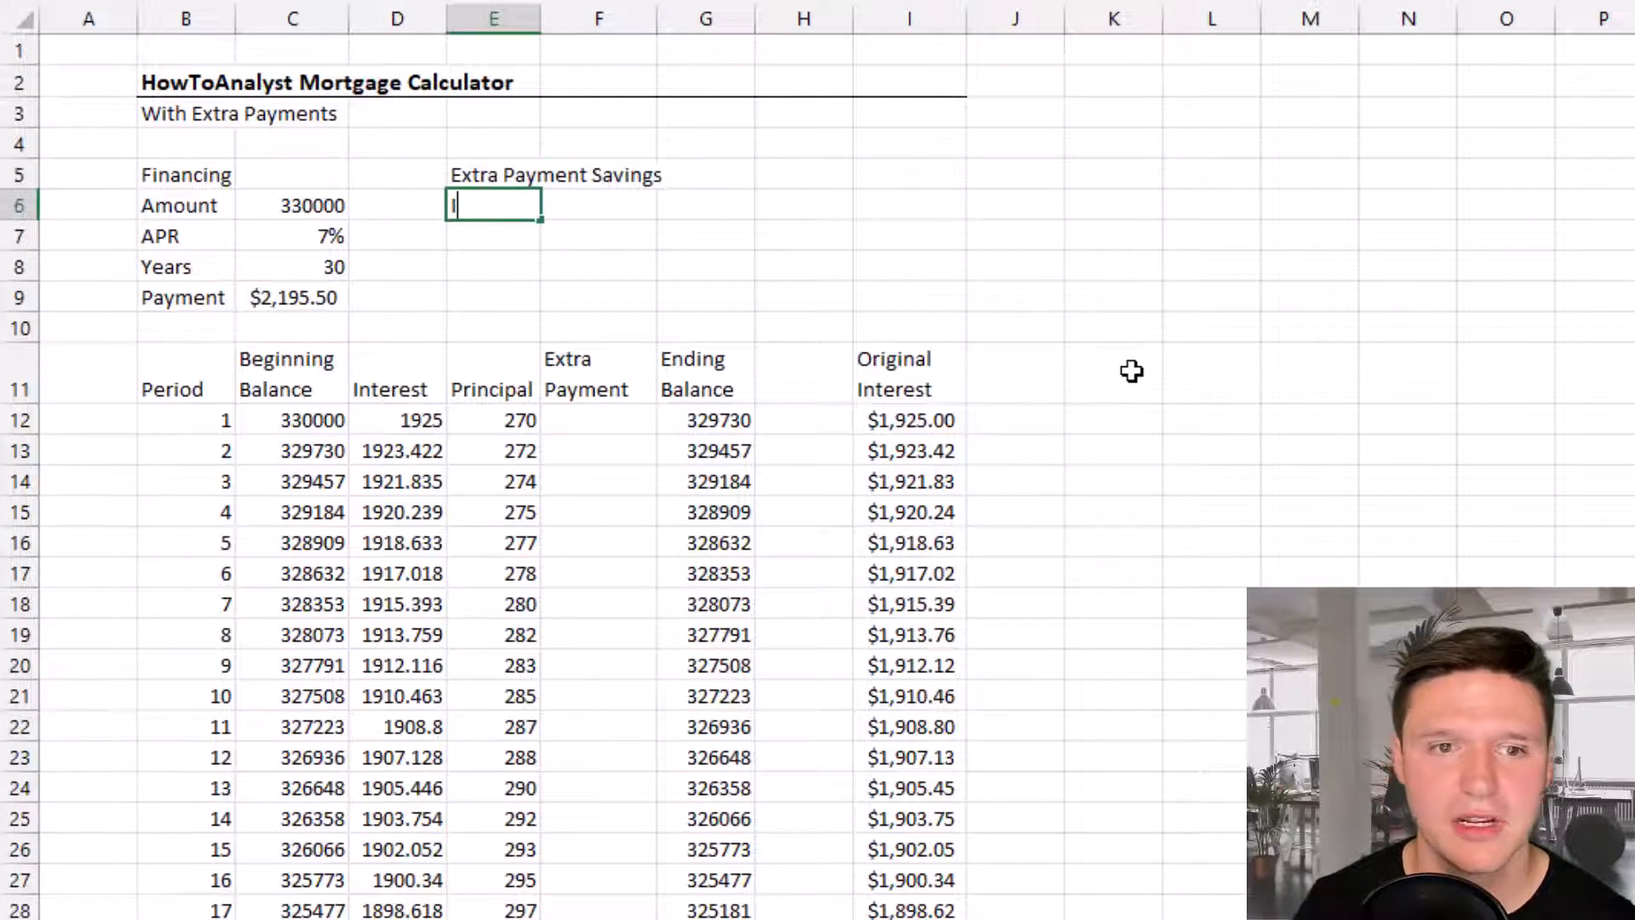
type("Interest")
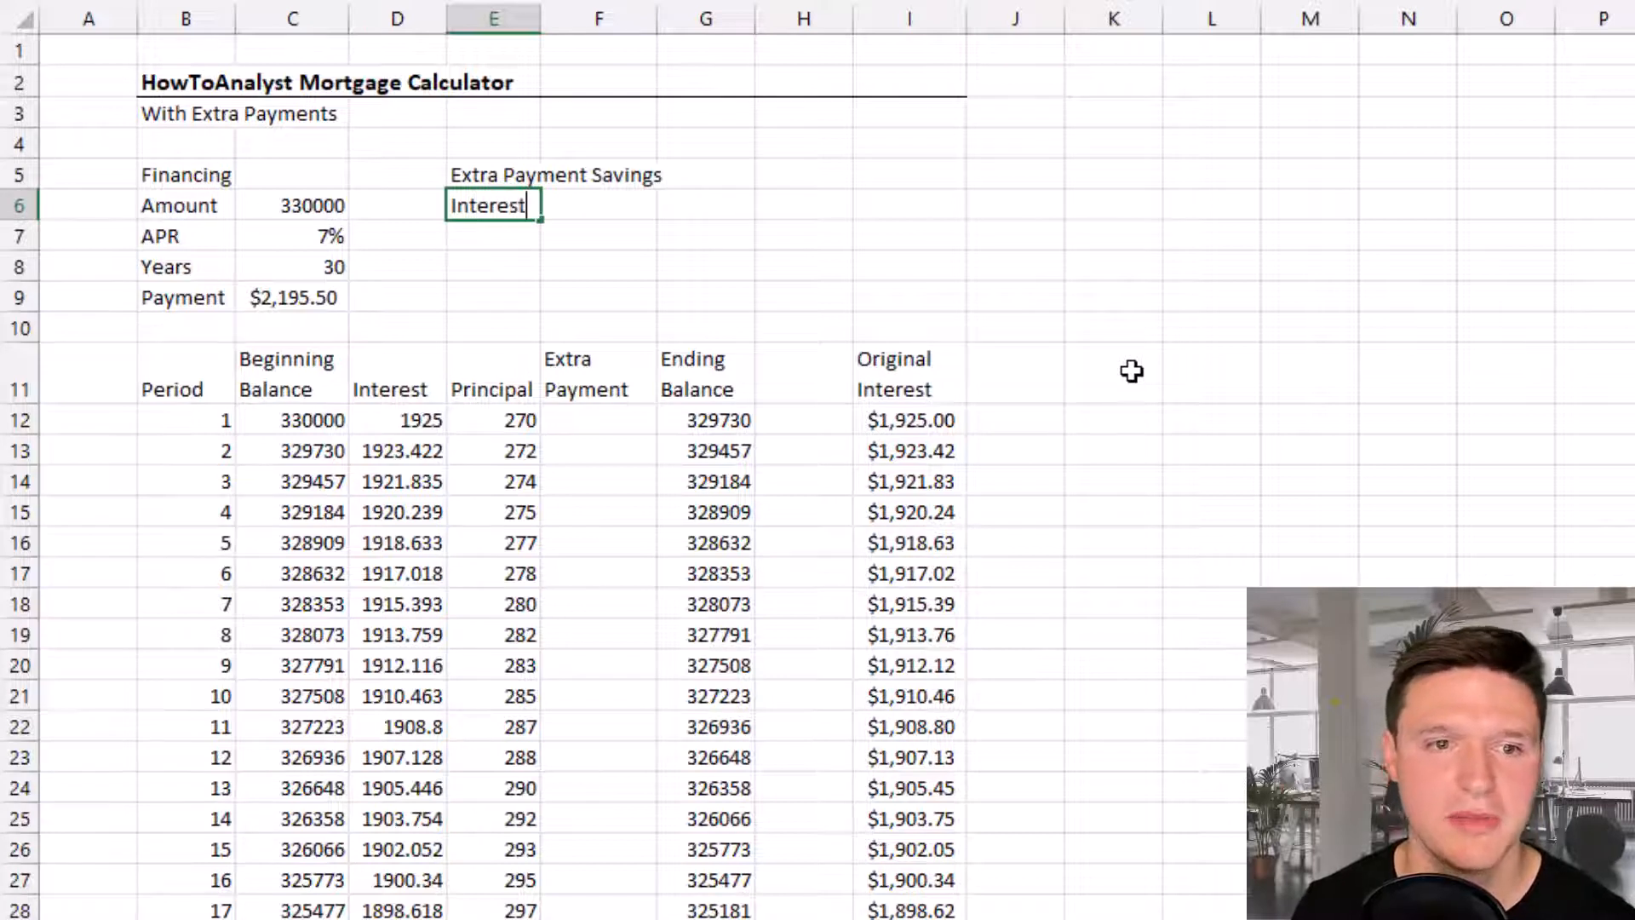
type("Months")
left_click(598, 206)
type("=+SUM(I12:I371")
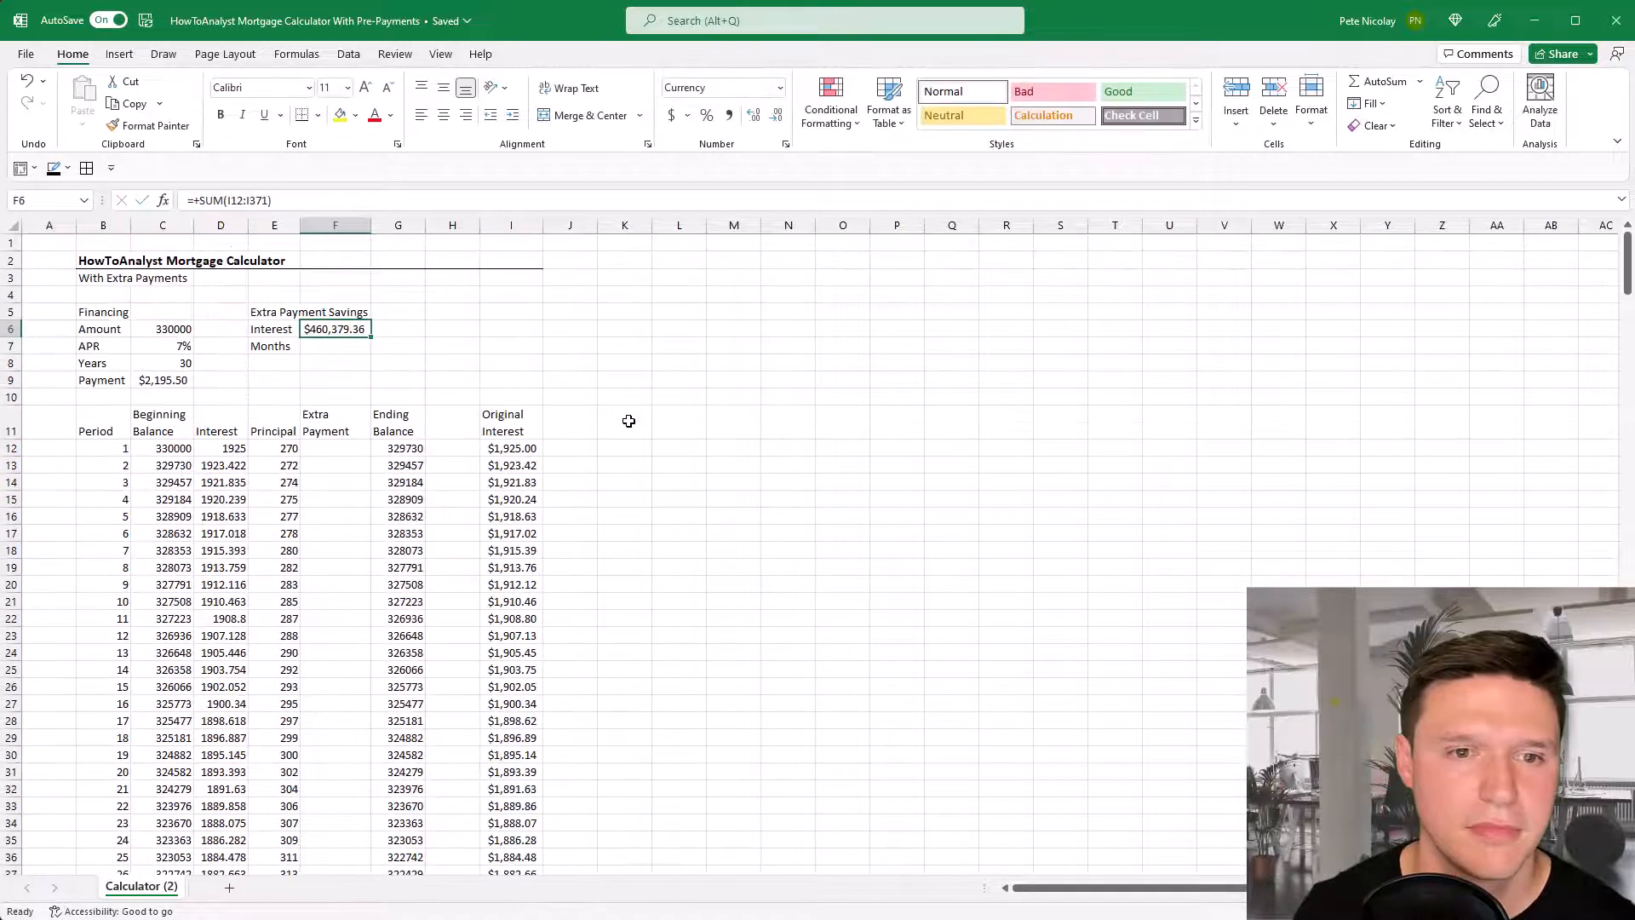
type("-s")
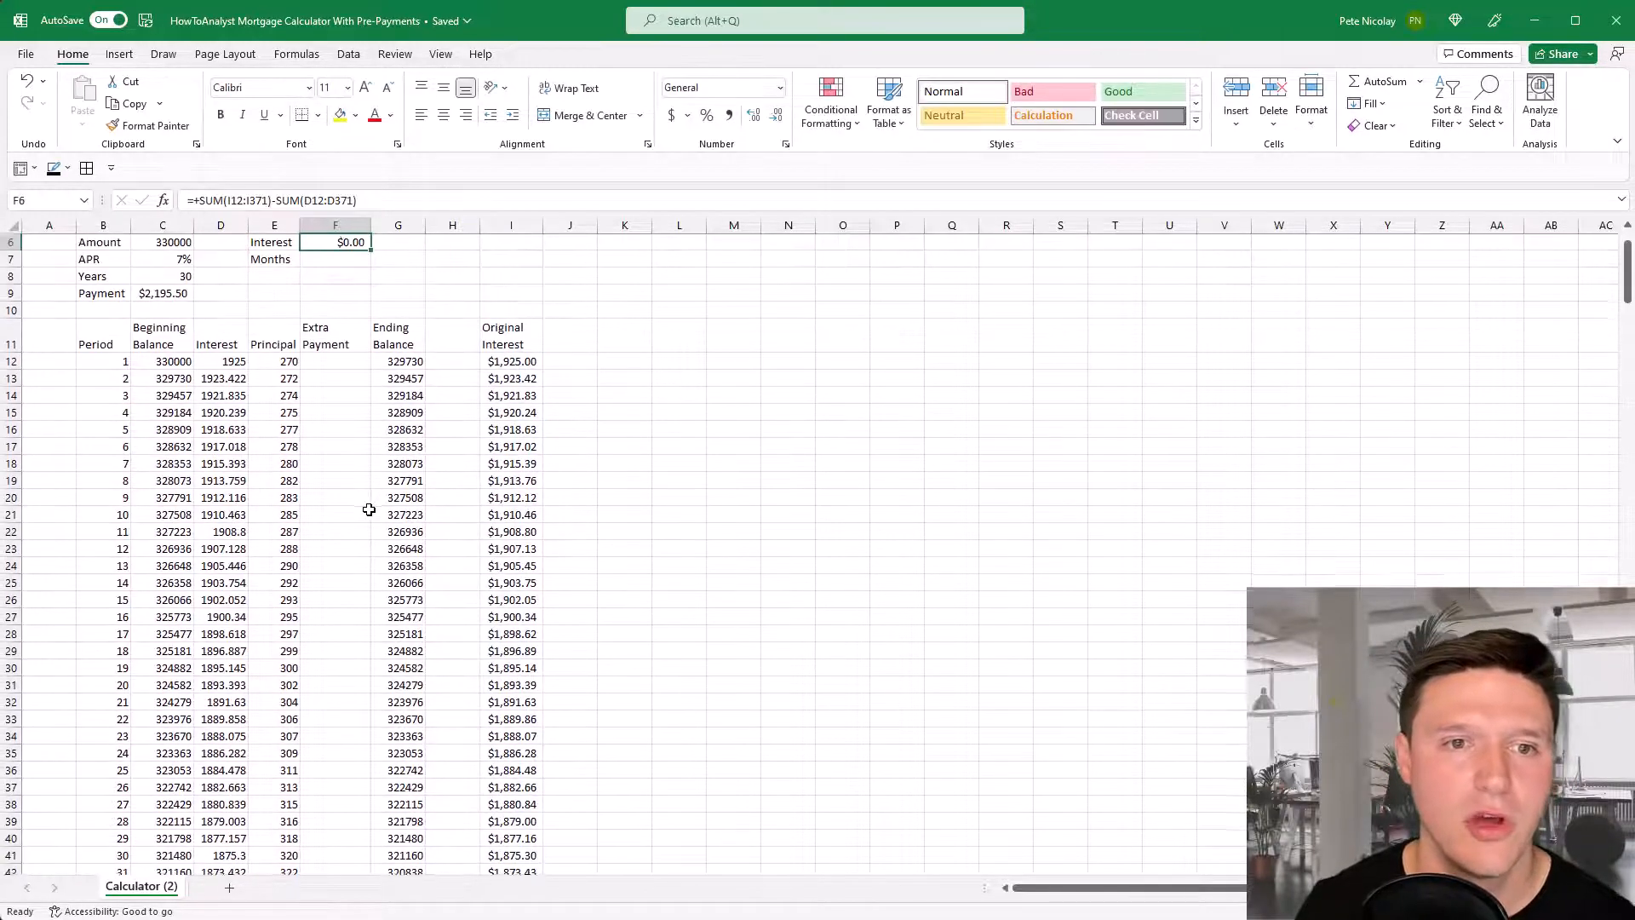
scroll("up", 3)
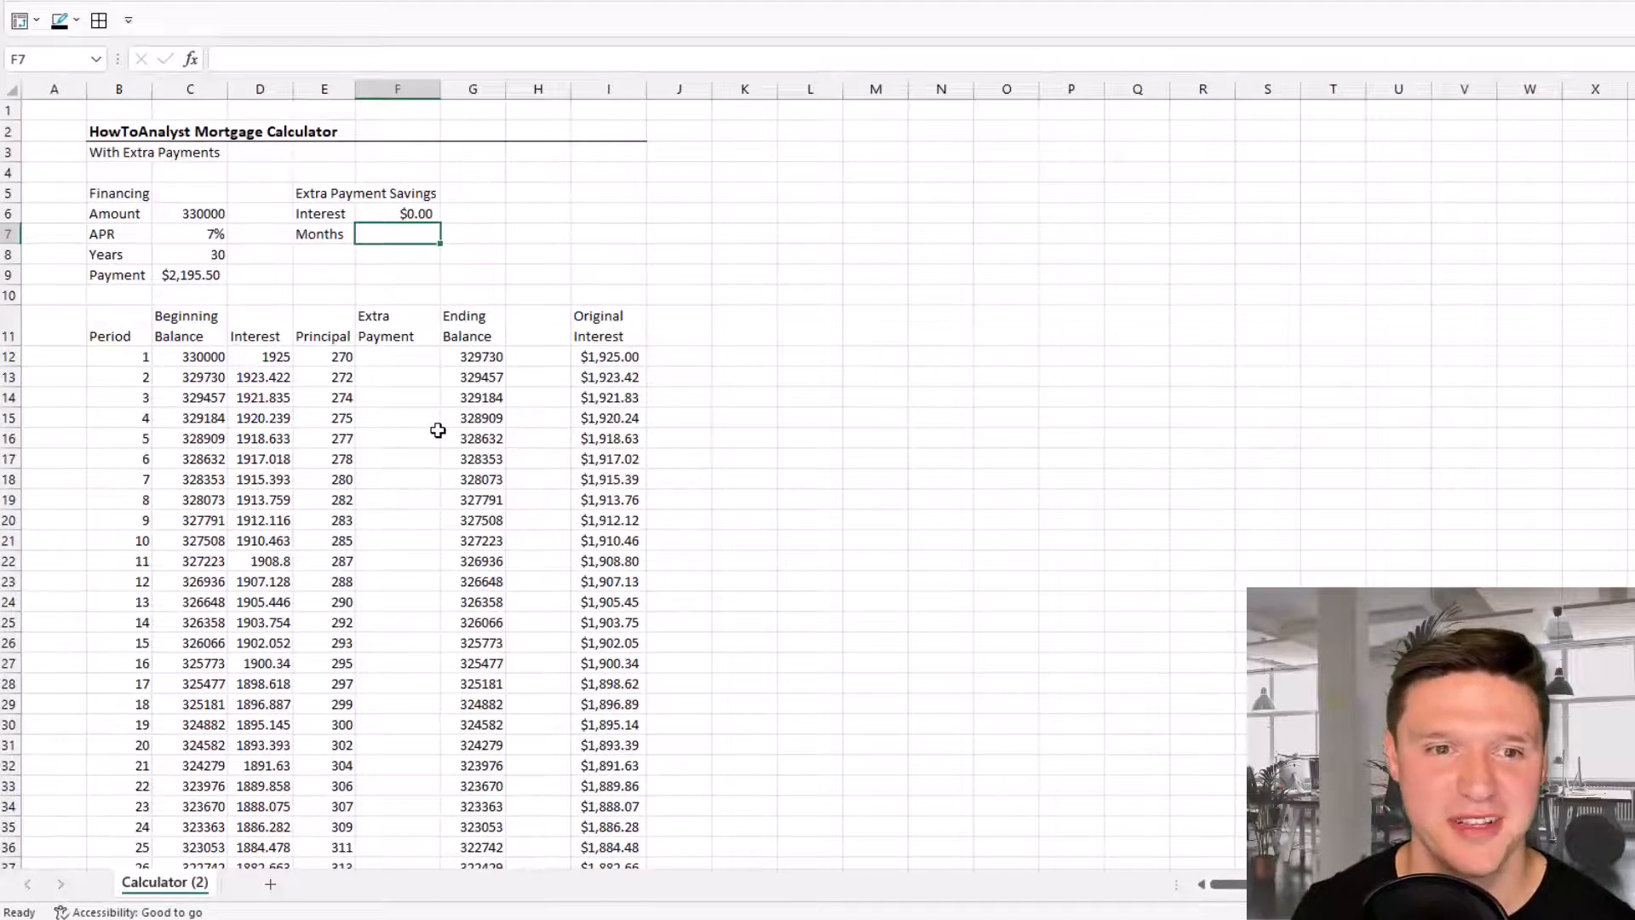
- Start the Months formula with an IF test flagging negative ending balances as "Yes"
type("+")
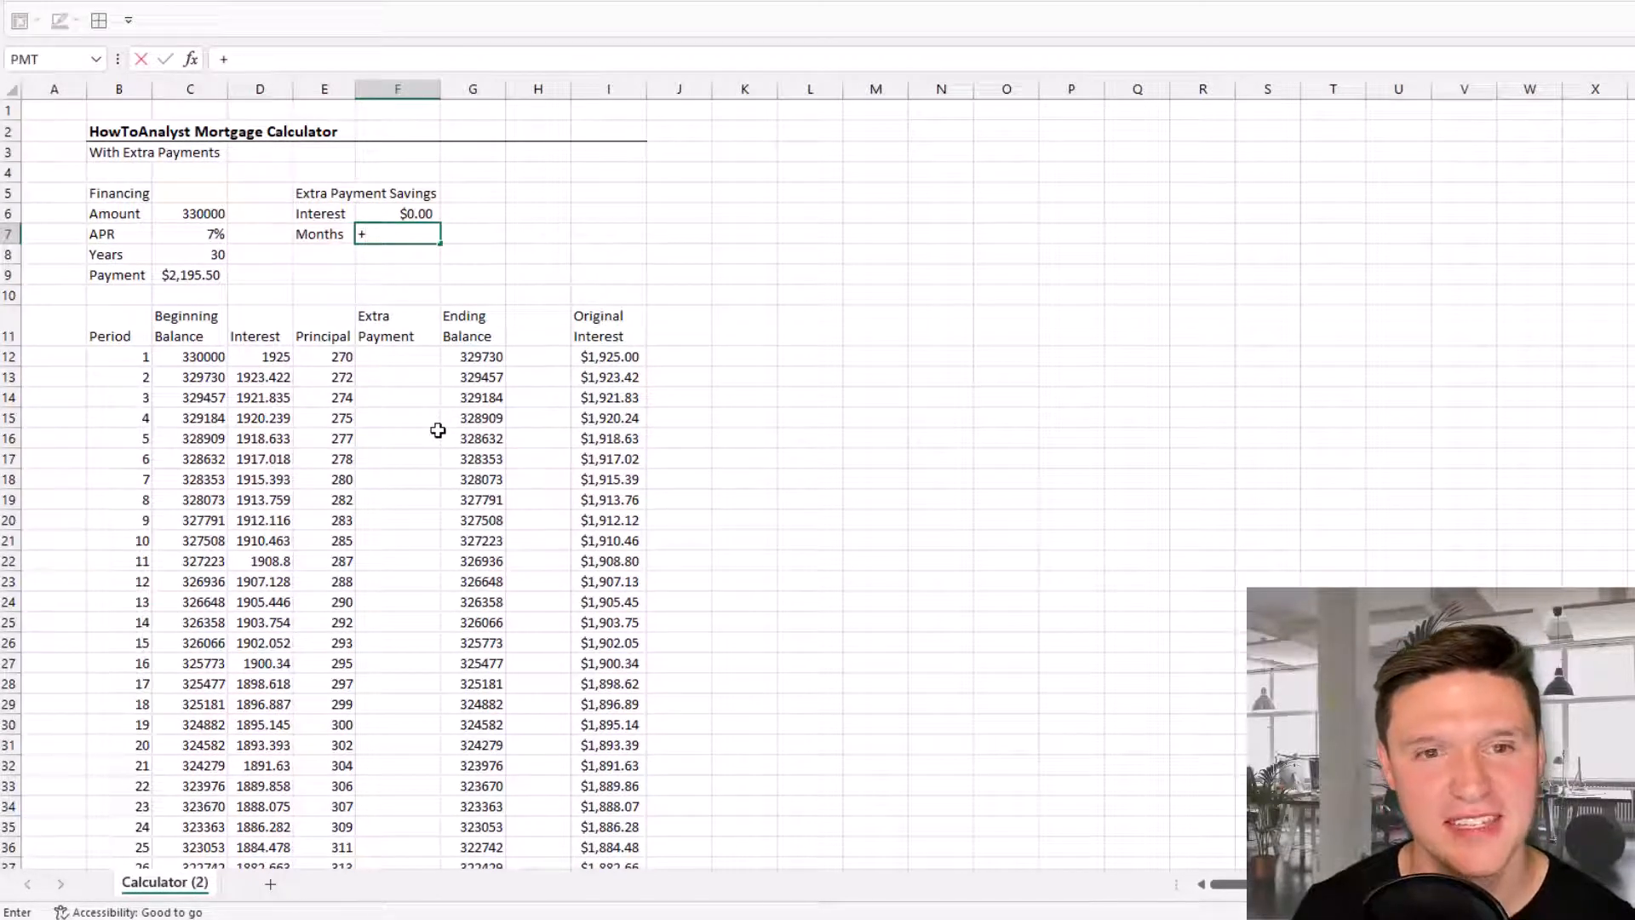
type("IF(")
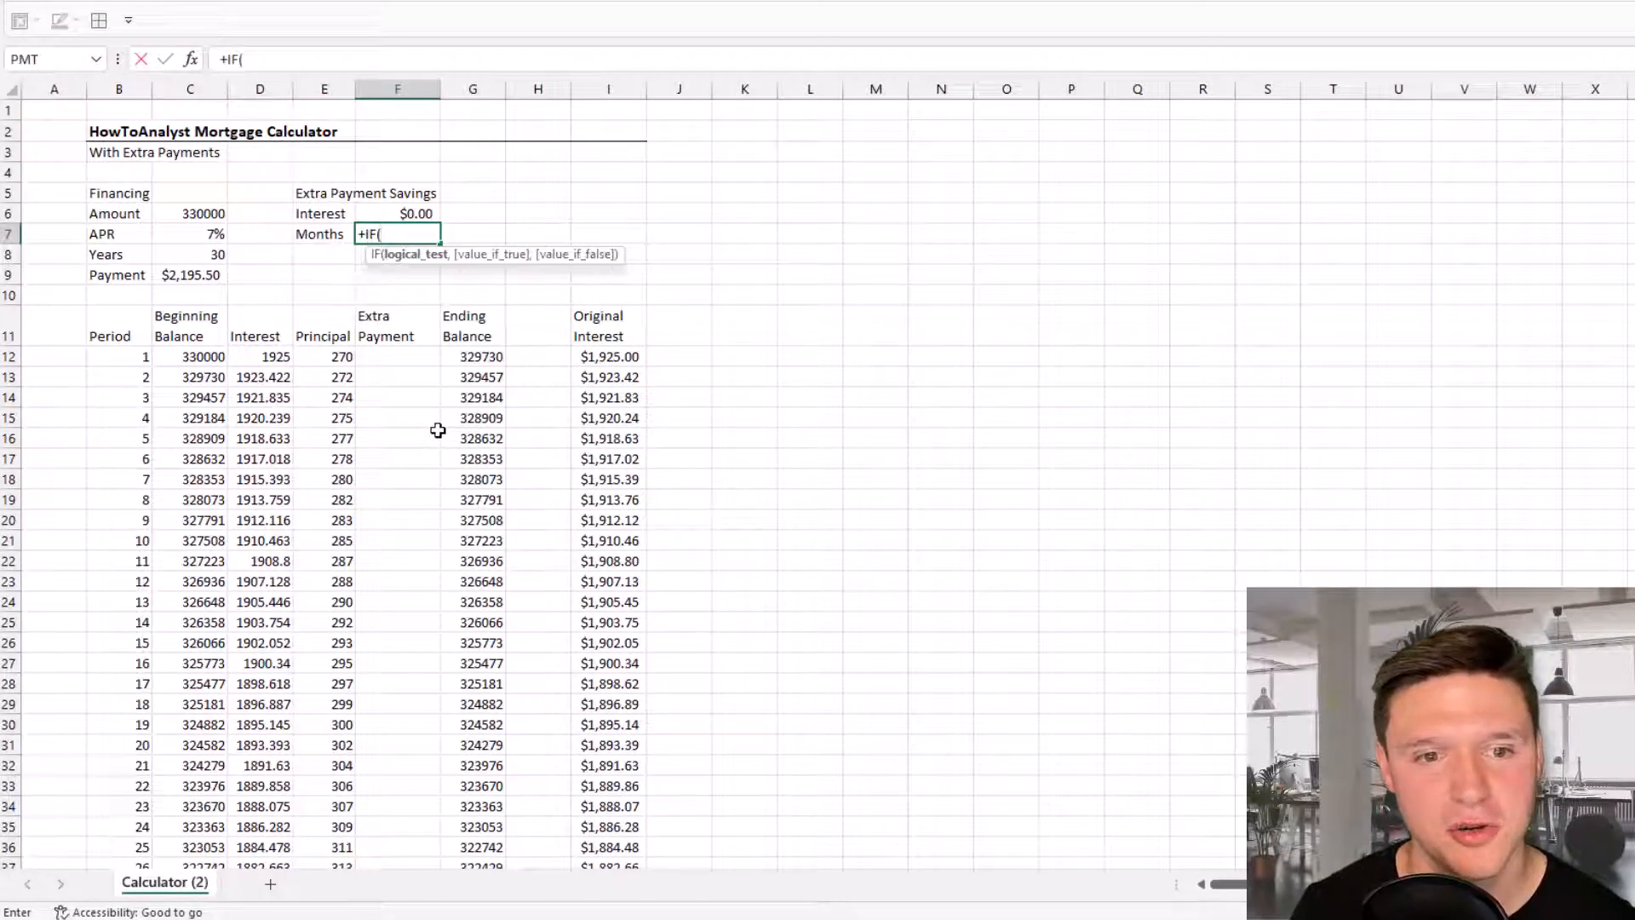
left_click(396, 282)
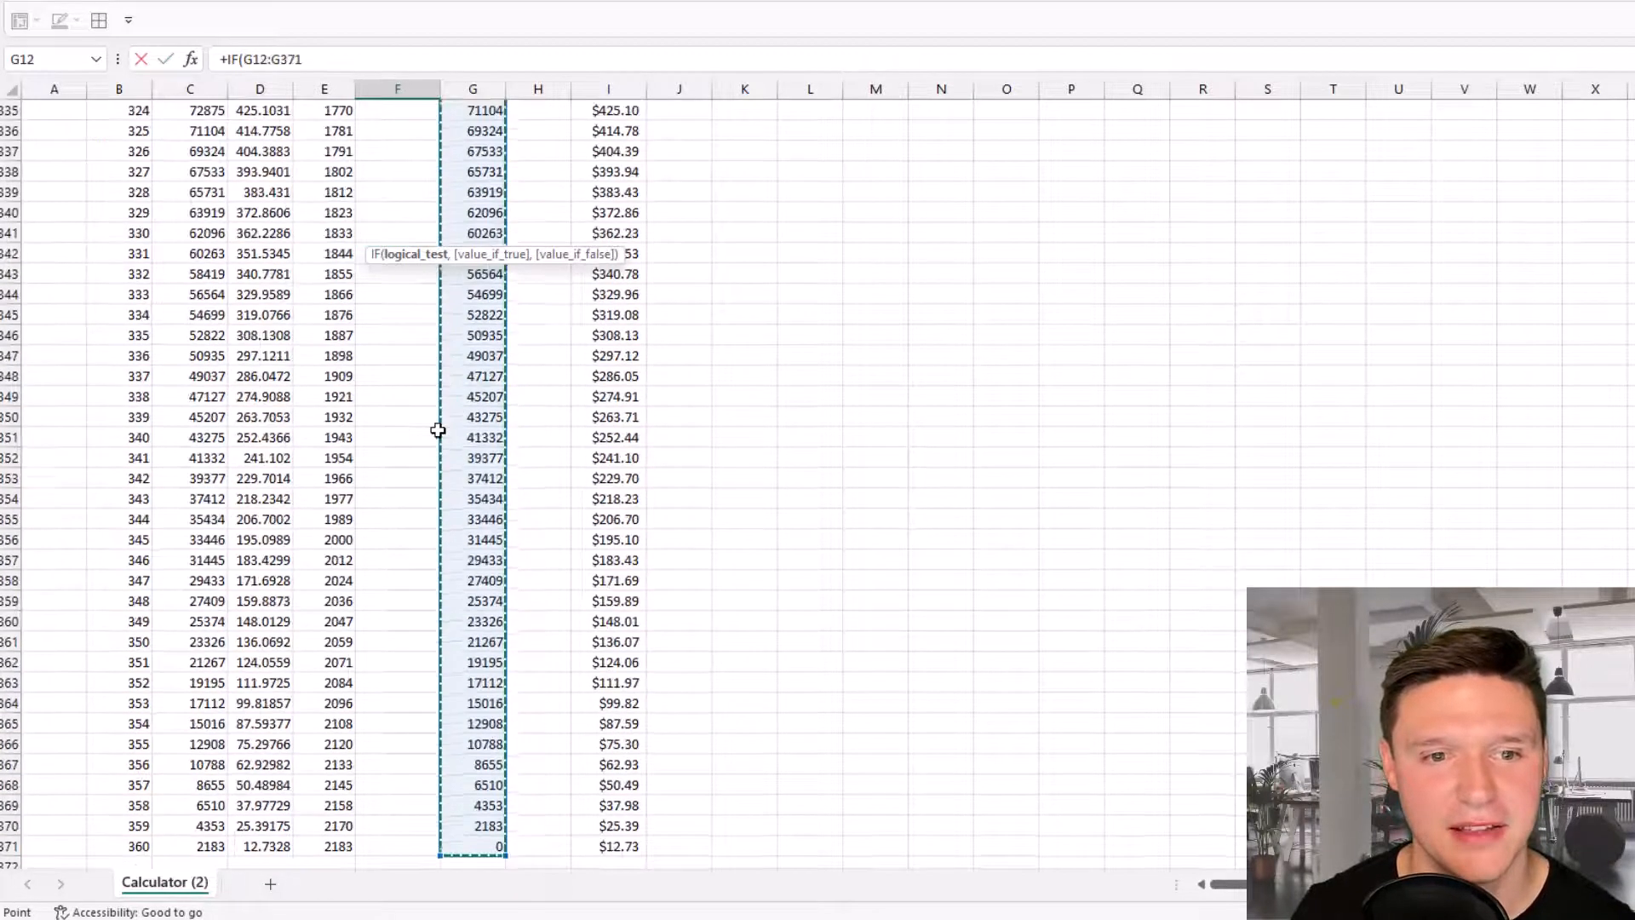
type("<")
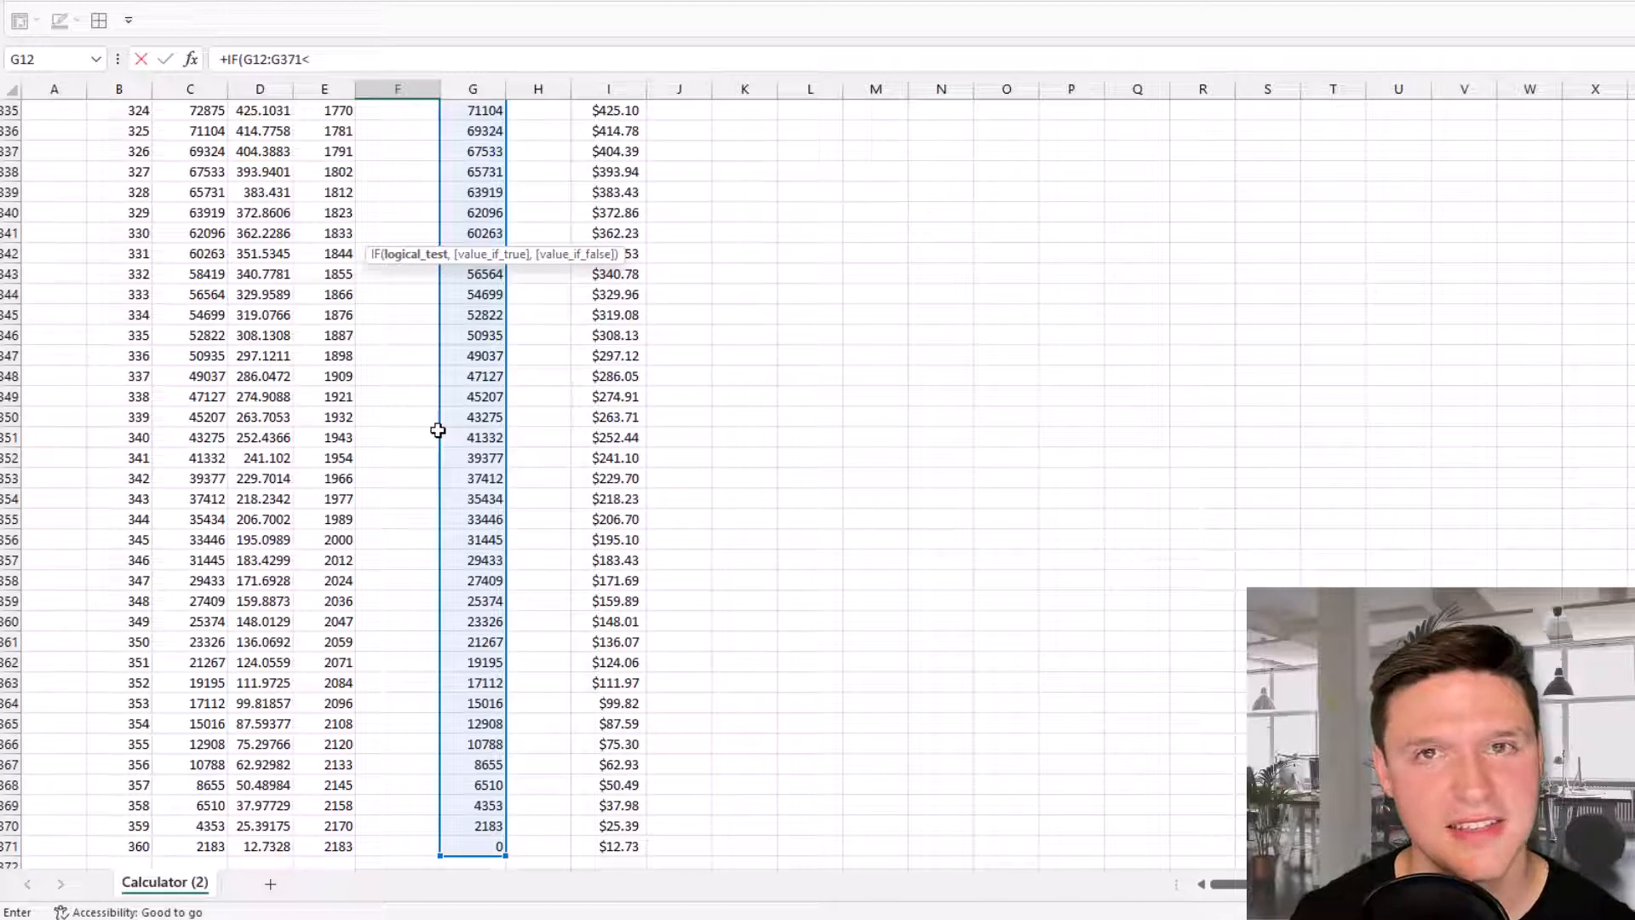
type("0")
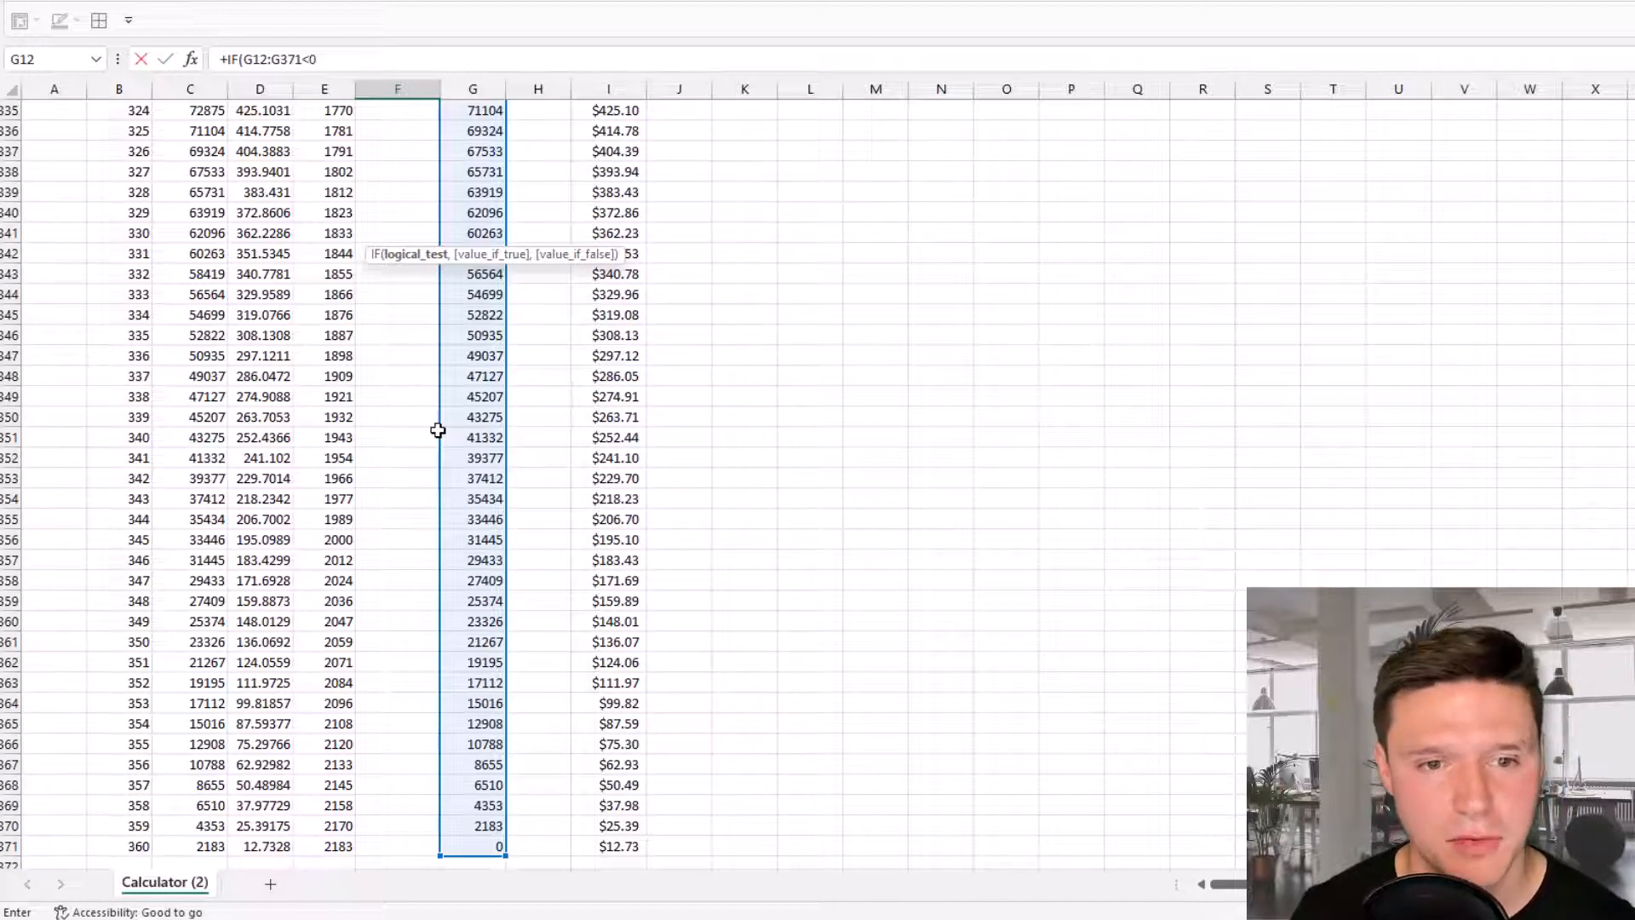
type(",\"")
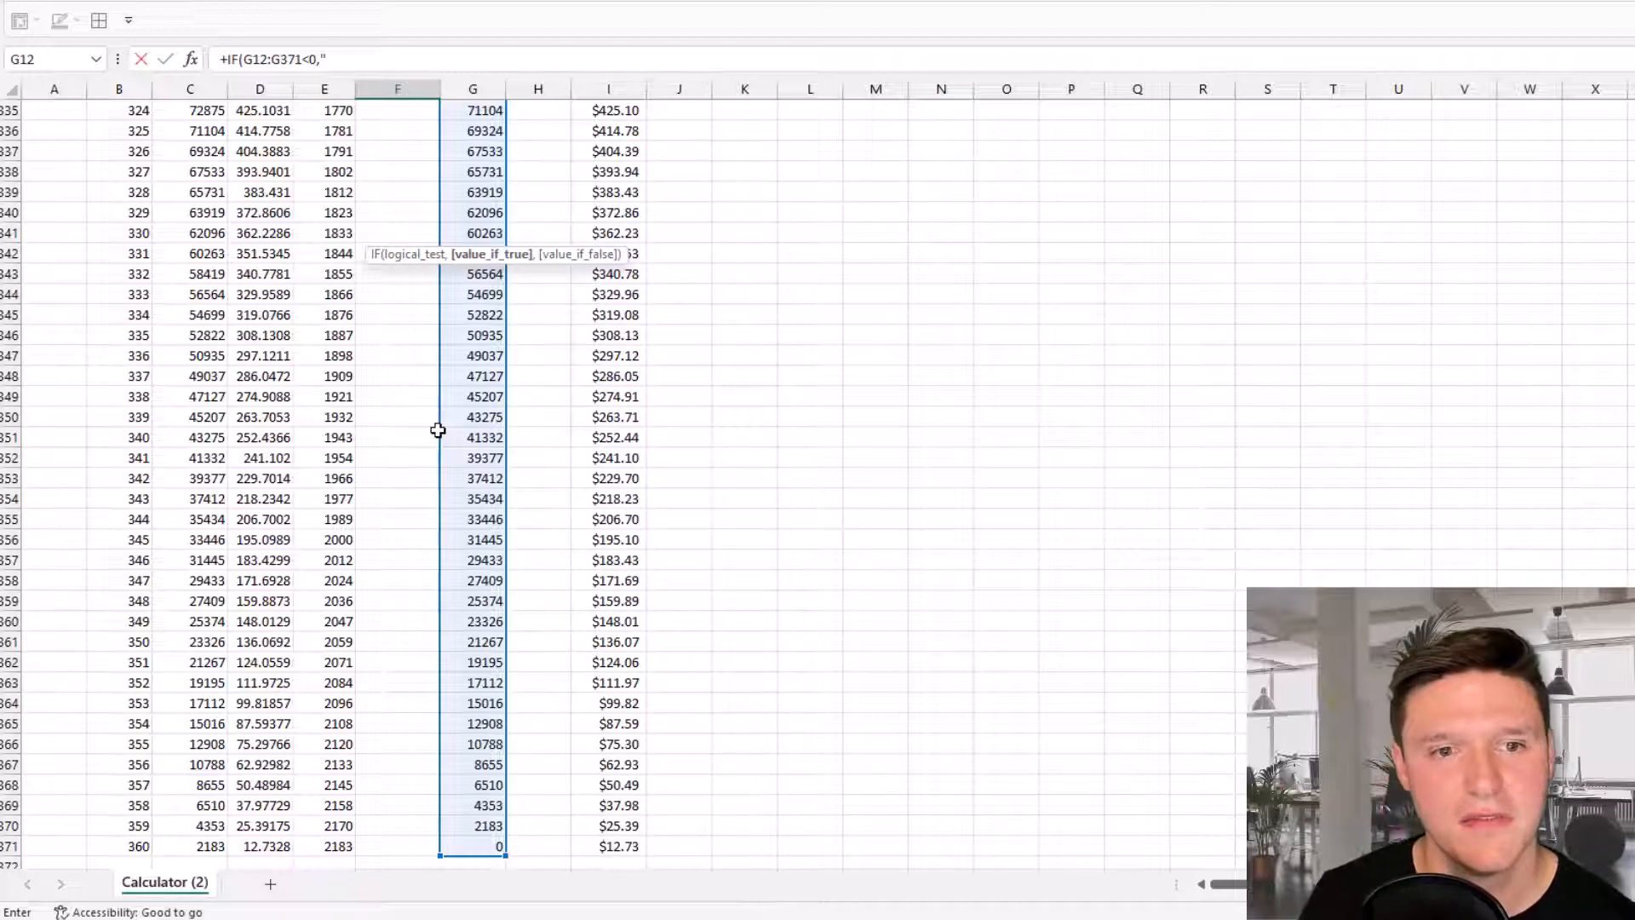
type("Yes\"")
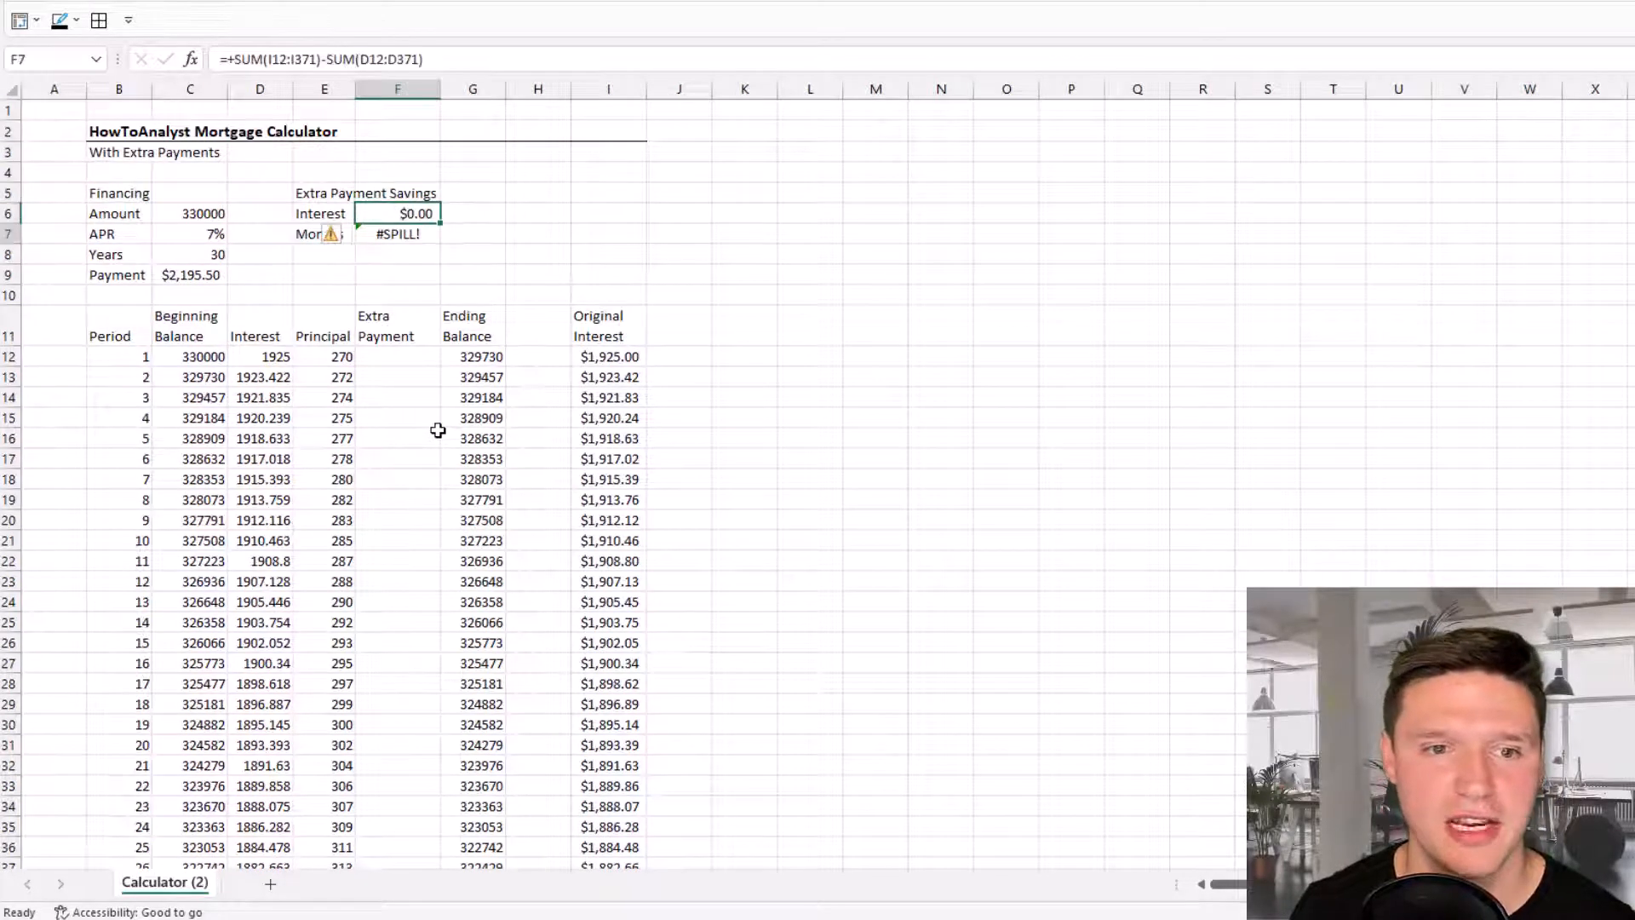
- Wrap the test in XLOOKUP("Yes", …) to return the first flagged period number
left_click(398, 234)
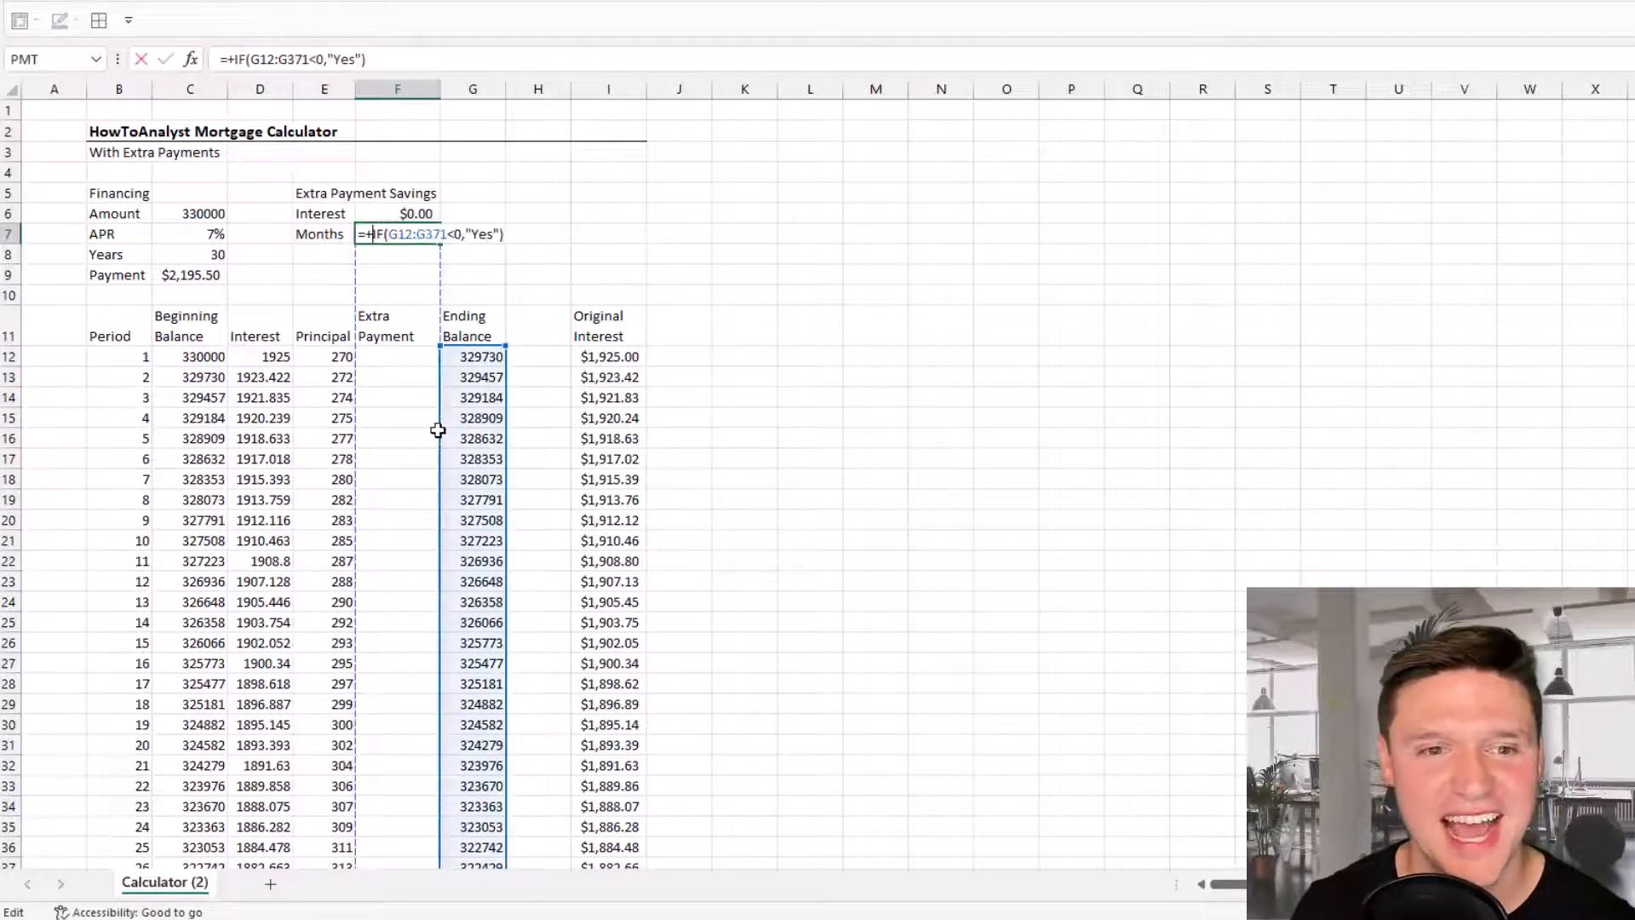
type("XLOOKUP(")
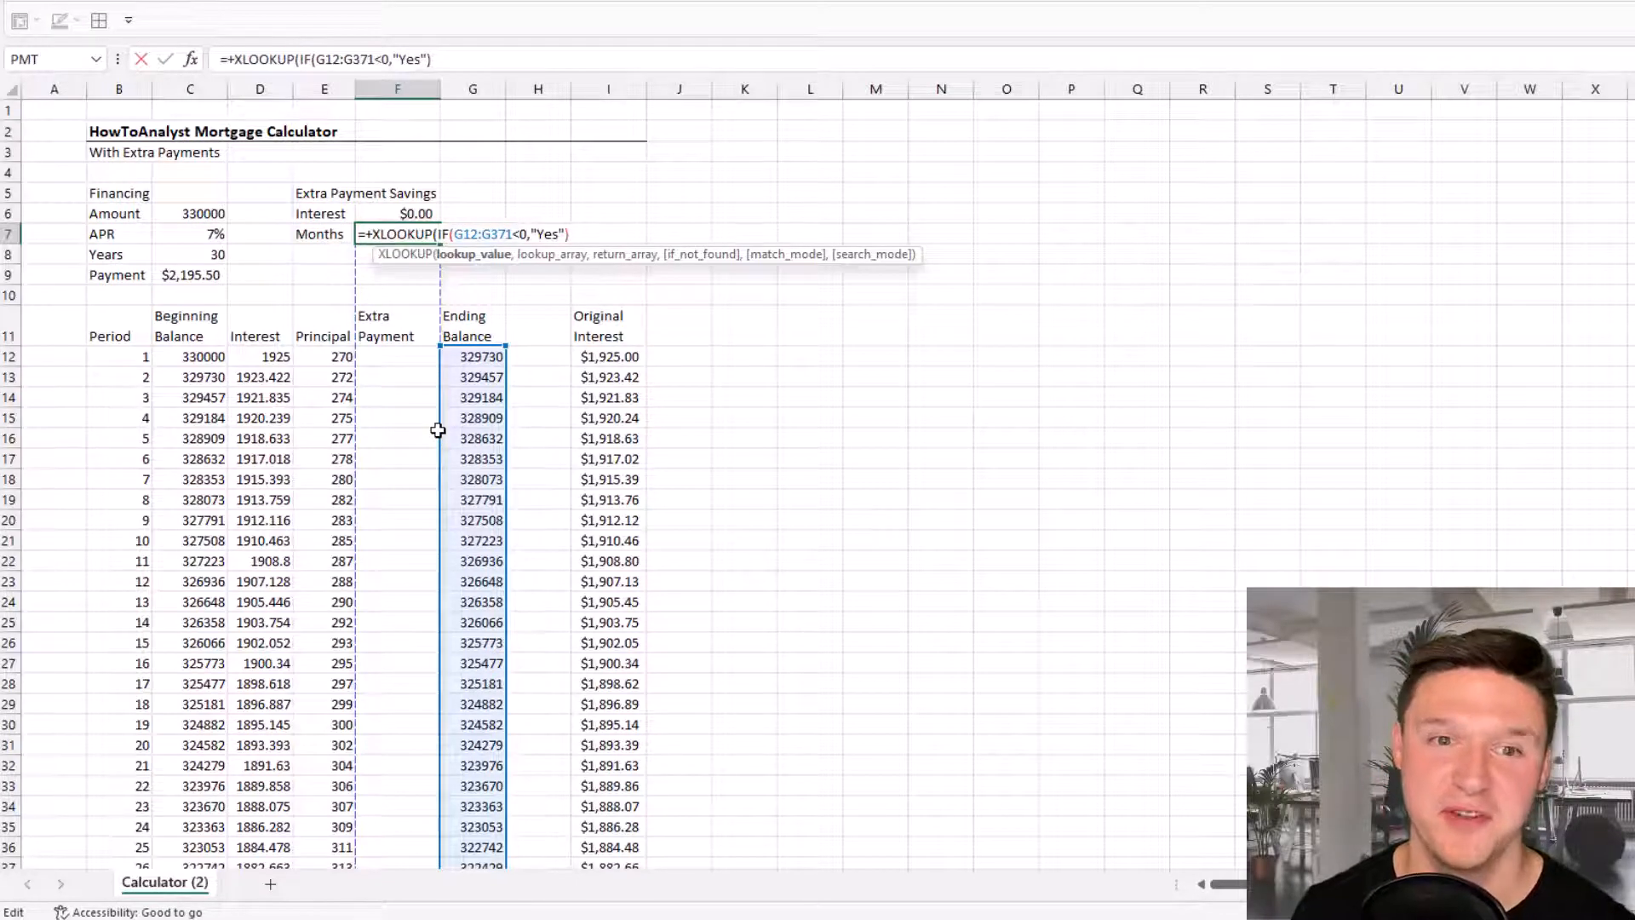
type("\"")
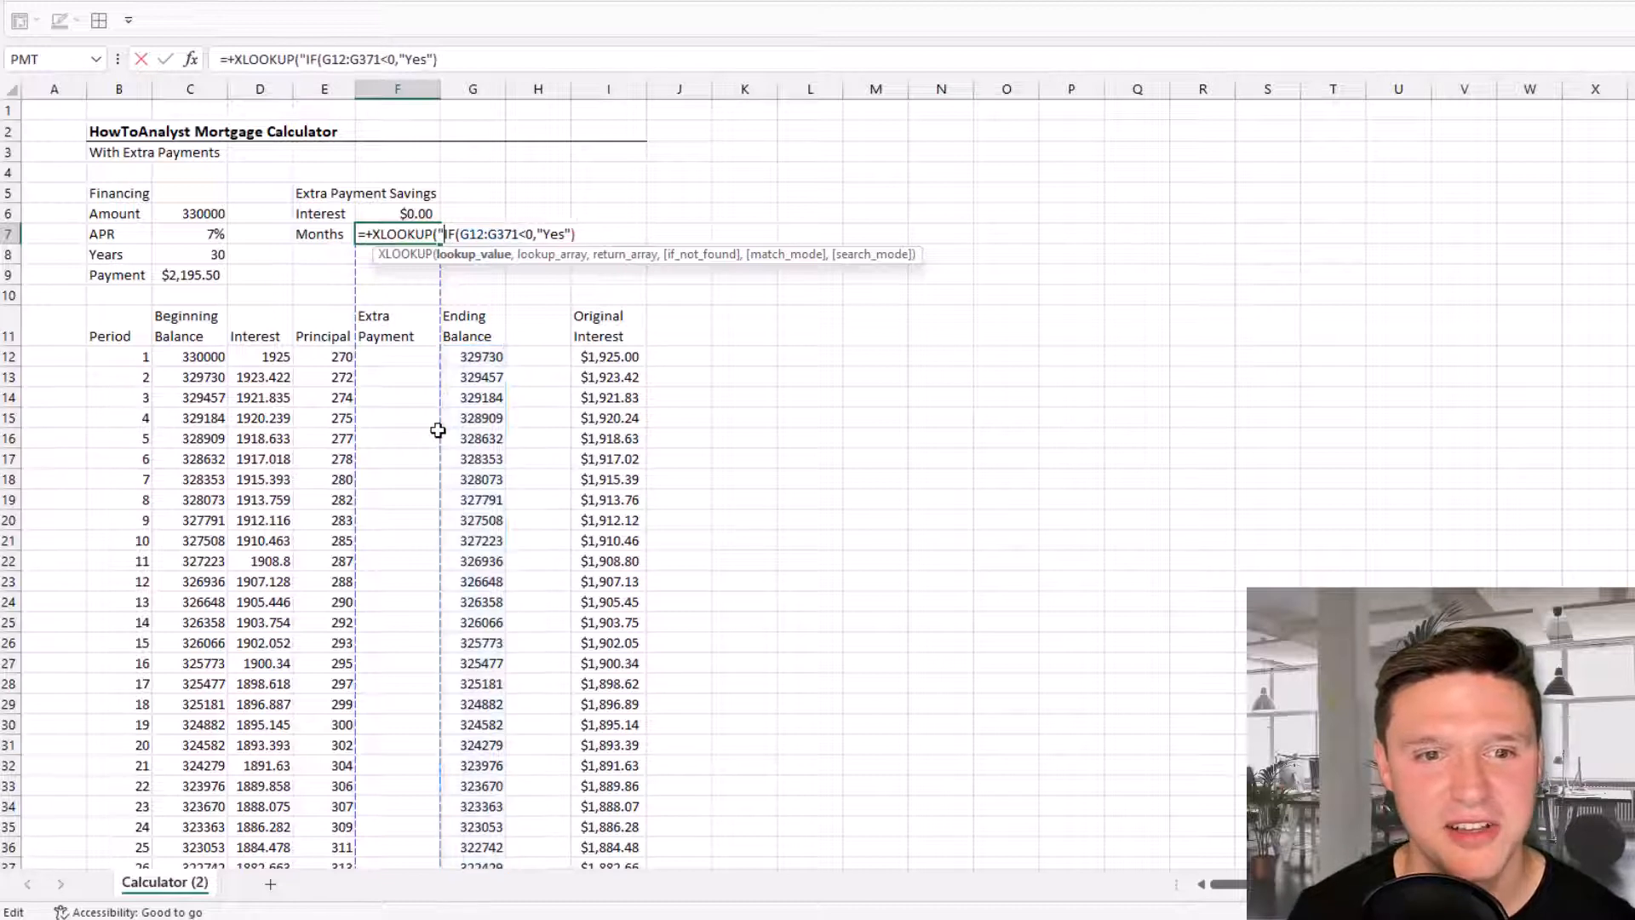
type("Yes")
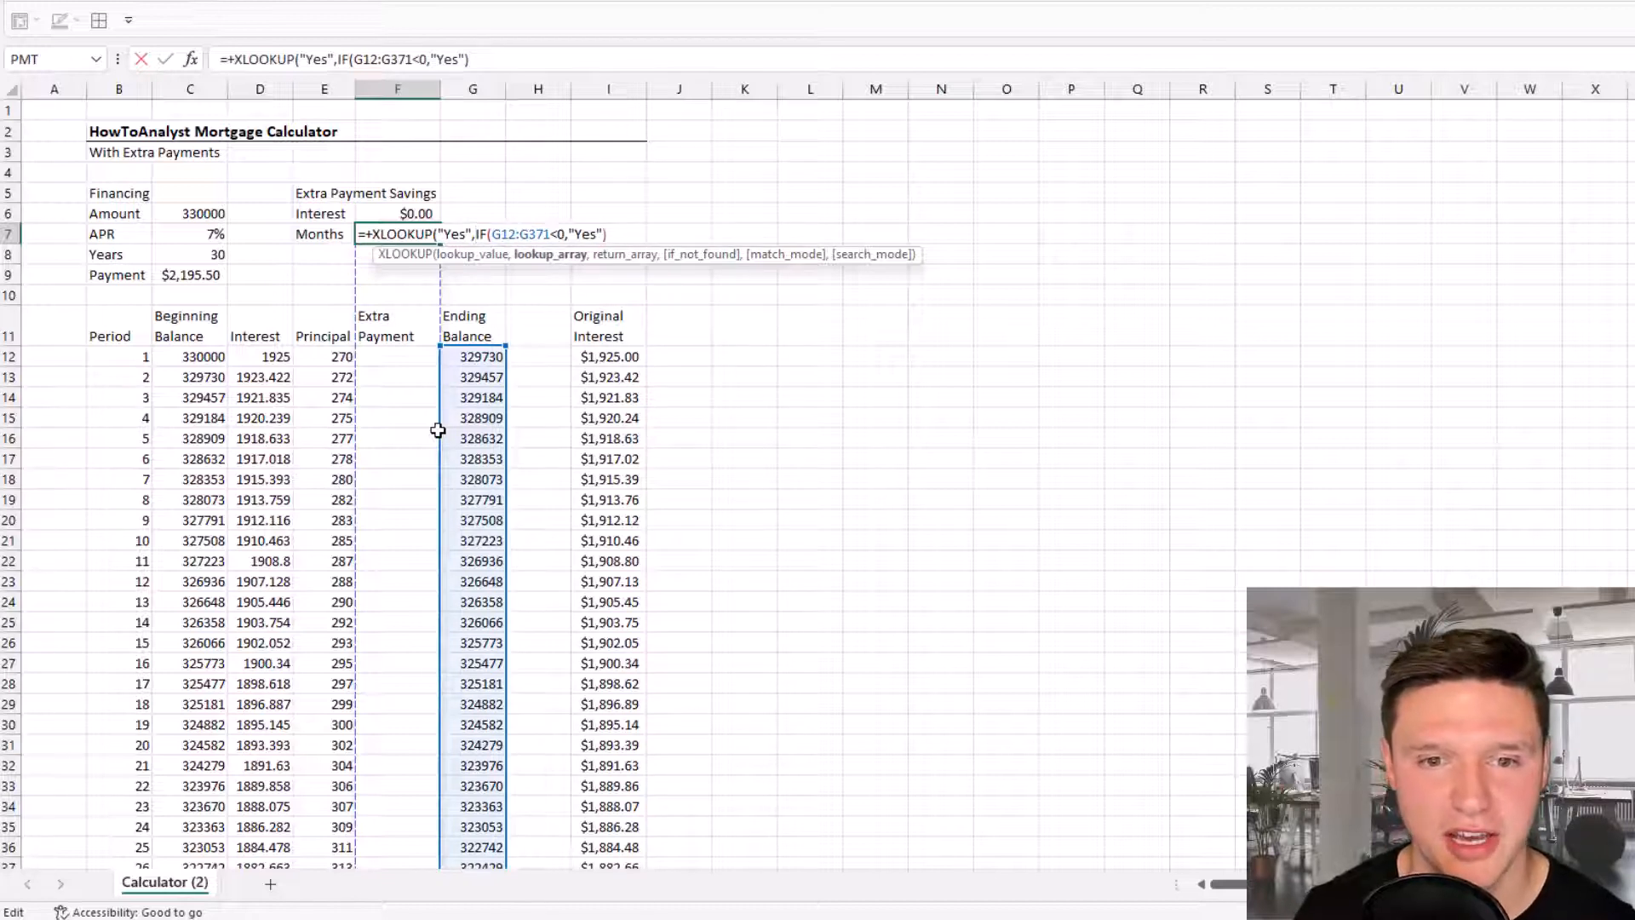
type(",B12#")
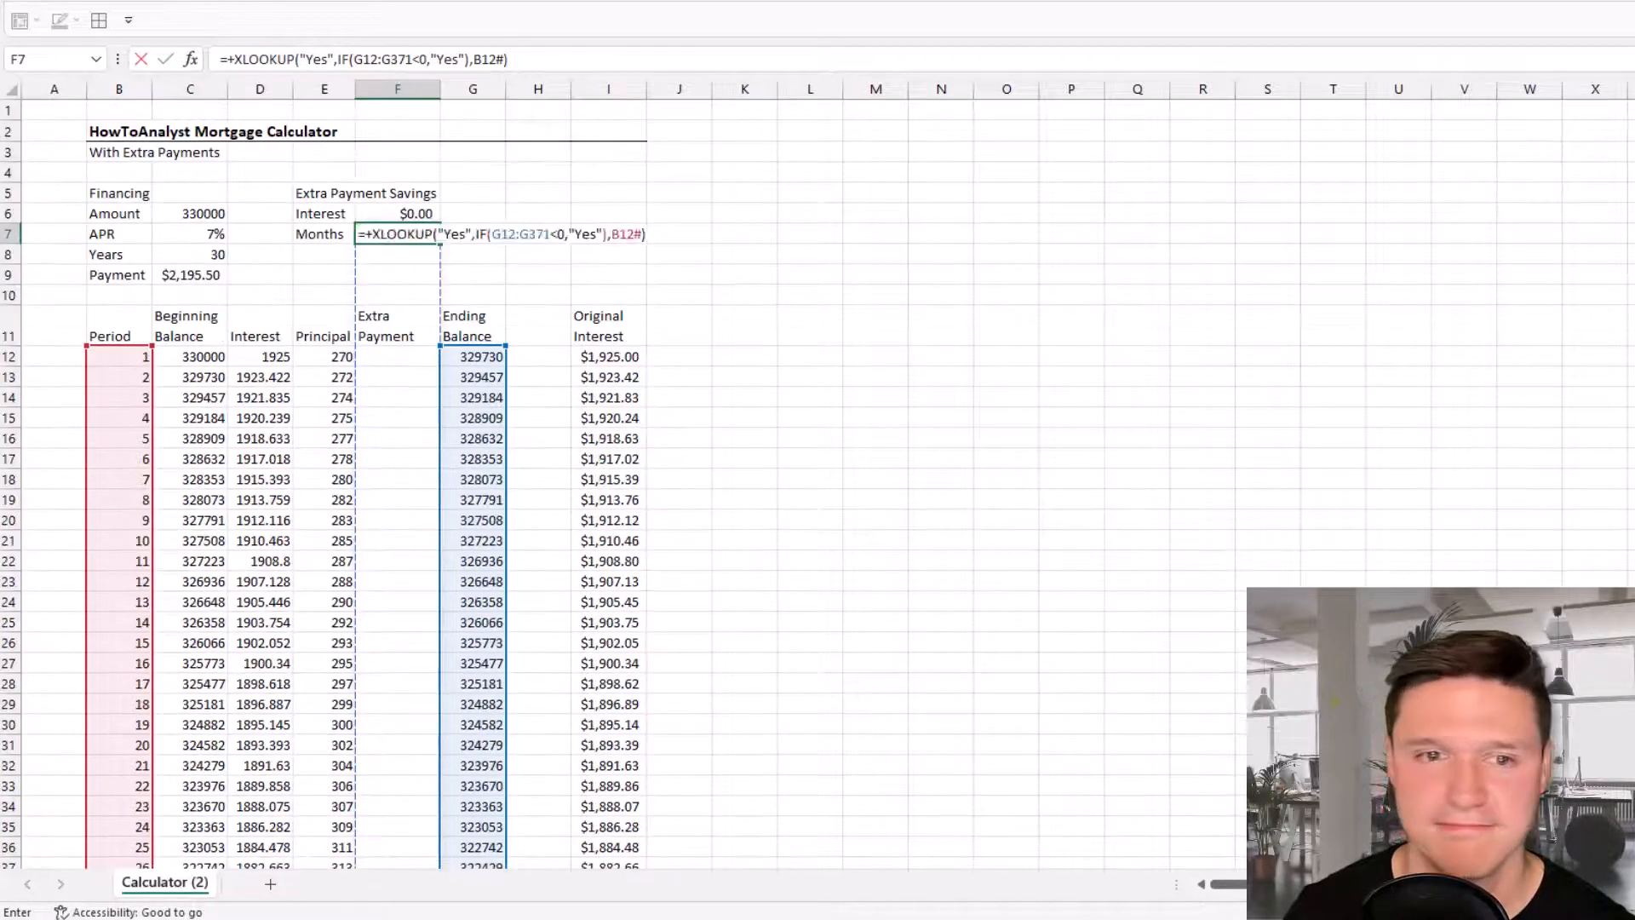
mouse_move(1036, 369)
type("C8*12-")
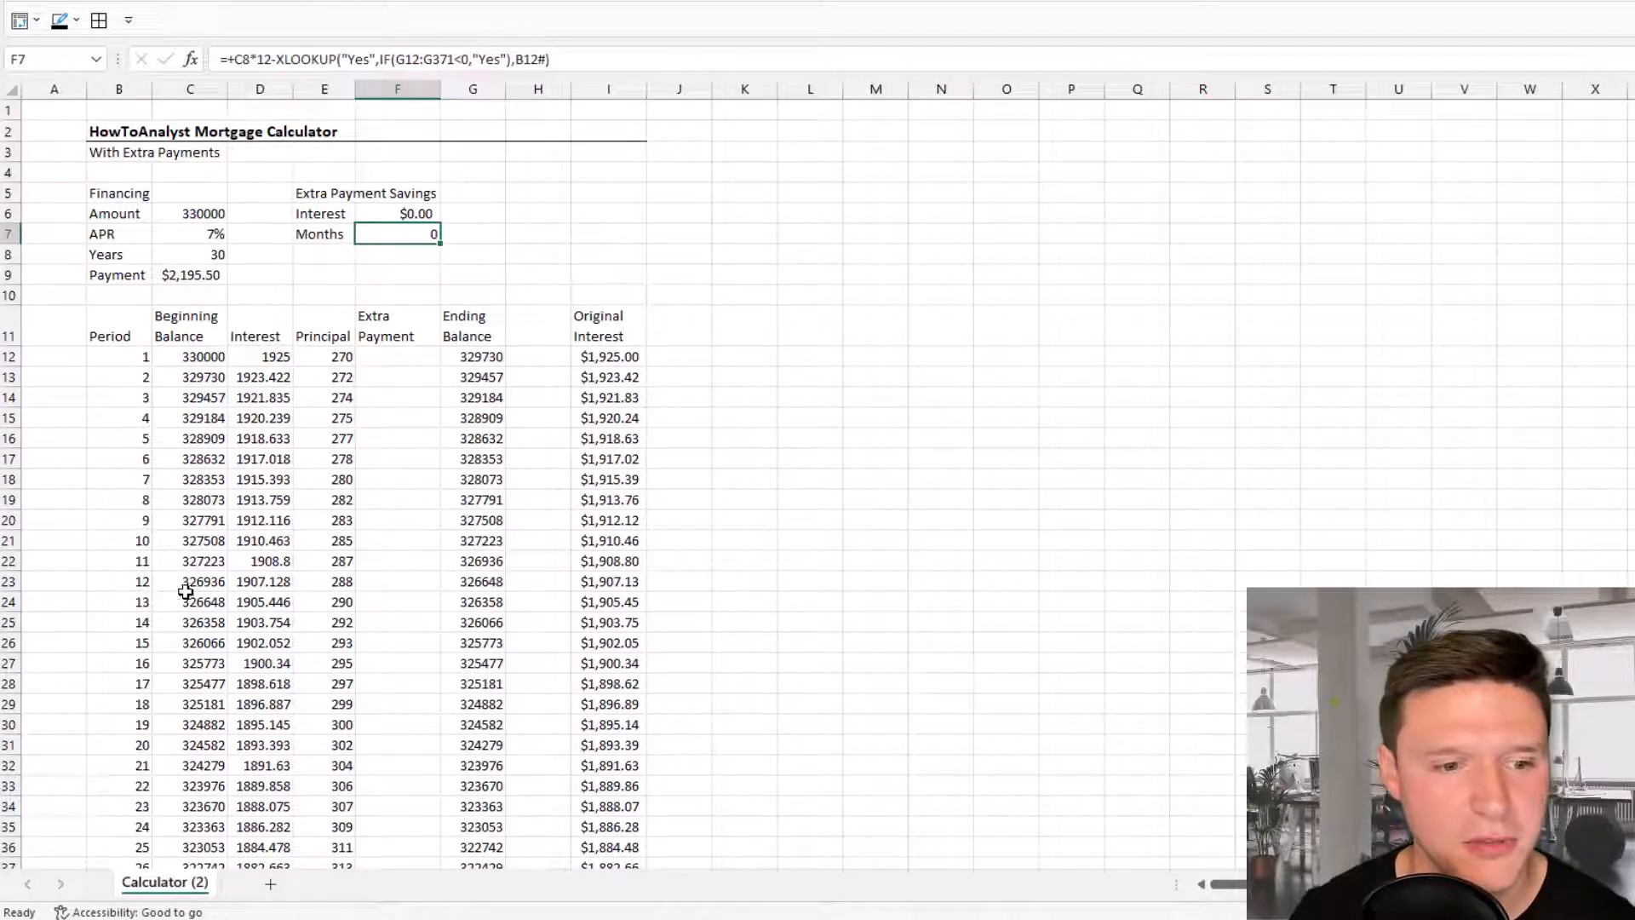
- Enter a 1000 extra payment into periods 13–17 (F24:F28) all at once
left_click(396, 602)
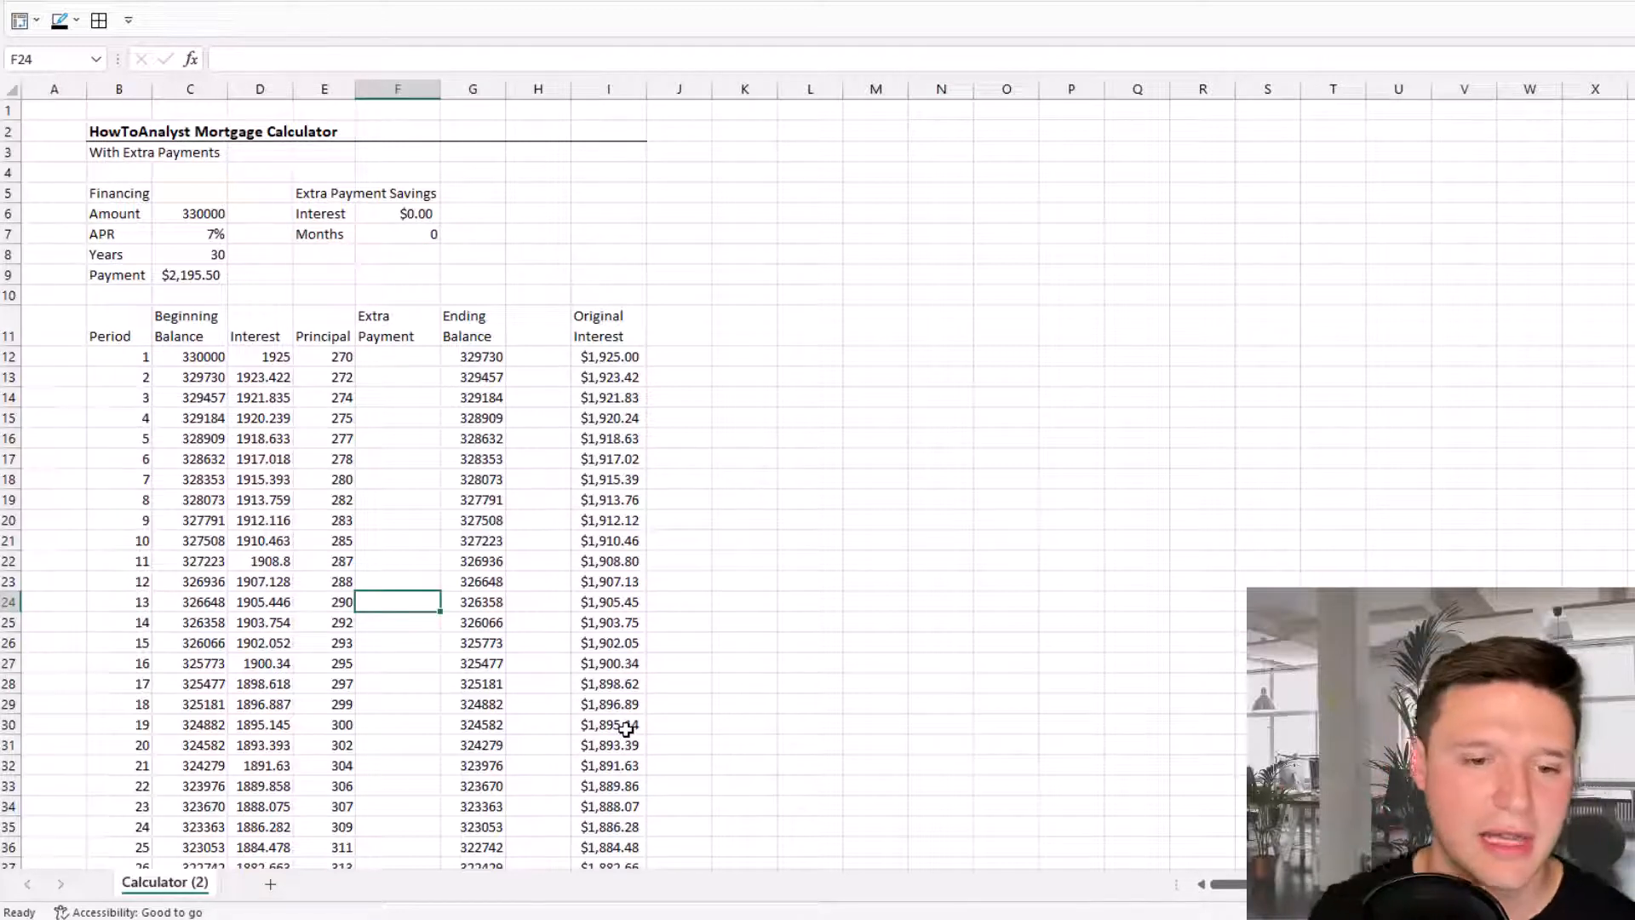
left_click_drag(396, 602, 396, 683)
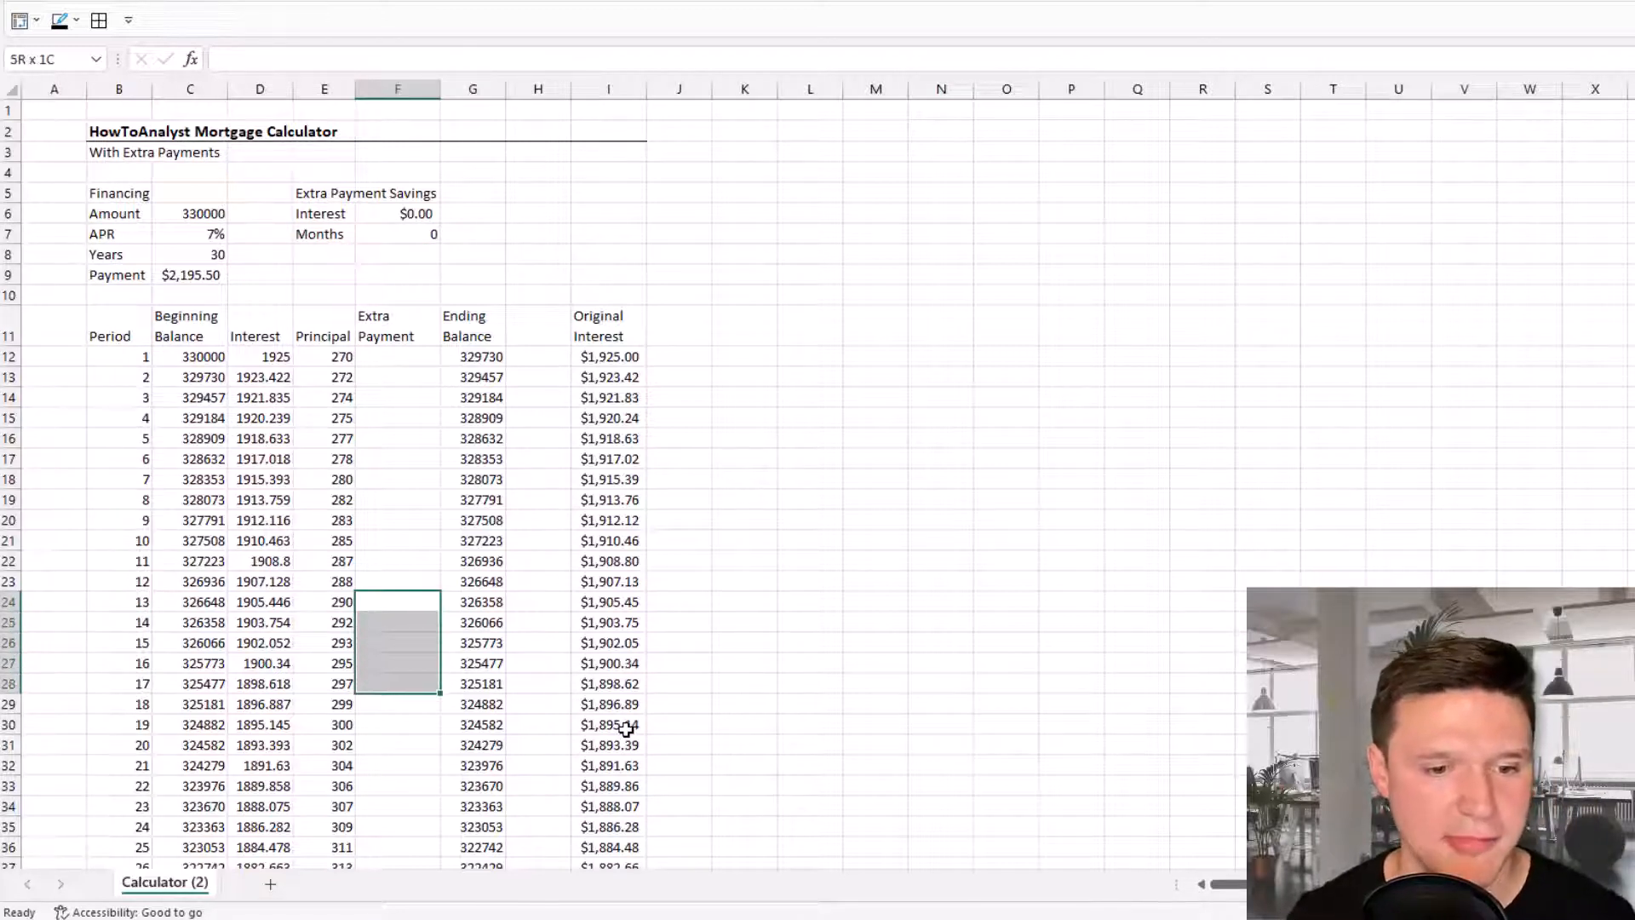
type("1000")
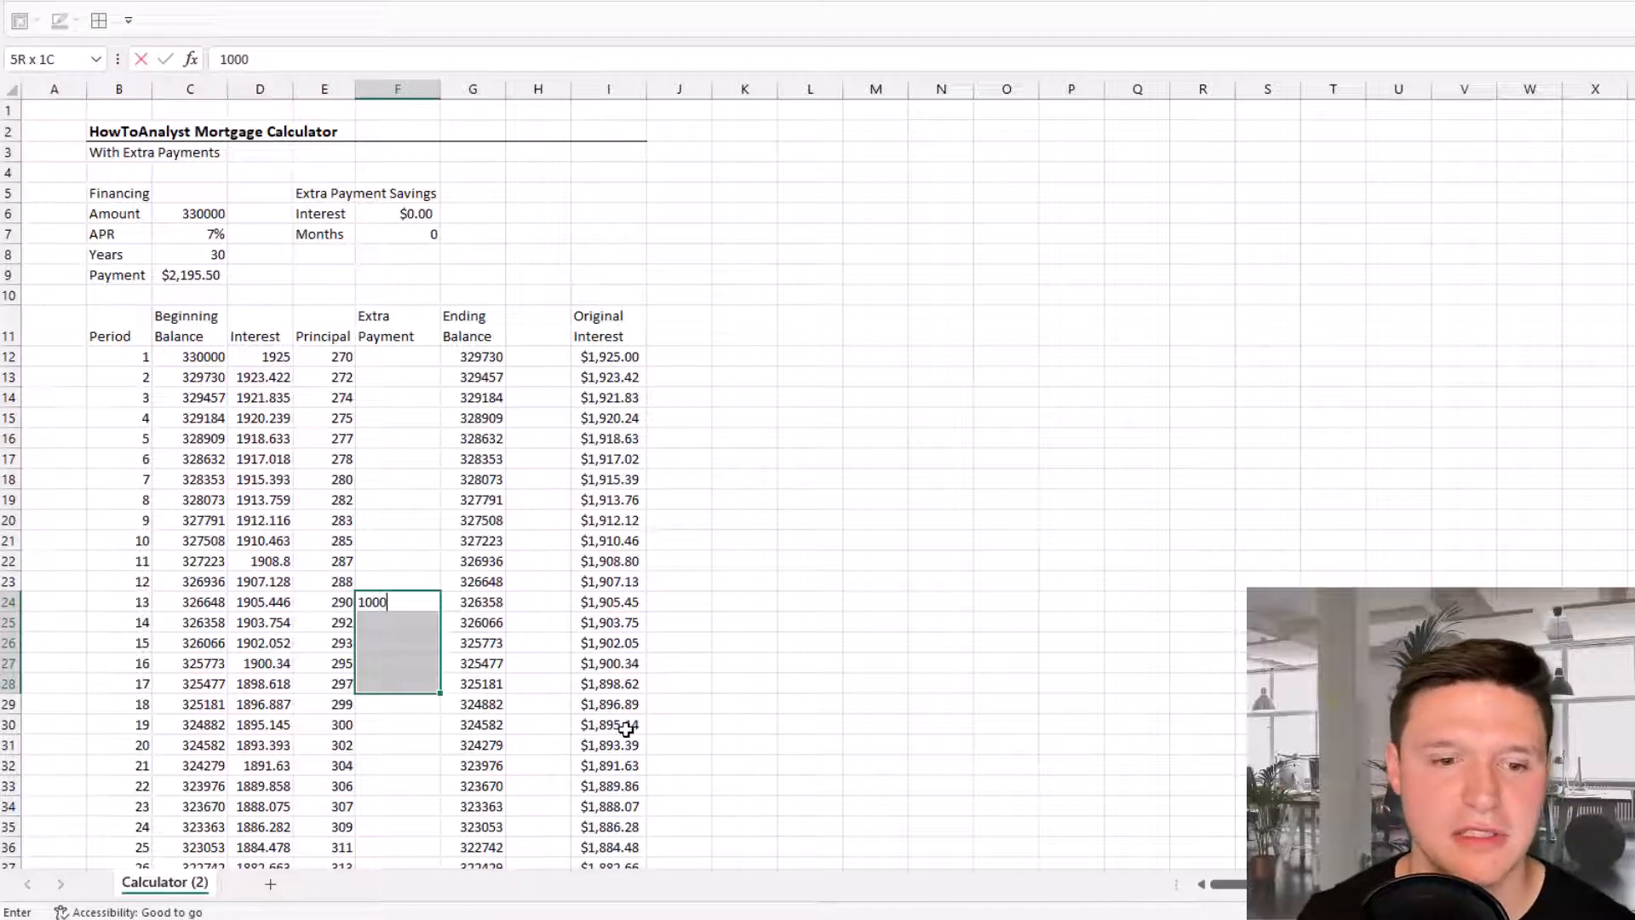
key("Enter")
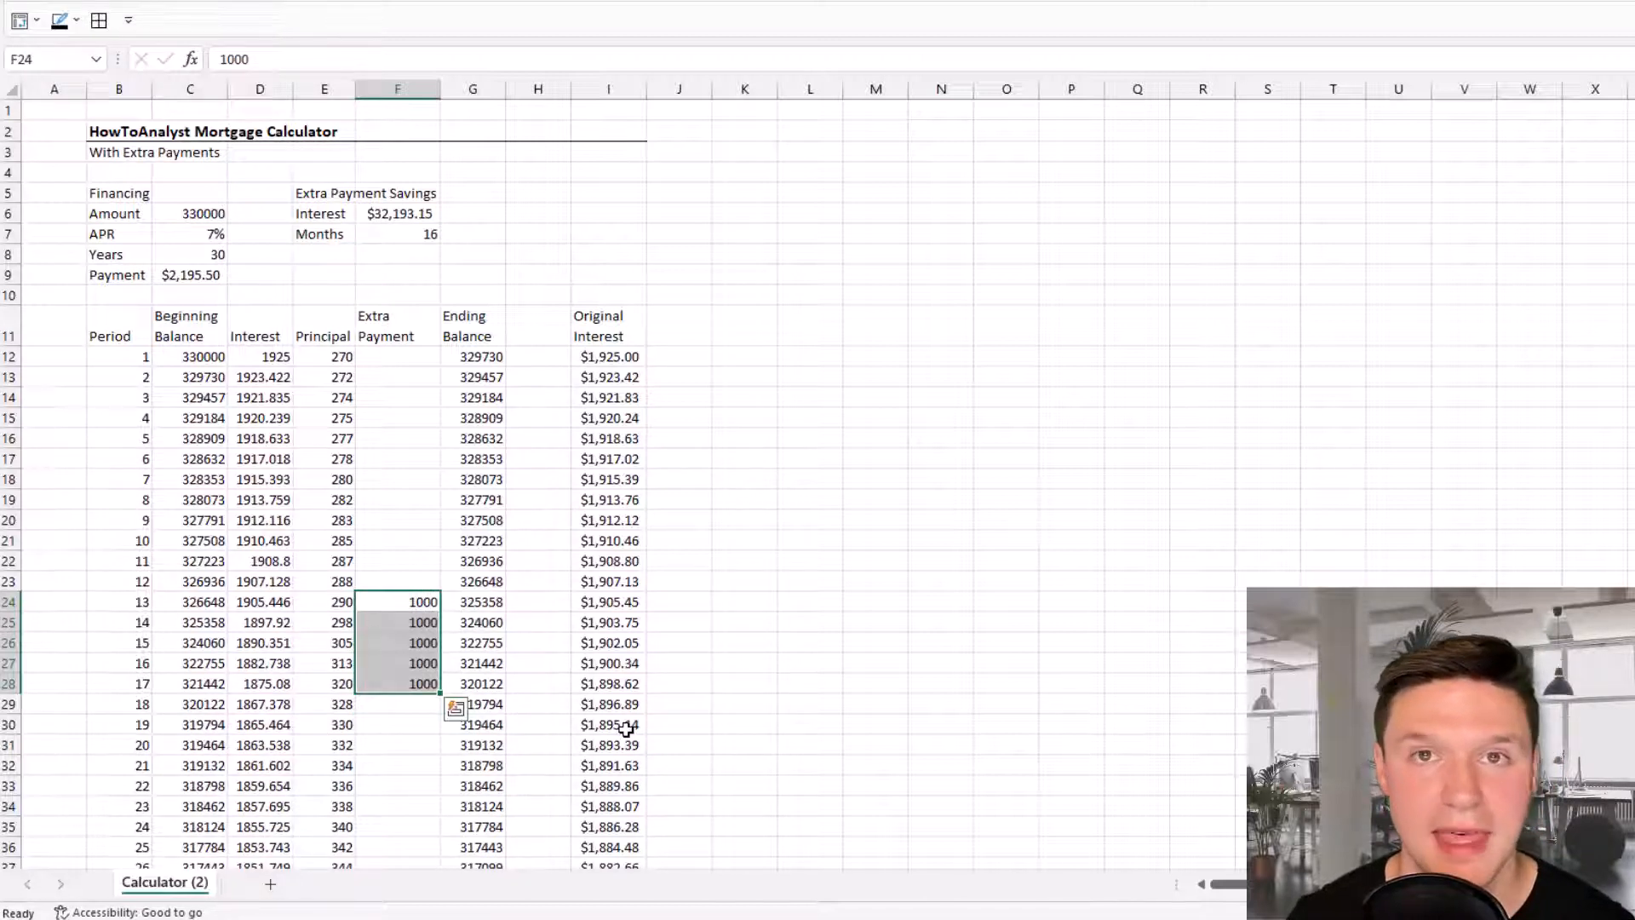